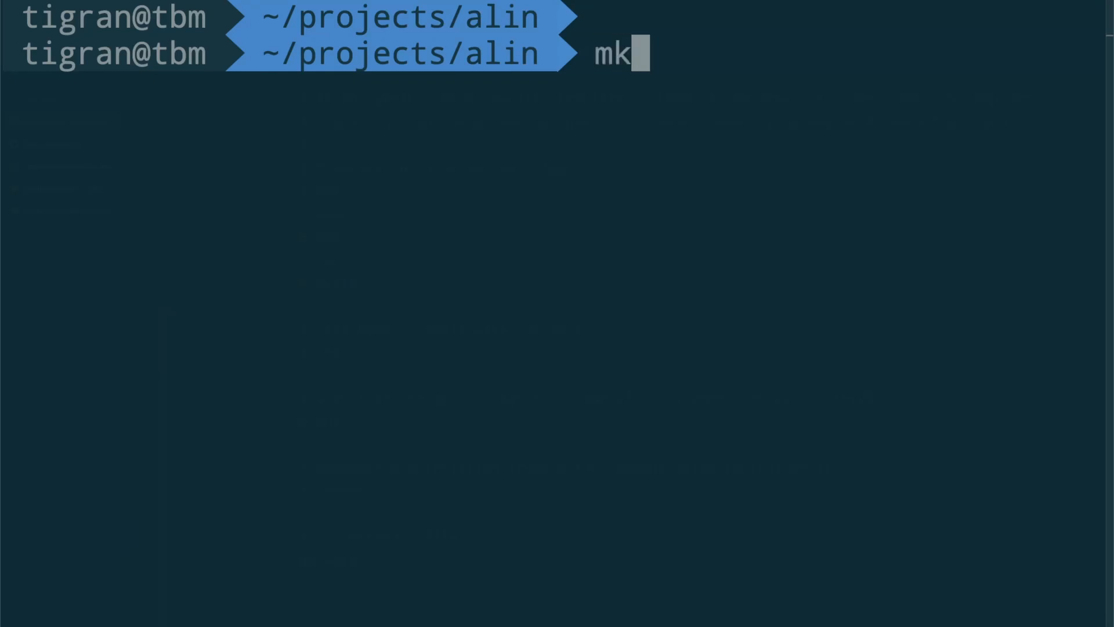
Make and enter a pkgproxy directory, then run go mod init github.com/alin-io/pkgproxy
{"action": "type", "text": "dir pkgproxy"}
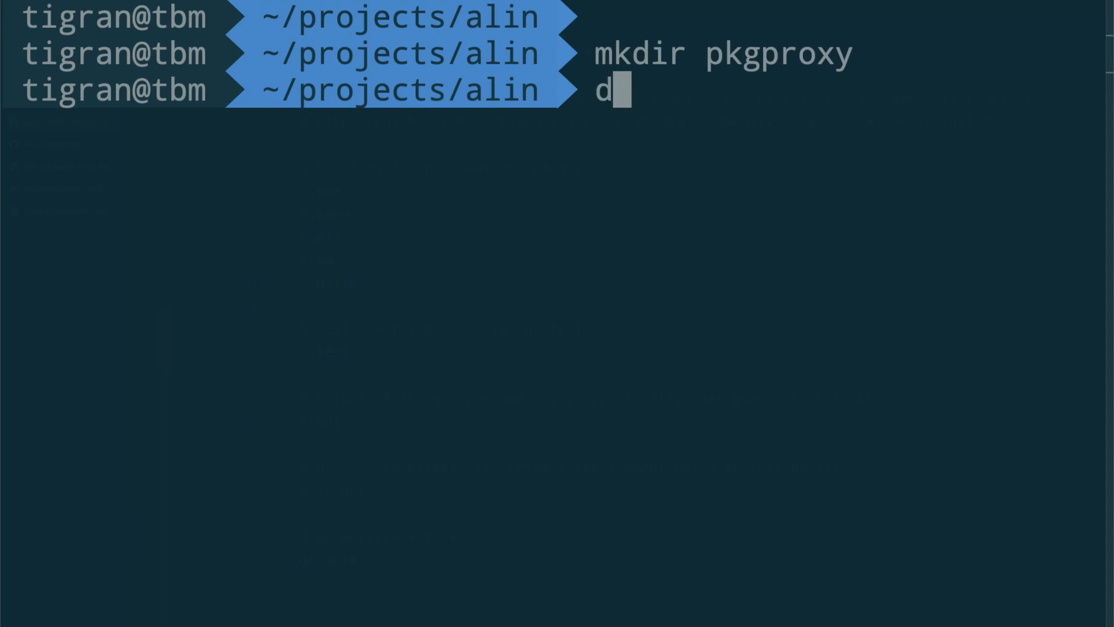
{"action": "type", "text": "cd pkgproxy"}
{"action": "type", "text": "go"}
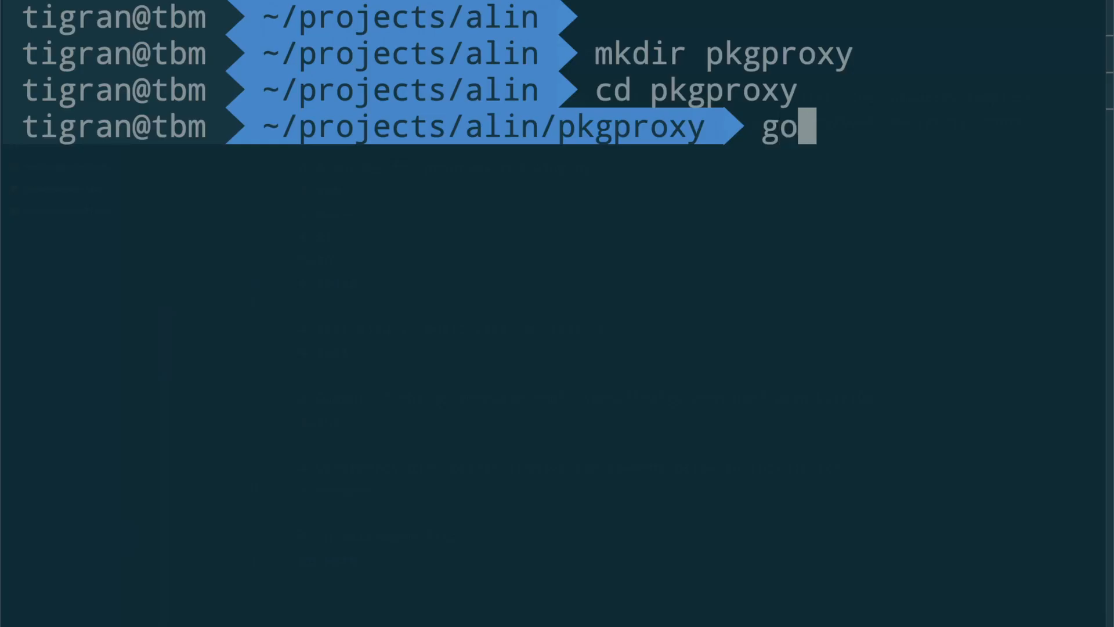
{"action": "type", "text": "mod init gi"}
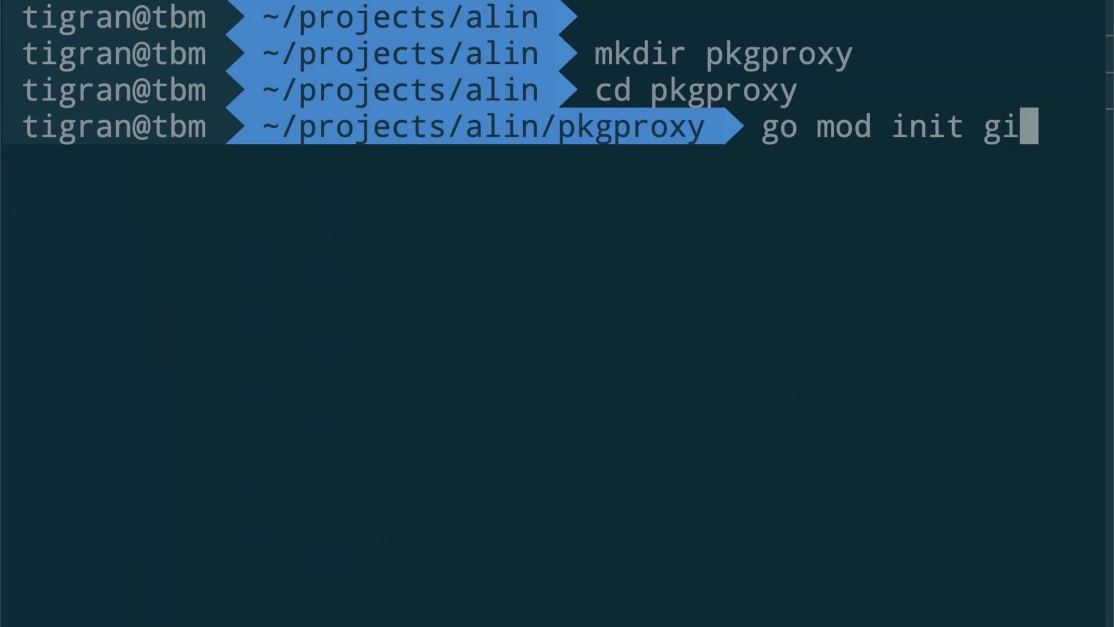
{"action": "type", "text": "thub.com"}
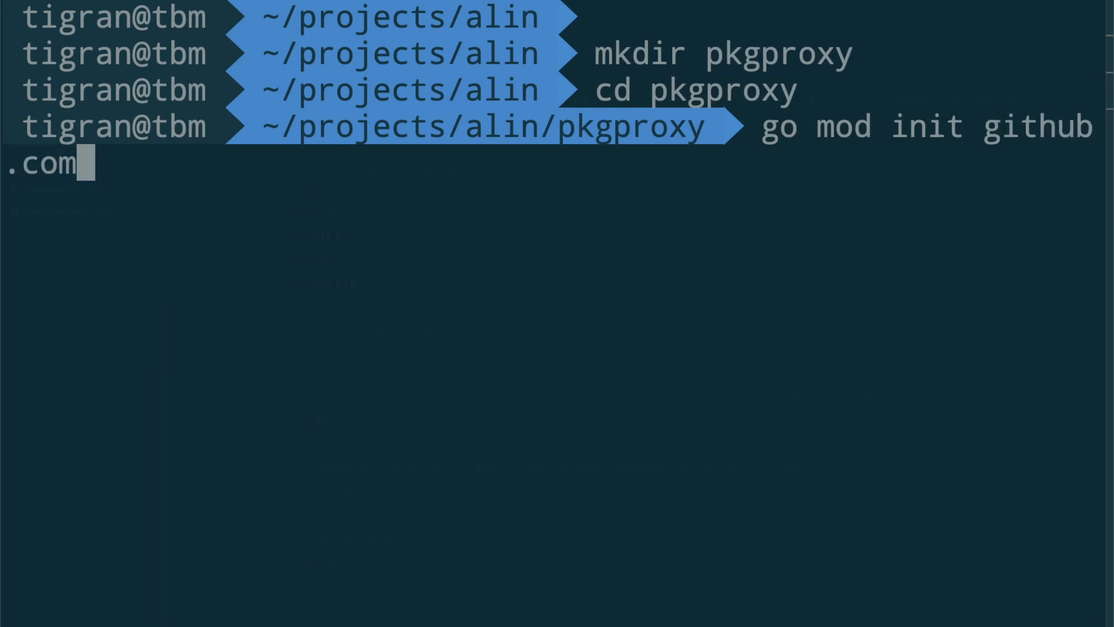
{"action": "type", "text": "/alin-io"}
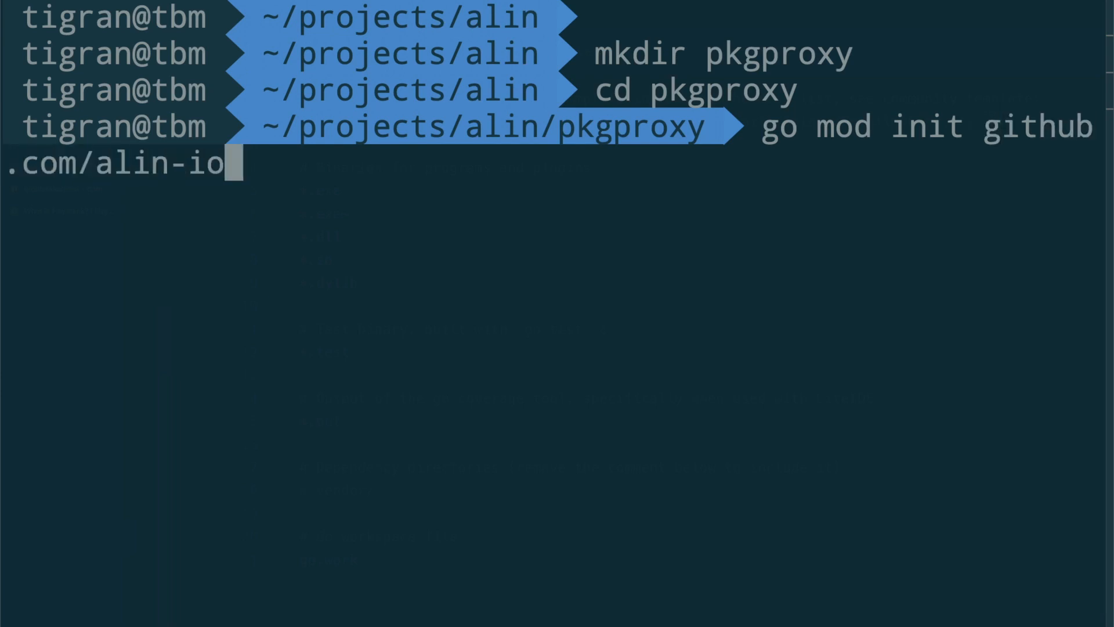
{"action": "type", "text": "/pkg"}
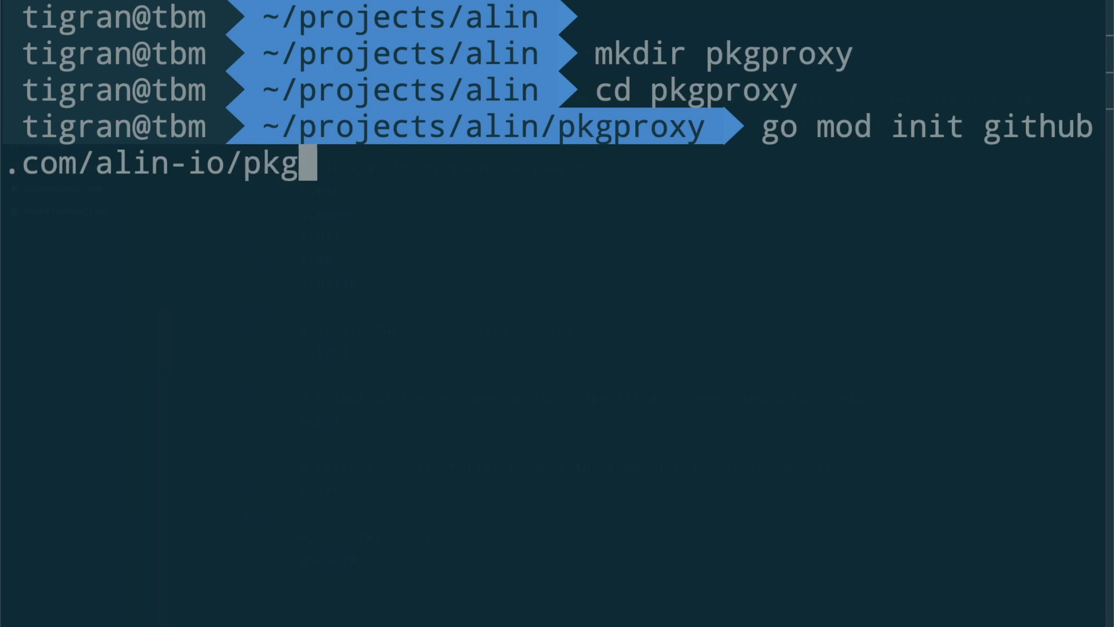
{"action": "type", "text": "proxy"}
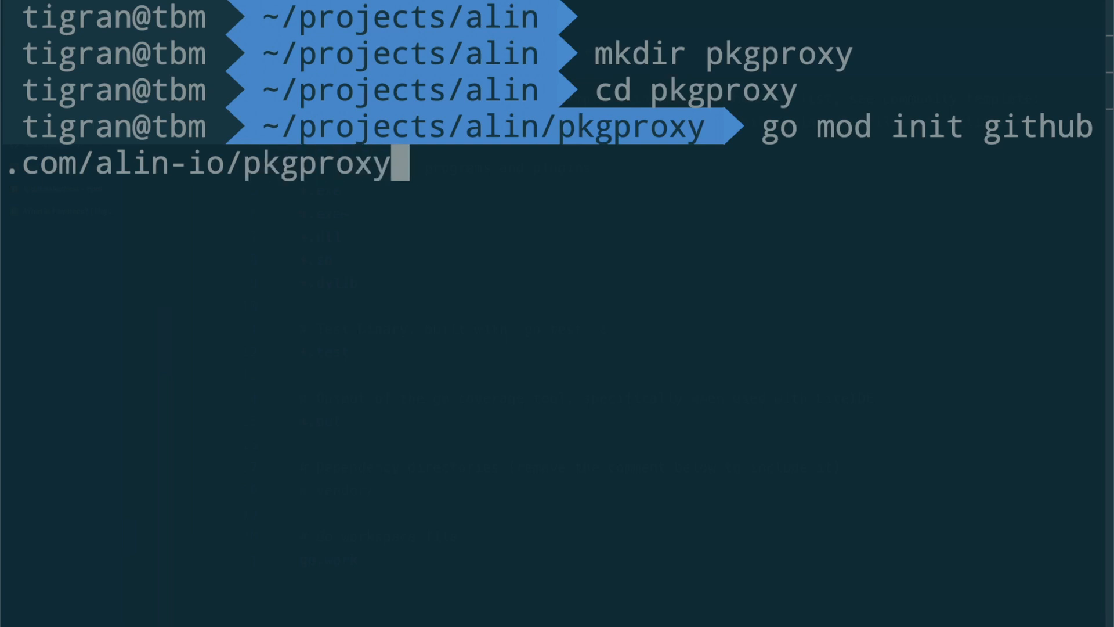
{"action": "key", "text": "Return"}
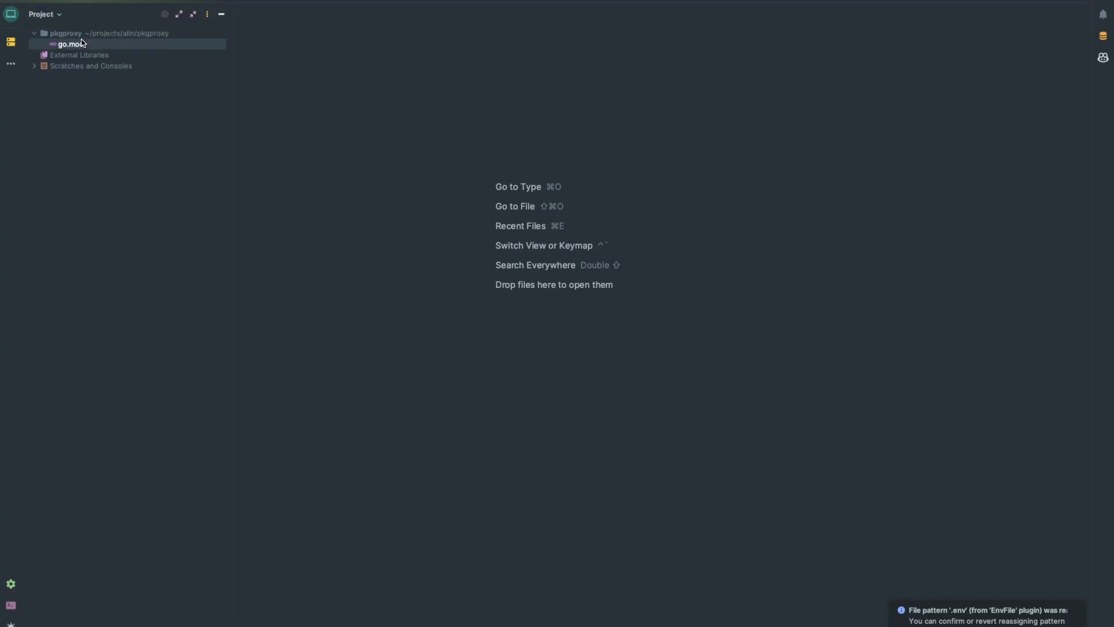
Open the pkgproxy project's go.mod file in the editor
{"action": "double_click", "coordinate": [70, 43]}
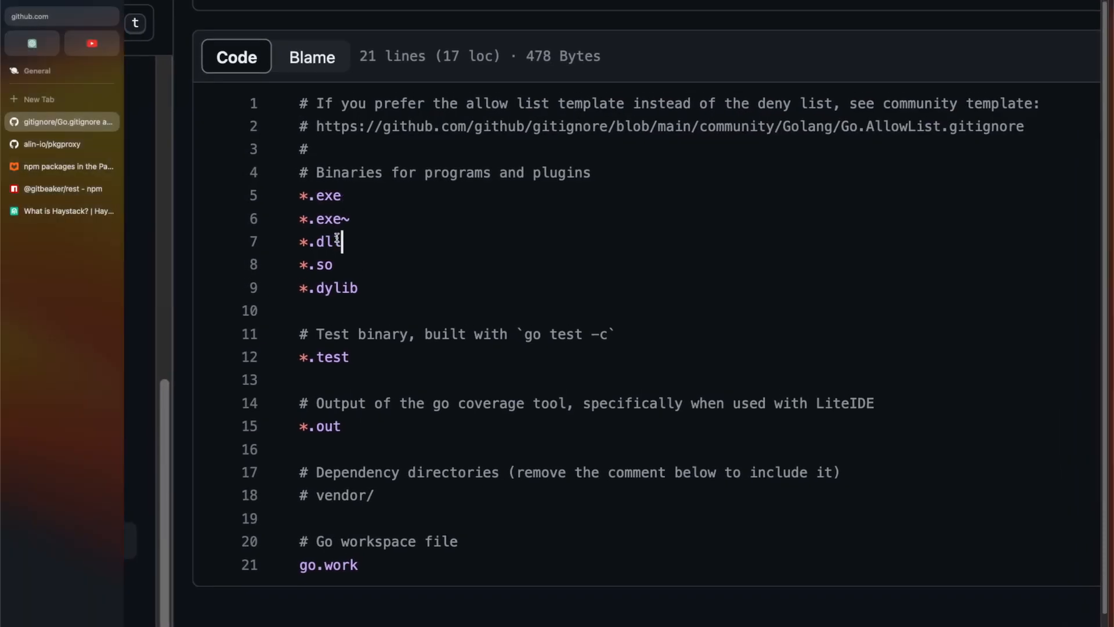
Browse from the Go.gitignore file to the github gitignore repository's template list
{"action": "scroll", "scroll_direction": "up", "scroll_amount": 3}
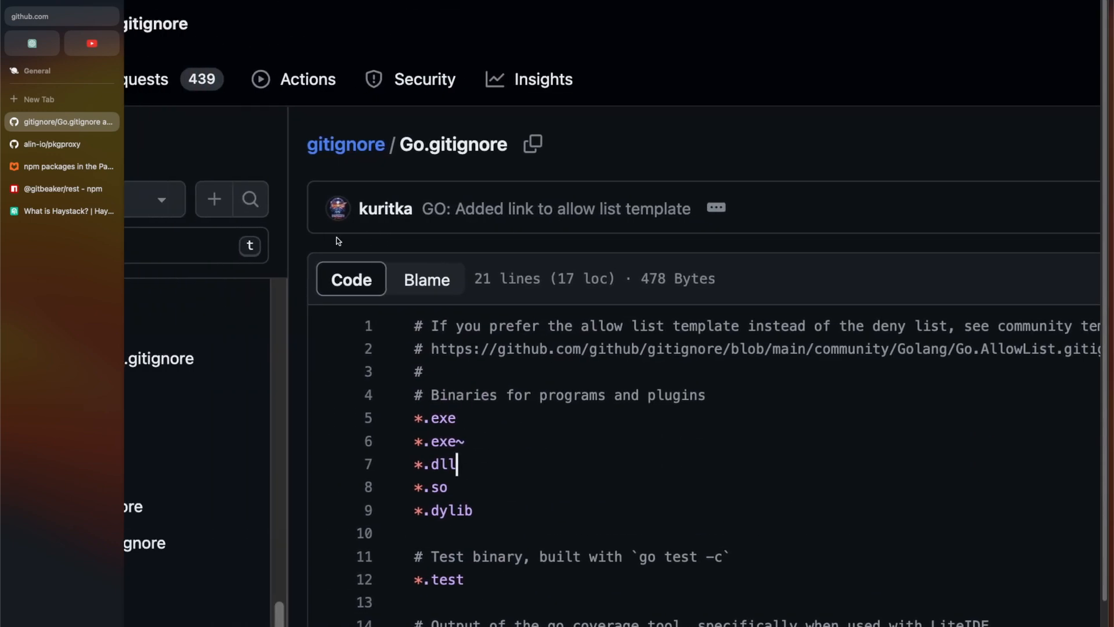
{"action": "left_click", "coordinate": [142, 24]}
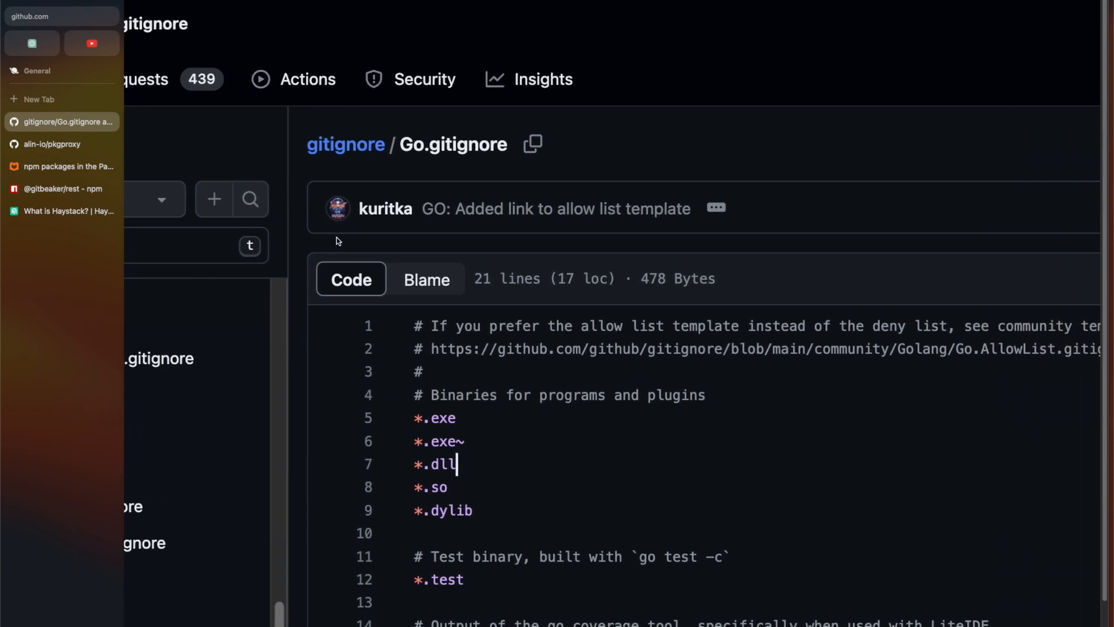
{"action": "scroll", "scroll_direction": "down", "scroll_amount": 3}
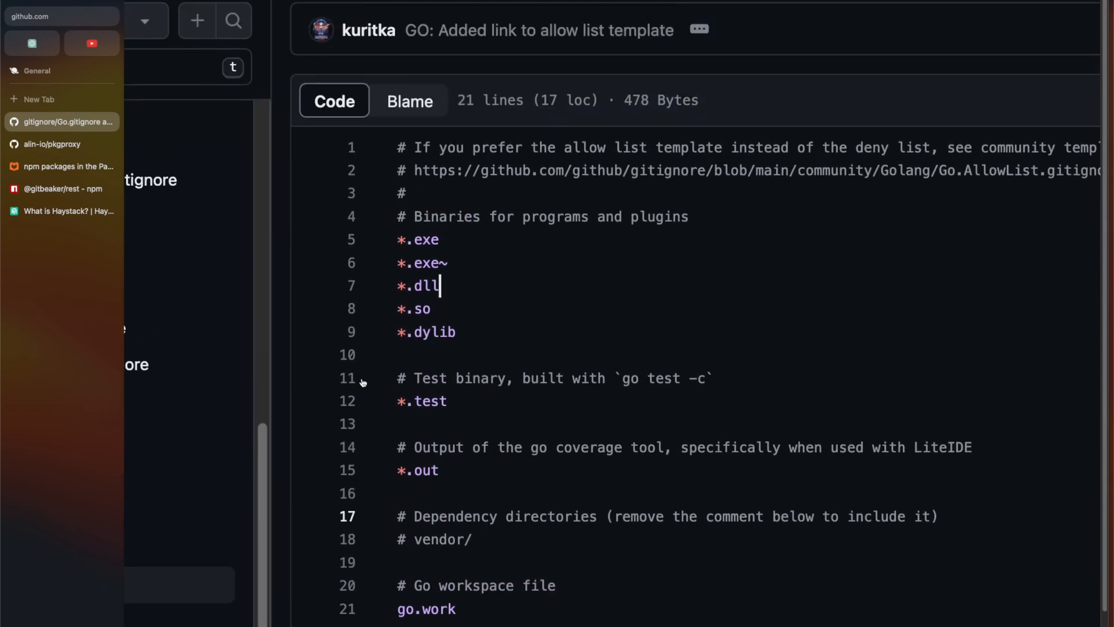
{"action": "scroll", "scroll_direction": "up", "scroll_amount": 3}
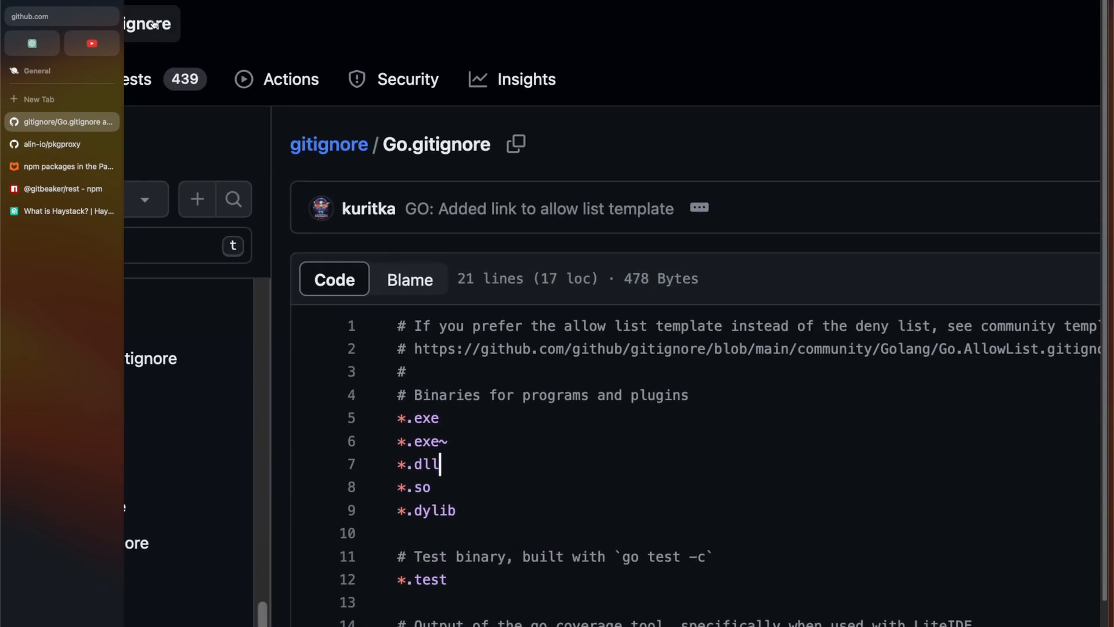
{"action": "mouse_move", "coordinate": [534, 208]}
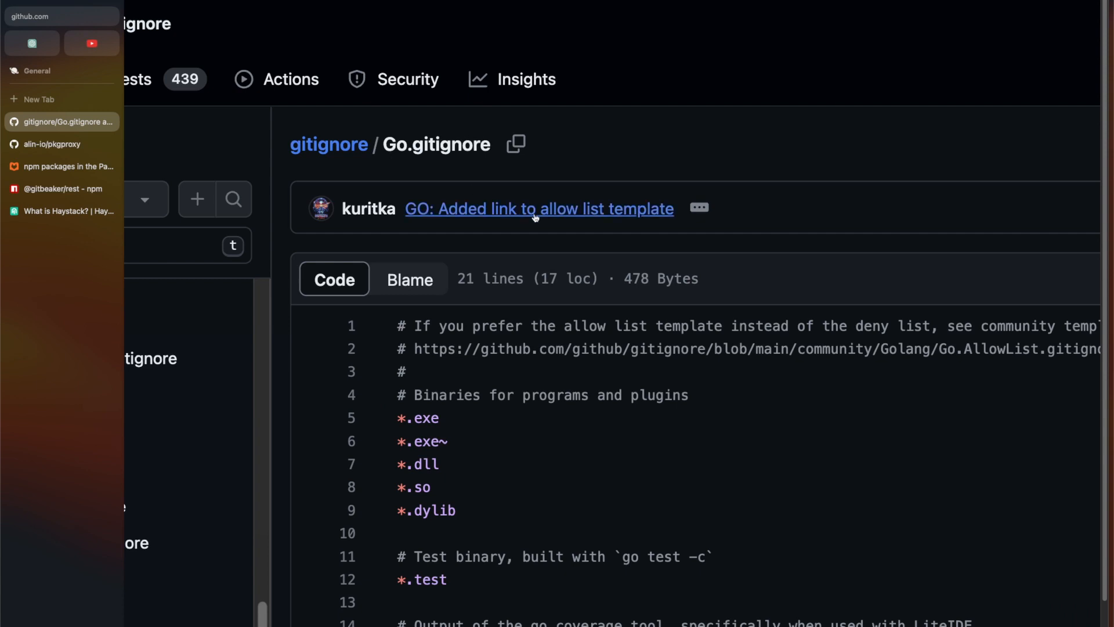
{"action": "left_click", "coordinate": [328, 144]}
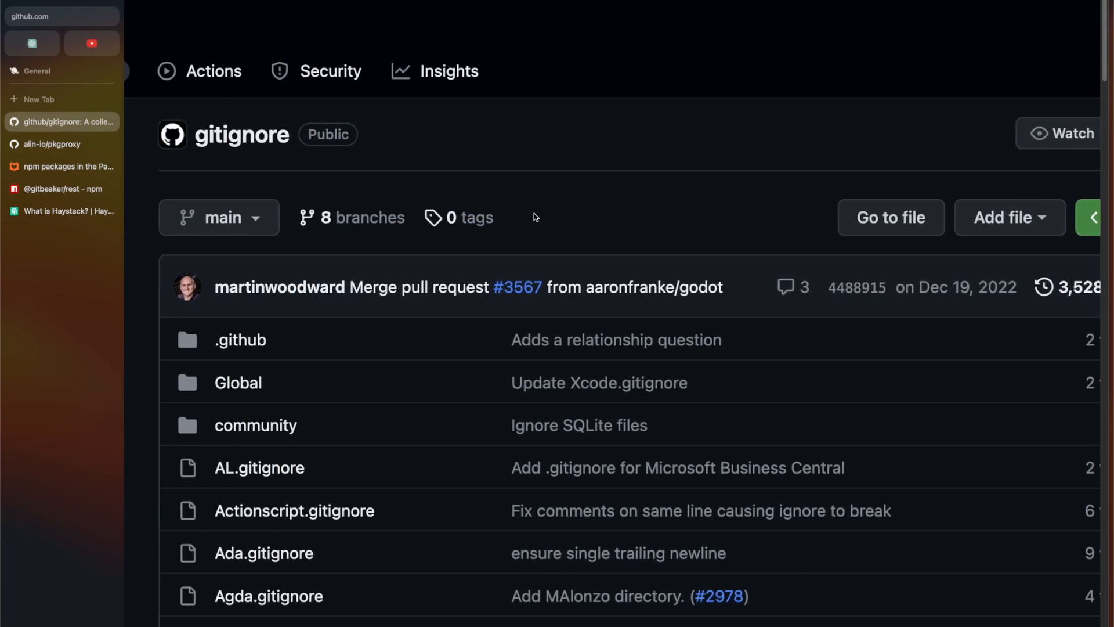
{"action": "scroll", "scroll_direction": "down", "scroll_amount": 3}
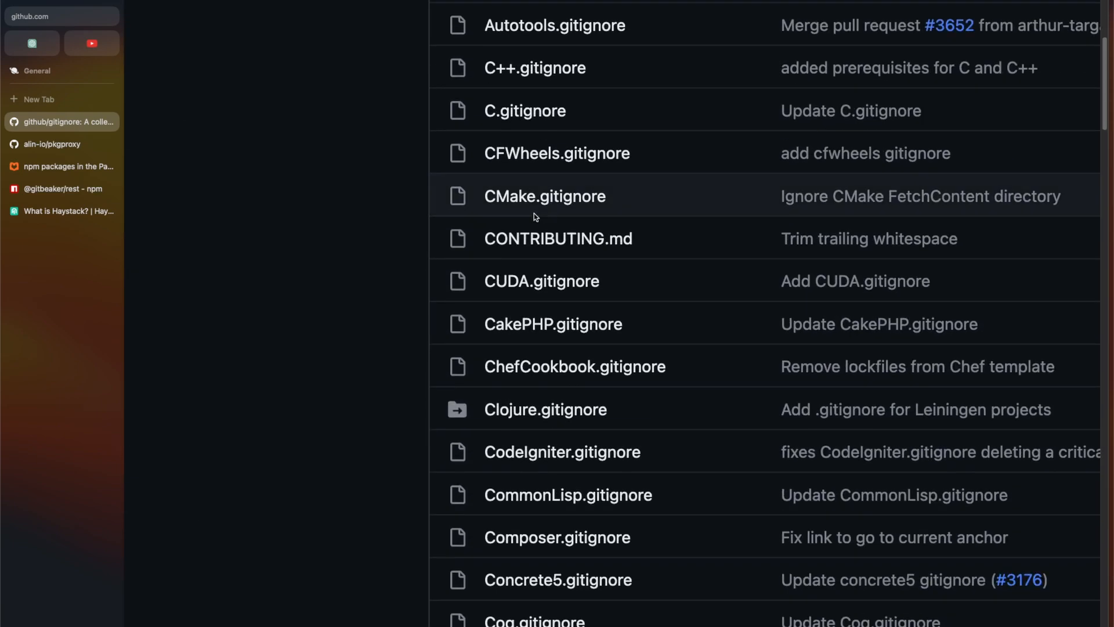
{"action": "scroll", "scroll_direction": "up", "scroll_amount": 3}
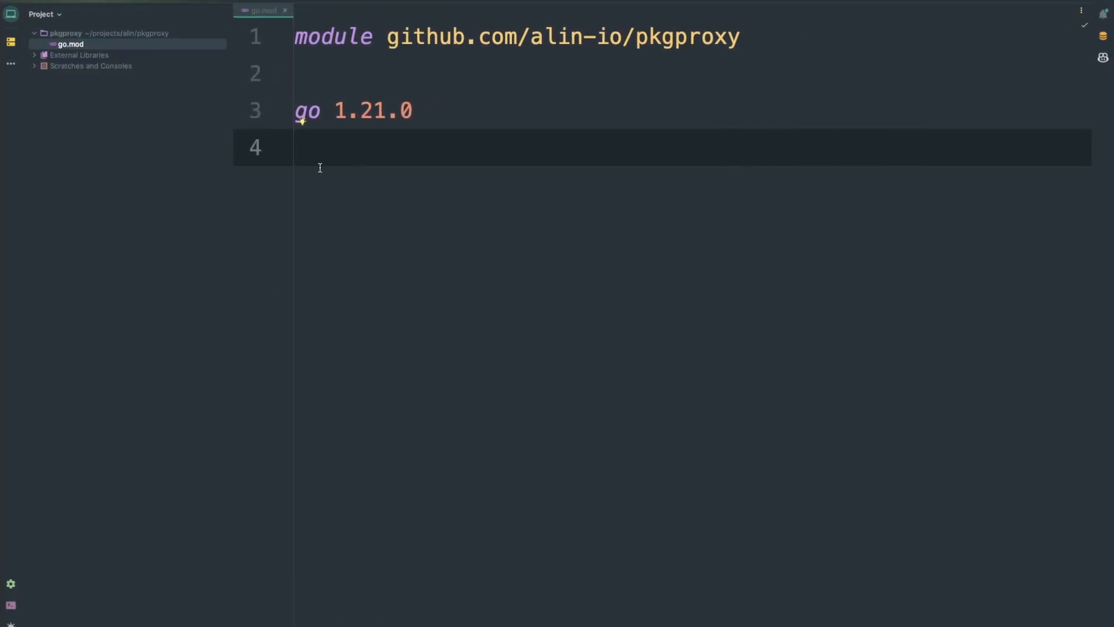
Create a new .gitignore file at the pkgproxy project root
{"action": "right_click", "coordinate": [65, 34]}
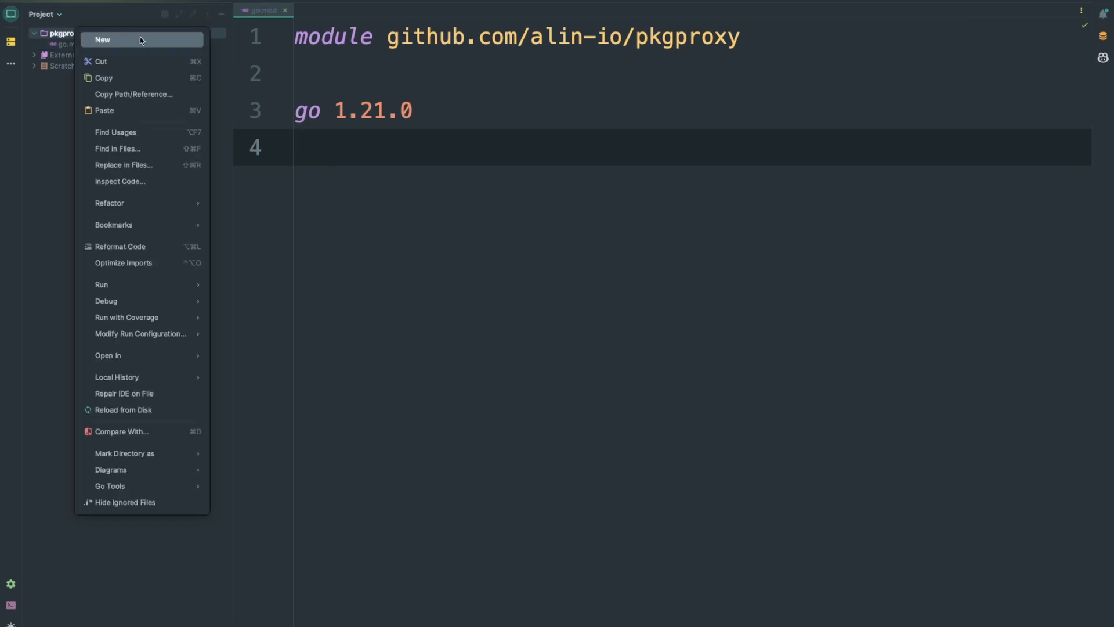
{"action": "left_click", "coordinate": [102, 39]}
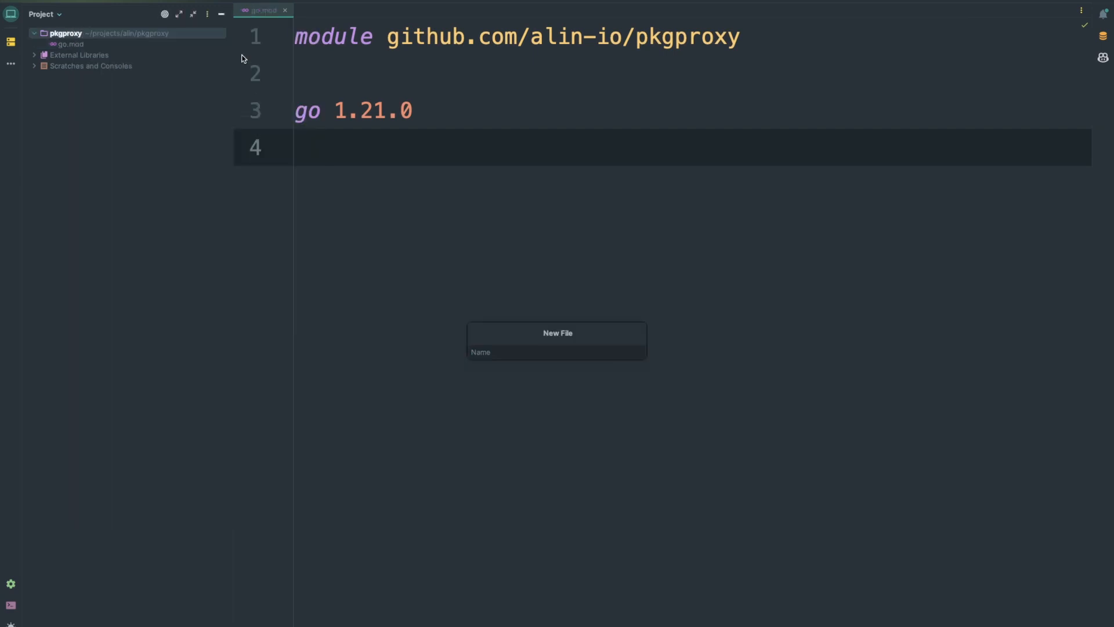
{"action": "type", "text": ".git"}
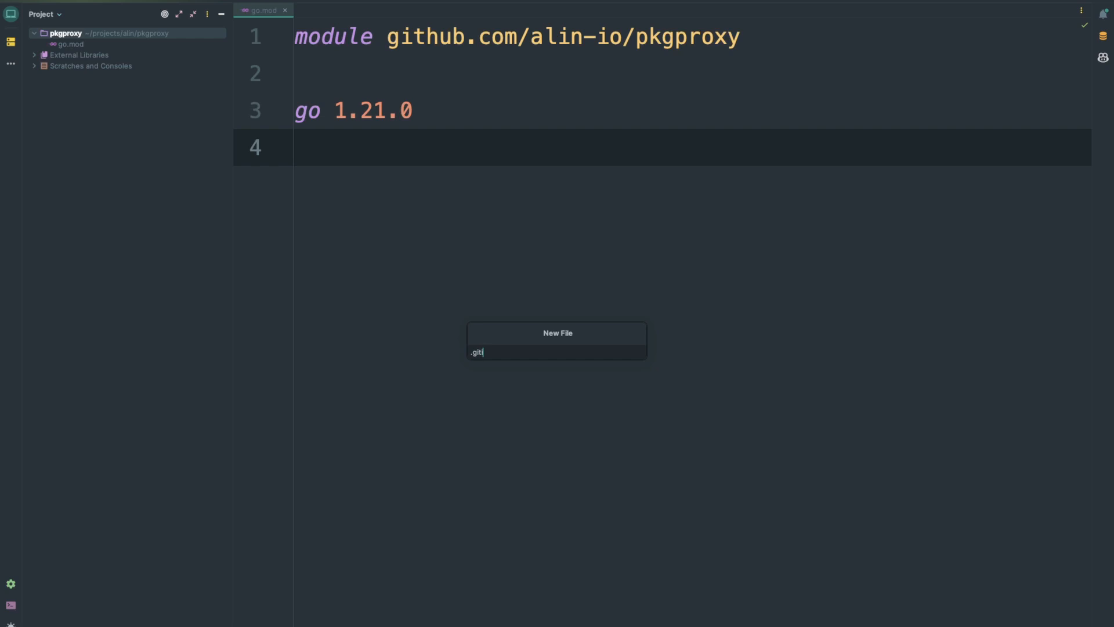
{"action": "key", "text": "Return"}
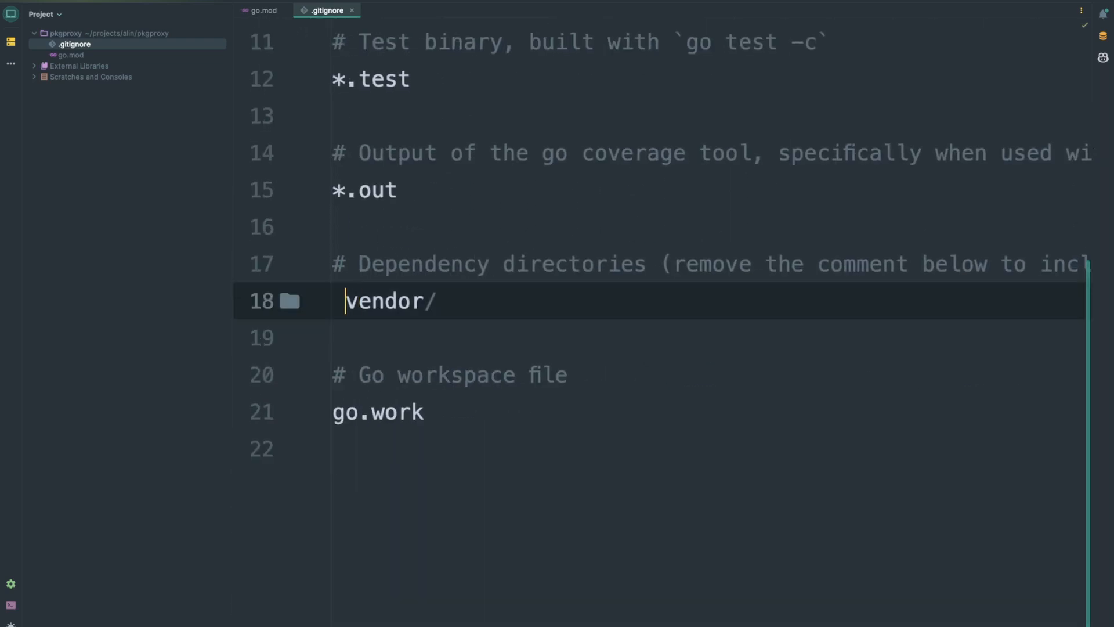
Append .idea/ and .vscode/ as new lines after go.work in .gitignore
{"action": "left_click", "coordinate": [466, 447]}
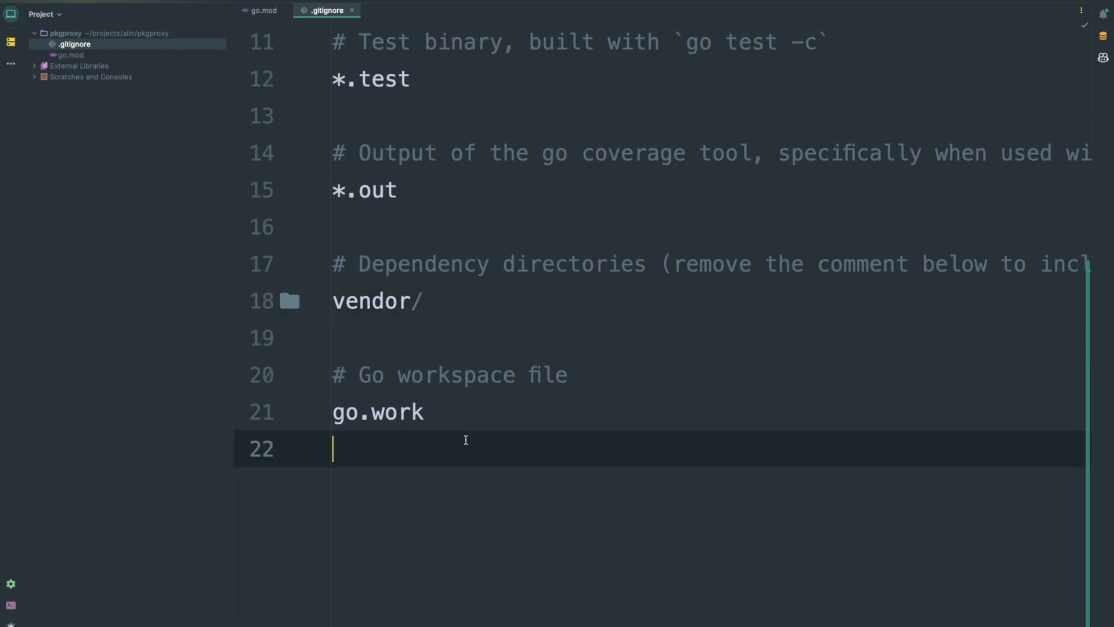
{"action": "type", "text": "."}
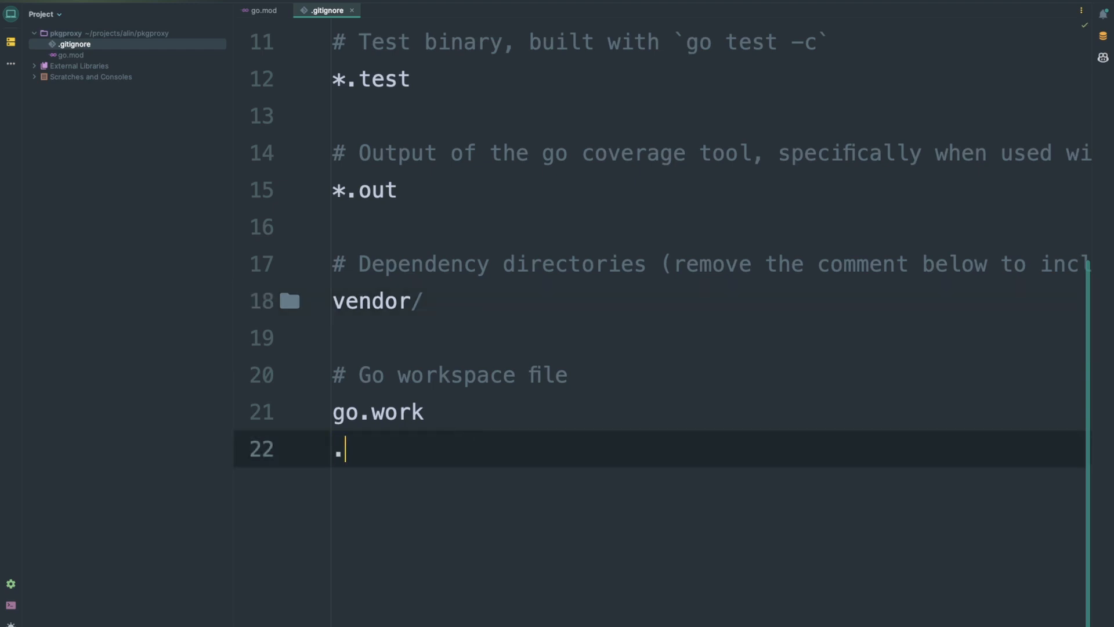
{"action": "type", "text": "idea/"}
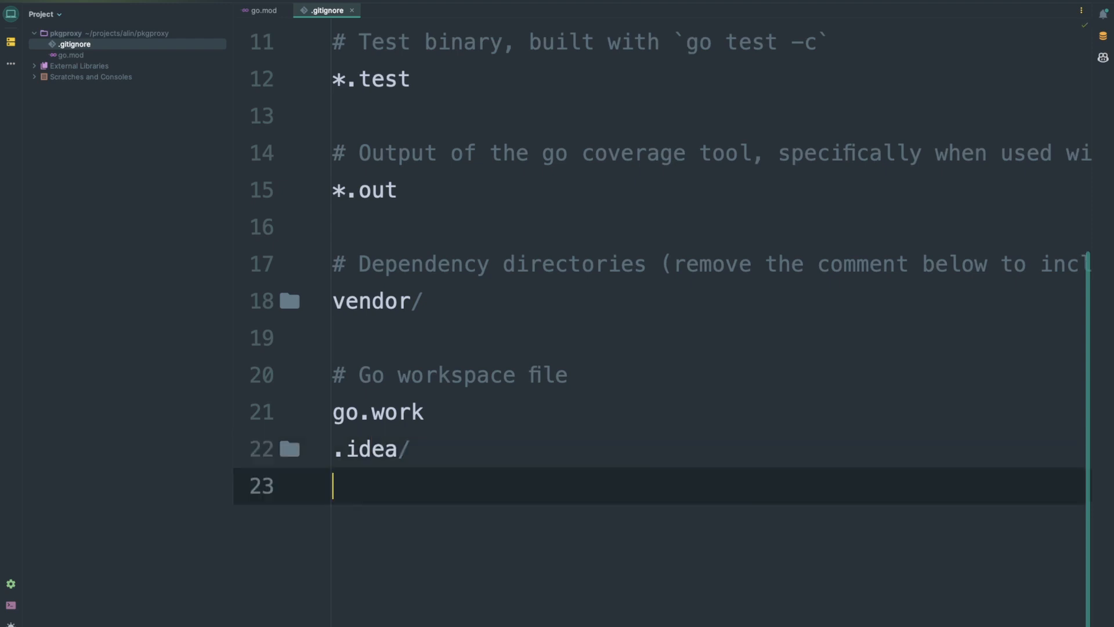
{"action": "type", "text": ".vscode/"}
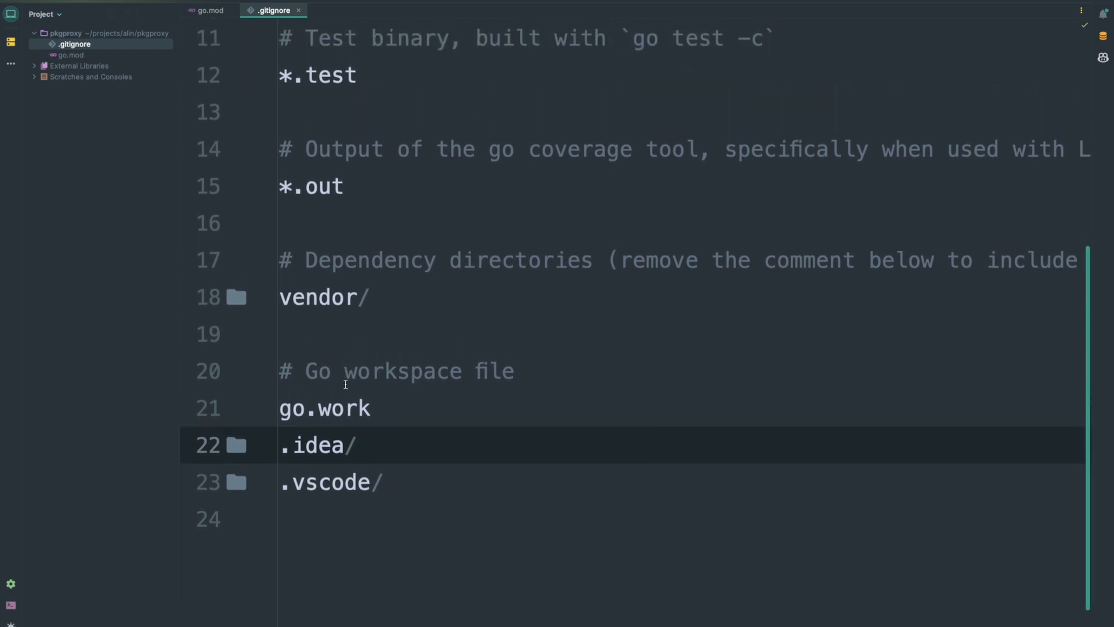
{"action": "scroll", "scroll_direction": "down", "scroll_amount": 3}
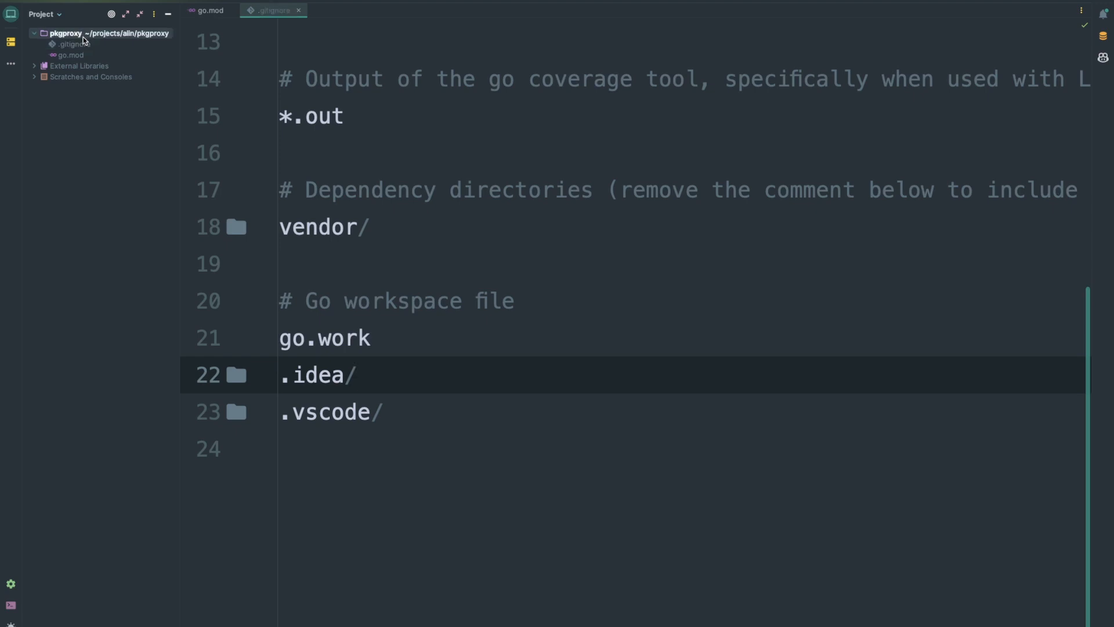
Create a cmd directory and an empty Go file named main inside it
{"action": "right_click", "coordinate": [65, 33]}
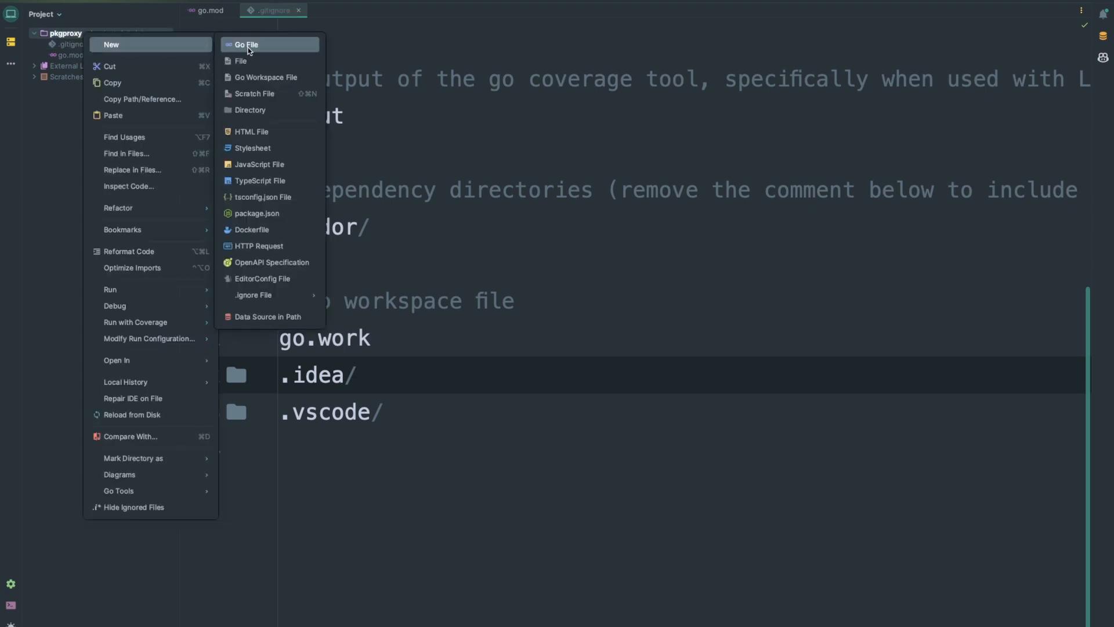
{"action": "left_click", "coordinate": [250, 110]}
{"action": "type", "text": "cmd"}
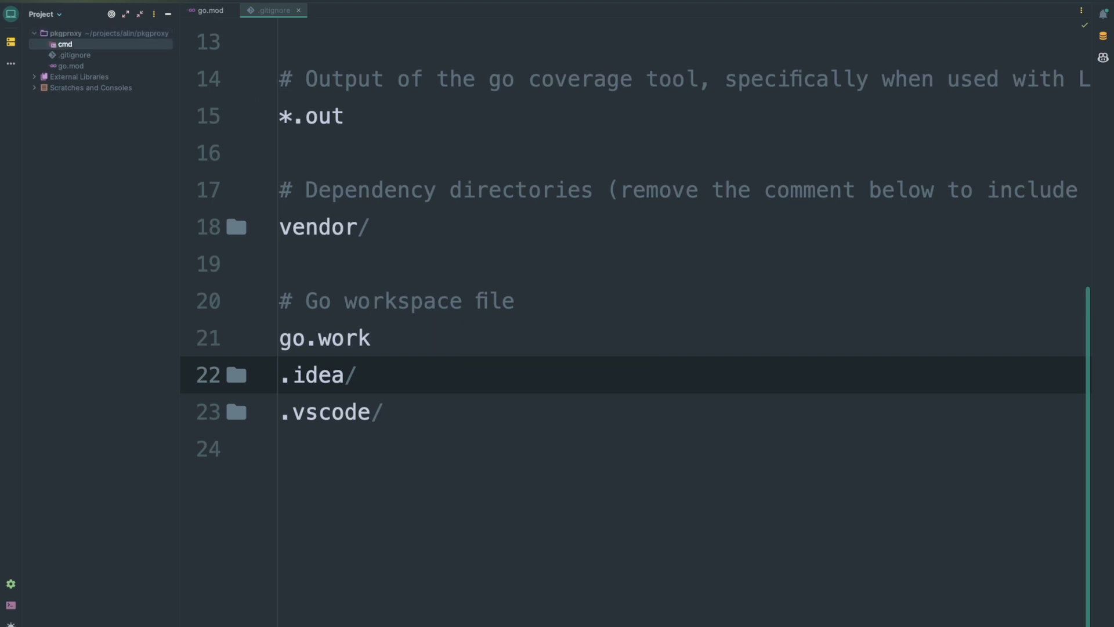
{"action": "right_click", "coordinate": [64, 44]}
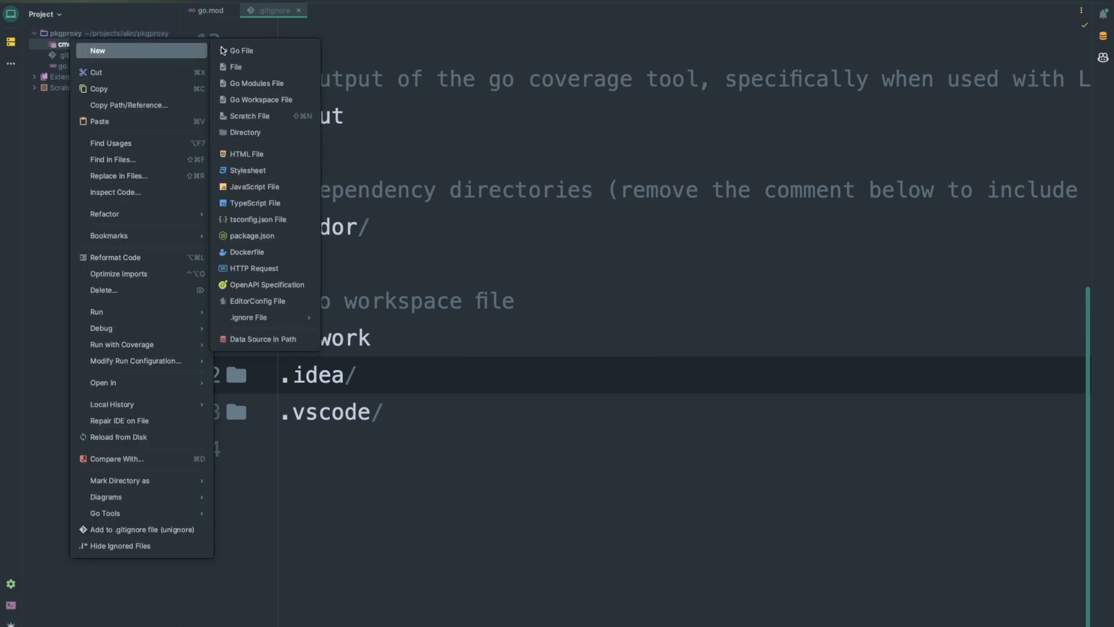
{"action": "left_click", "coordinate": [242, 50]}
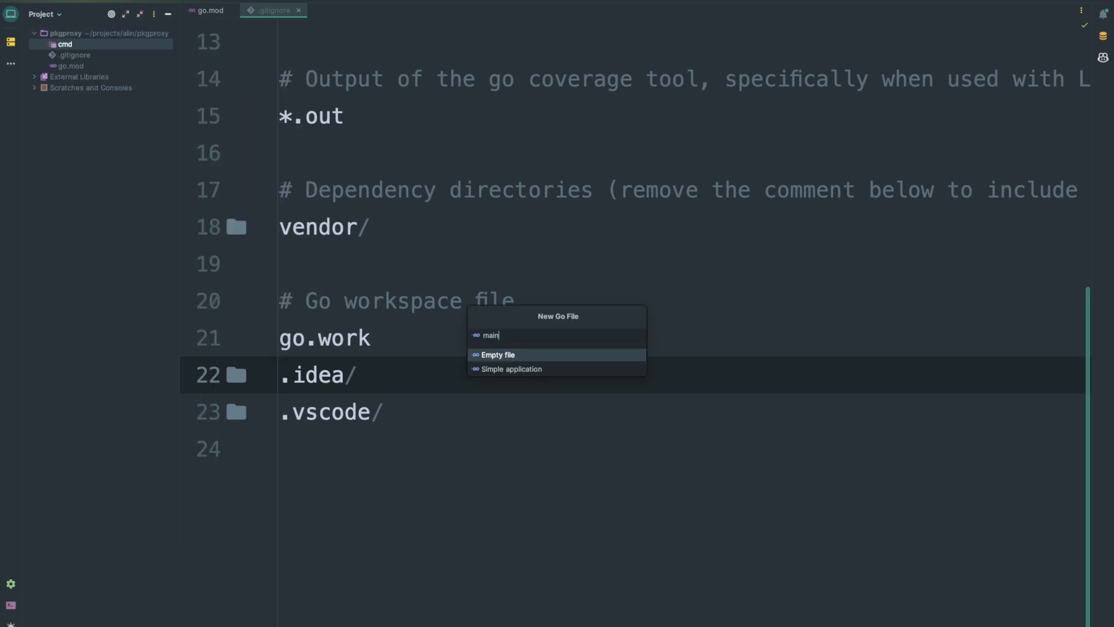
{"action": "left_click", "coordinate": [498, 354]}
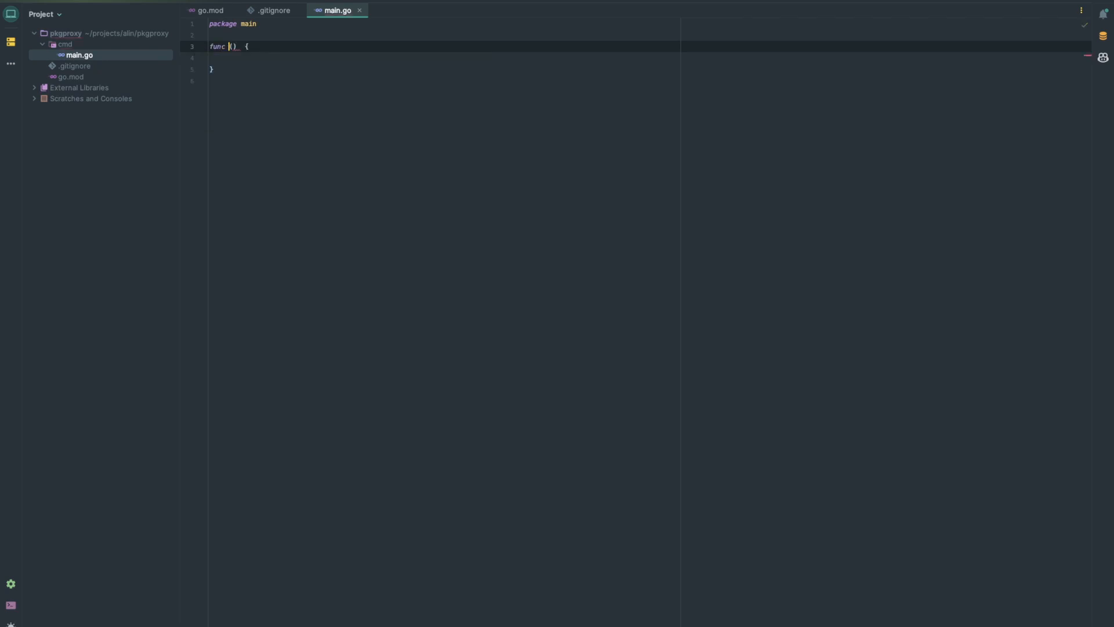
Name the function main and add an autocompleted fmt.Println printing "Hello, World!"
{"action": "type", "text": "main"}
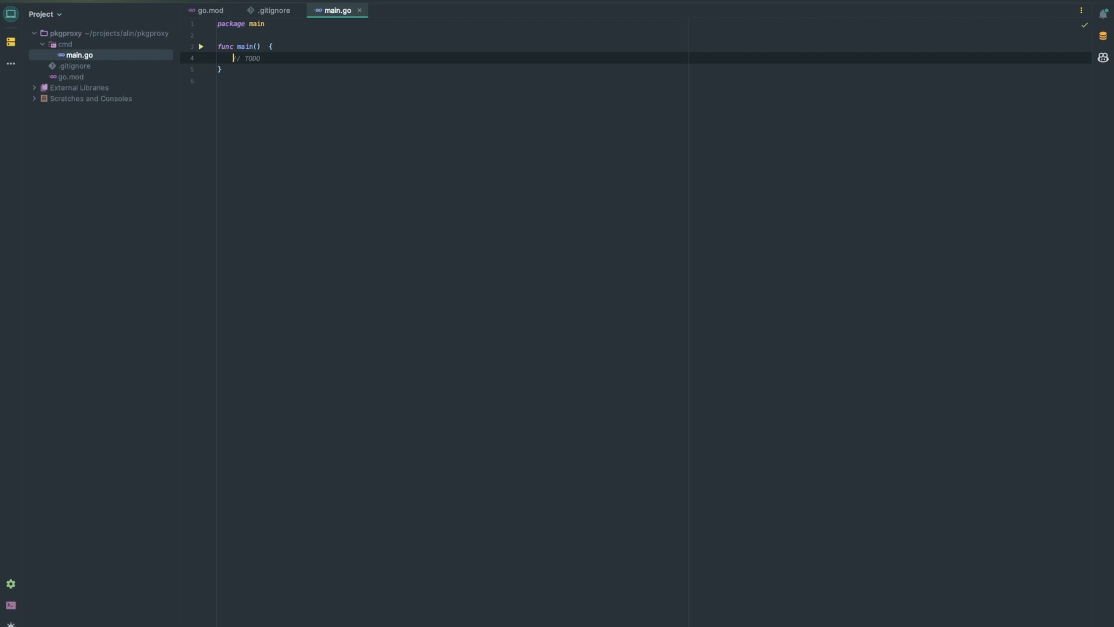
{"action": "type", "text": "fmt"}
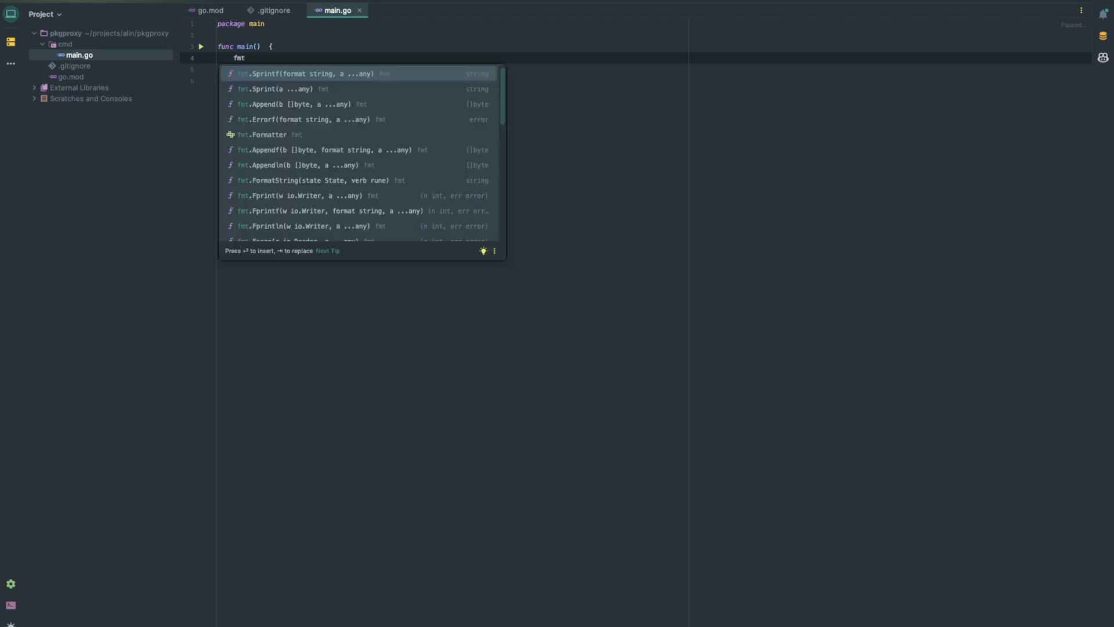
{"action": "type", "text": ".P"}
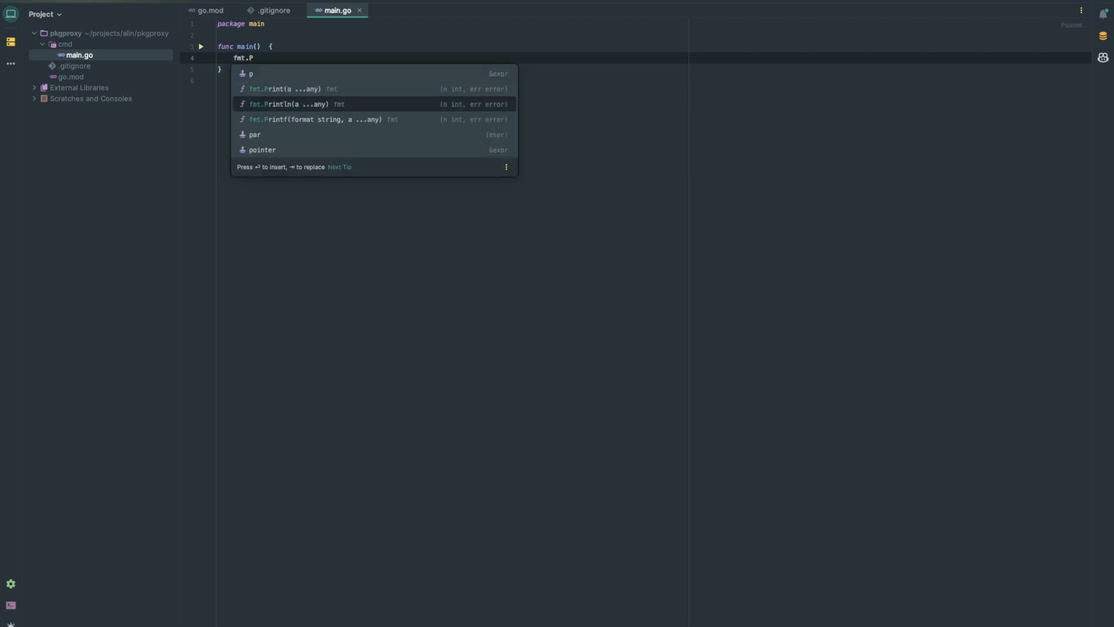
{"action": "left_click", "coordinate": [299, 104]}
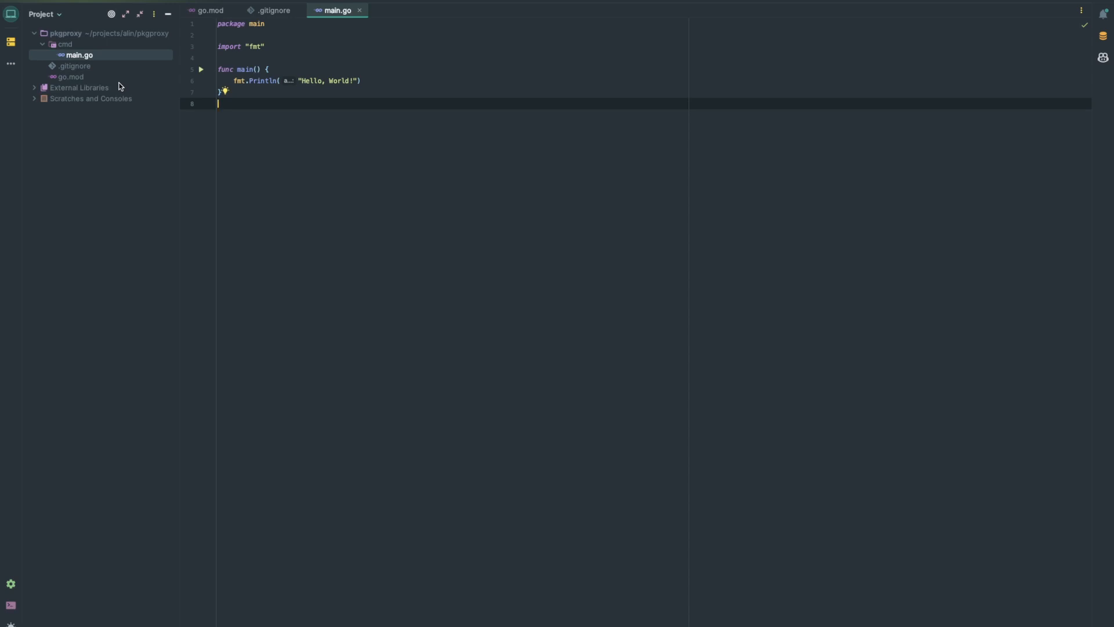
{"action": "mouse_move", "coordinate": [83, 53]}
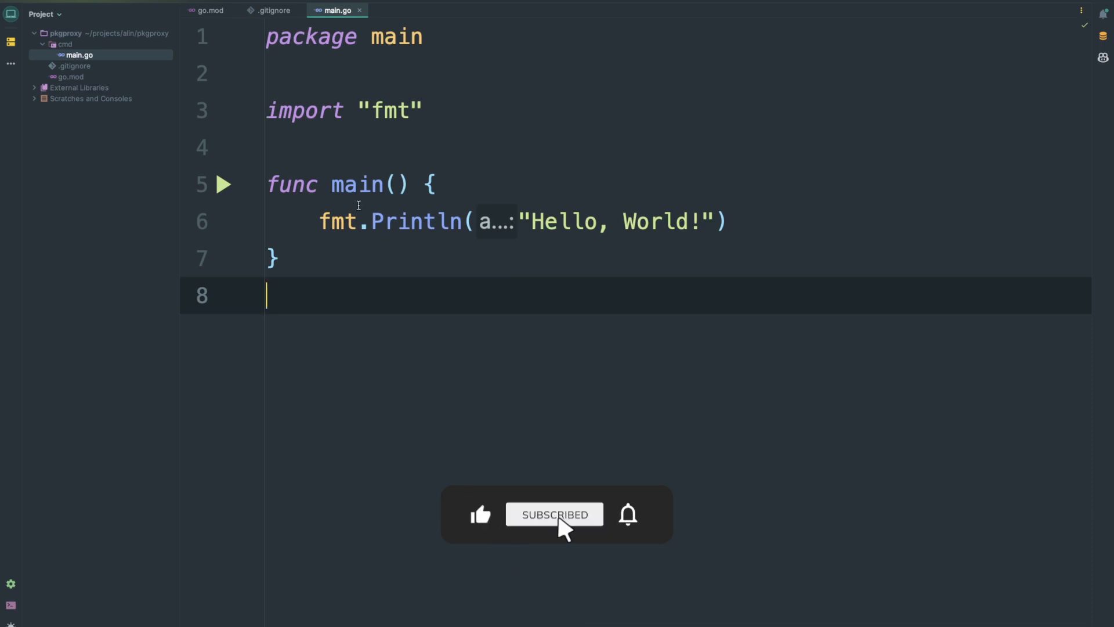
{"action": "mouse_move", "coordinate": [247, 190]}
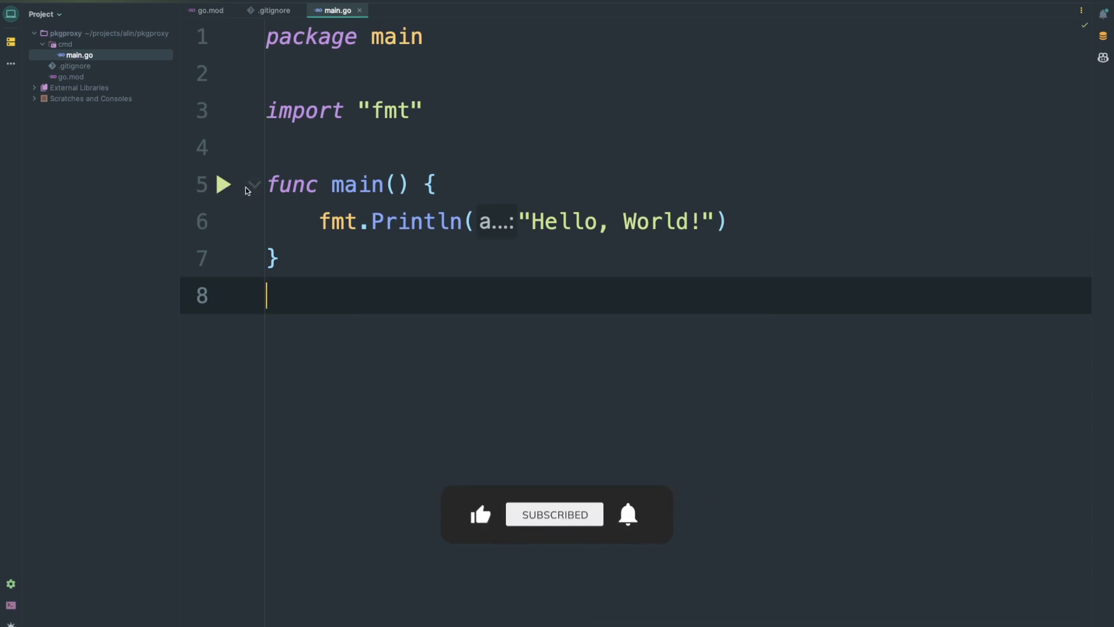
{"action": "left_click", "coordinate": [223, 184]}
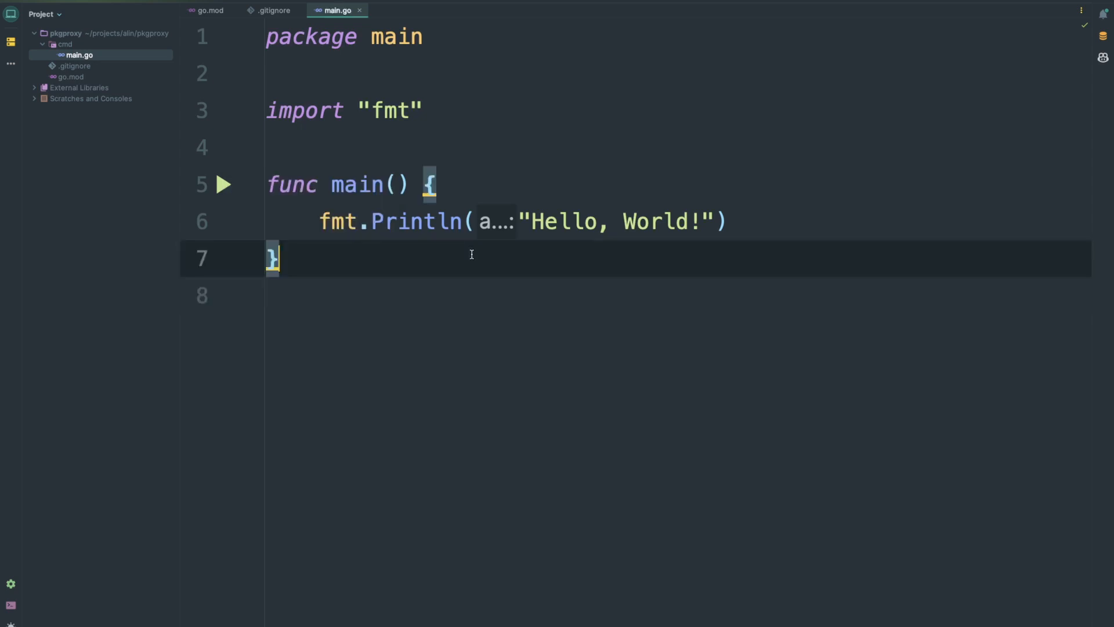
Set a breakpoint on the Println line, debug main, and allow debugger access
{"action": "left_click", "coordinate": [223, 184]}
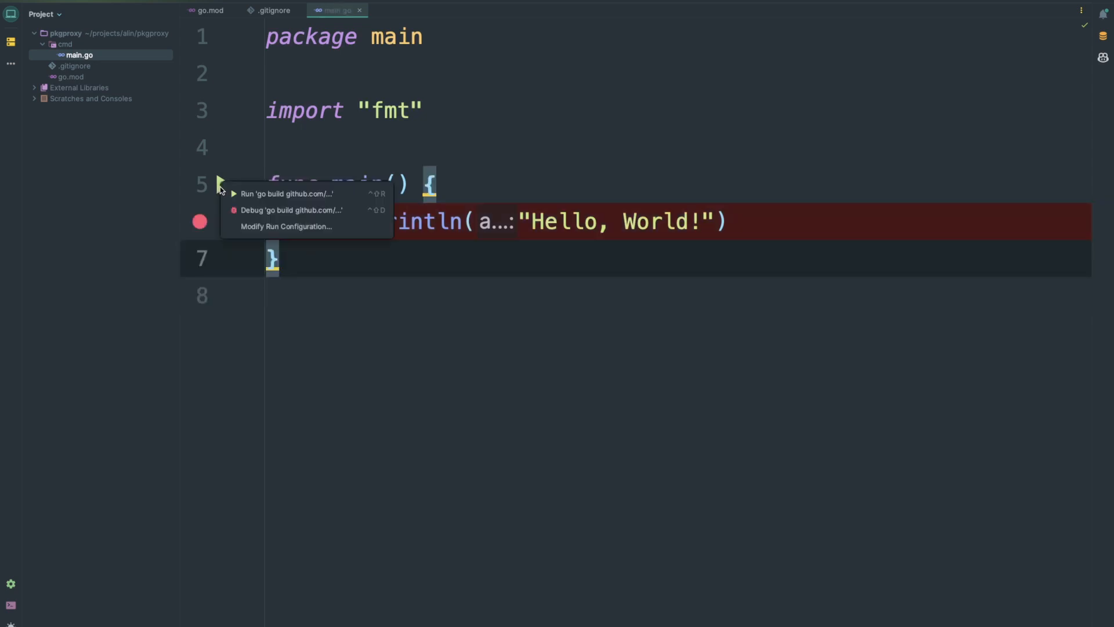
{"action": "left_click", "coordinate": [290, 209]}
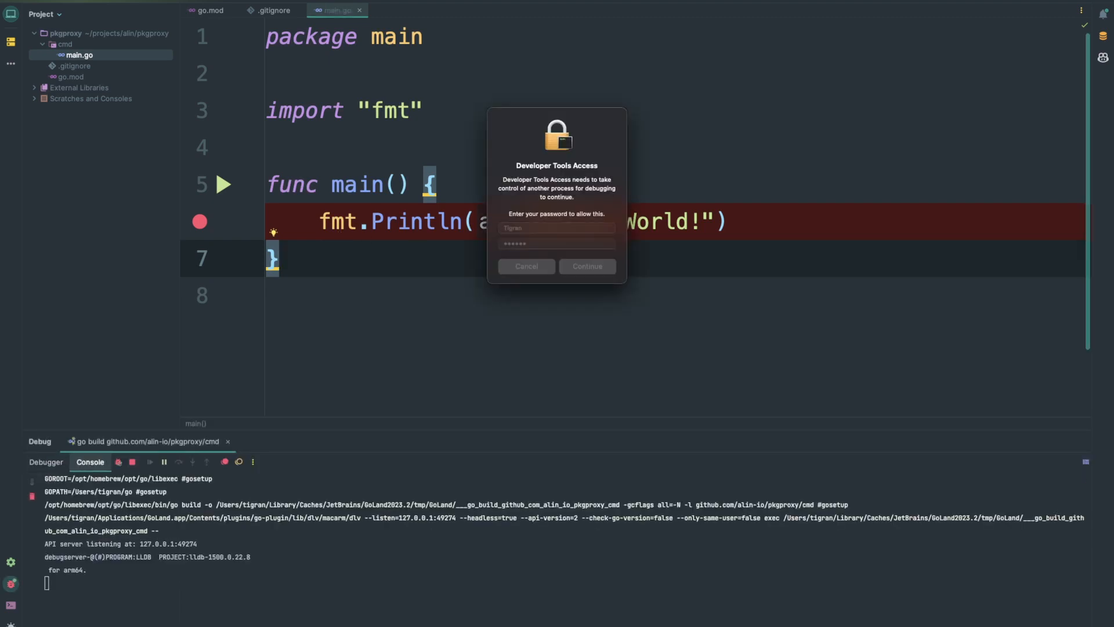
{"action": "left_click", "coordinate": [587, 266]}
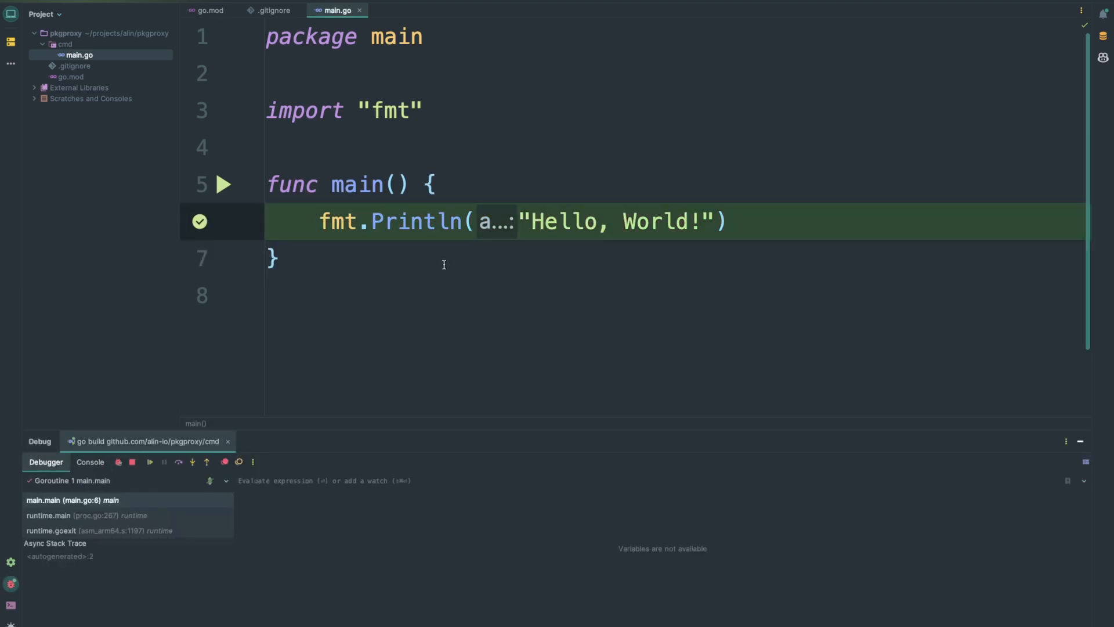
{"action": "mouse_move", "coordinate": [242, 493]}
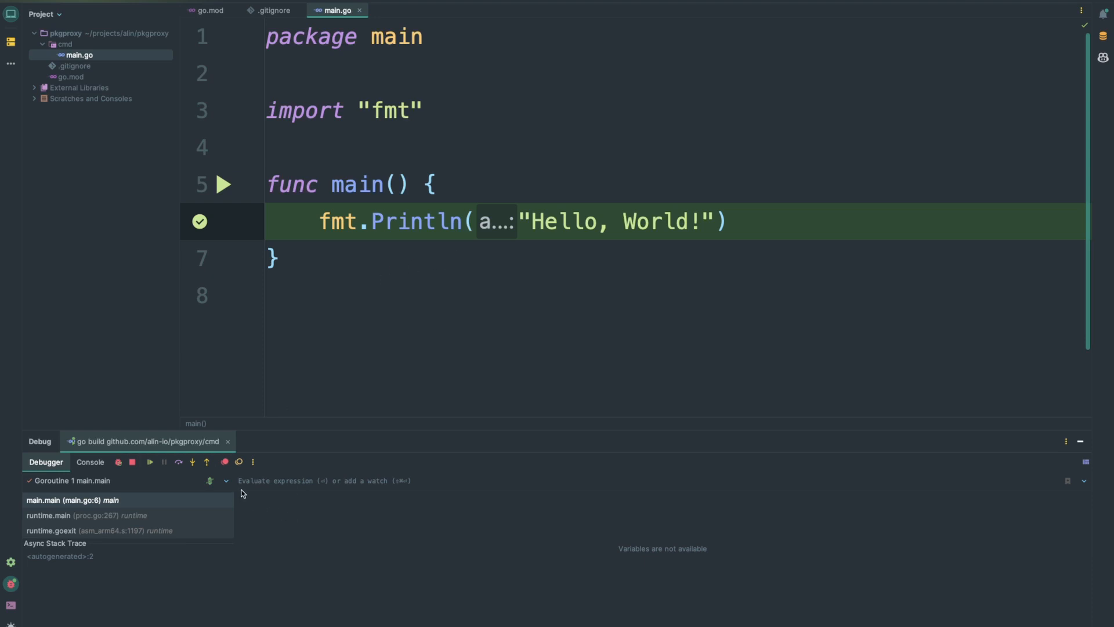
{"action": "left_click", "coordinate": [224, 184]}
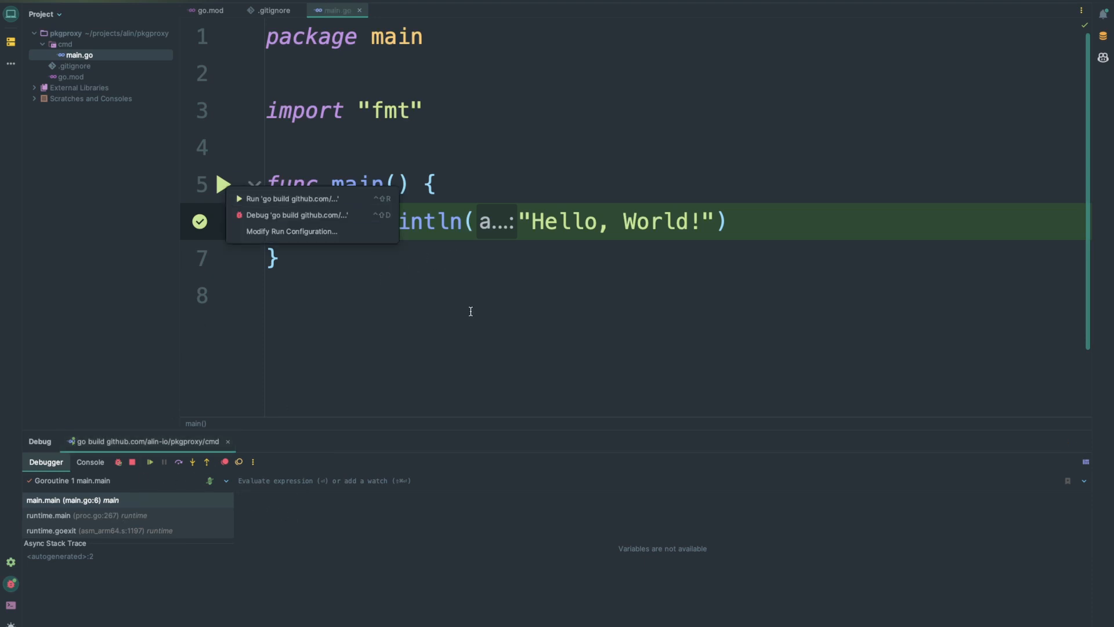
{"action": "left_click", "coordinate": [295, 214]}
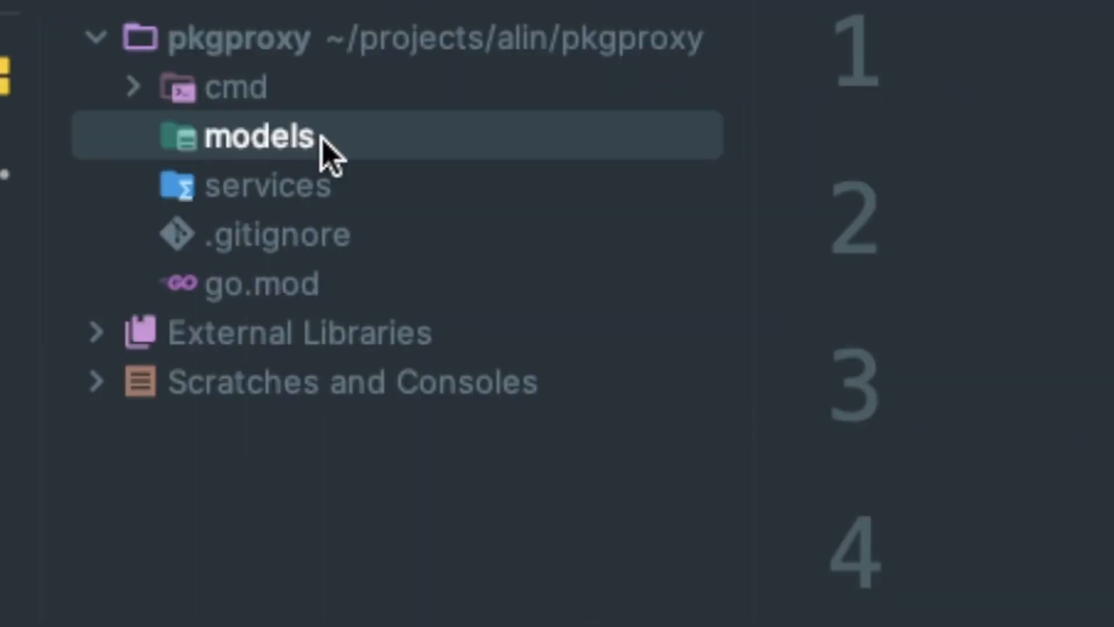
Select the models package and expand cmd to show main.go
{"action": "left_click", "coordinate": [234, 86]}
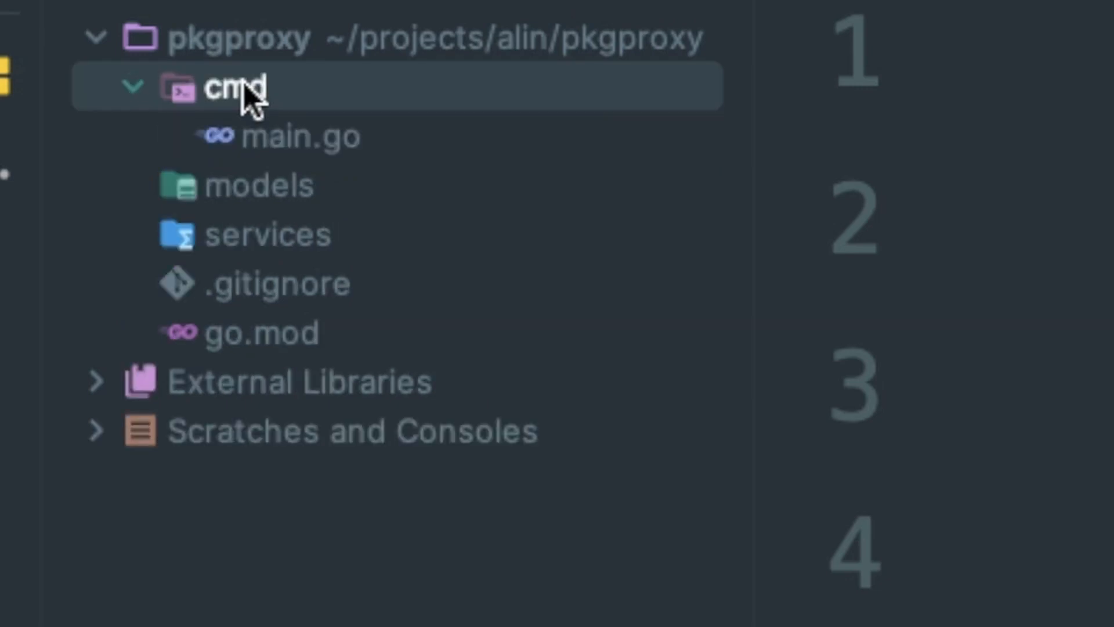
{"action": "left_click", "coordinate": [132, 88]}
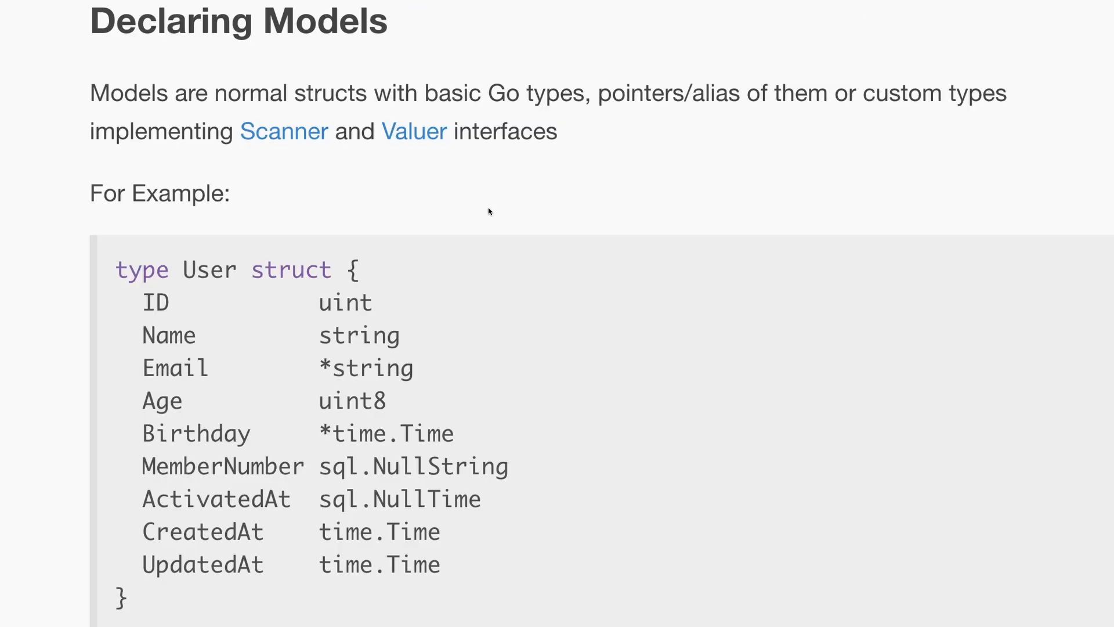
{"action": "scroll", "scroll_direction": "down", "scroll_amount": 3}
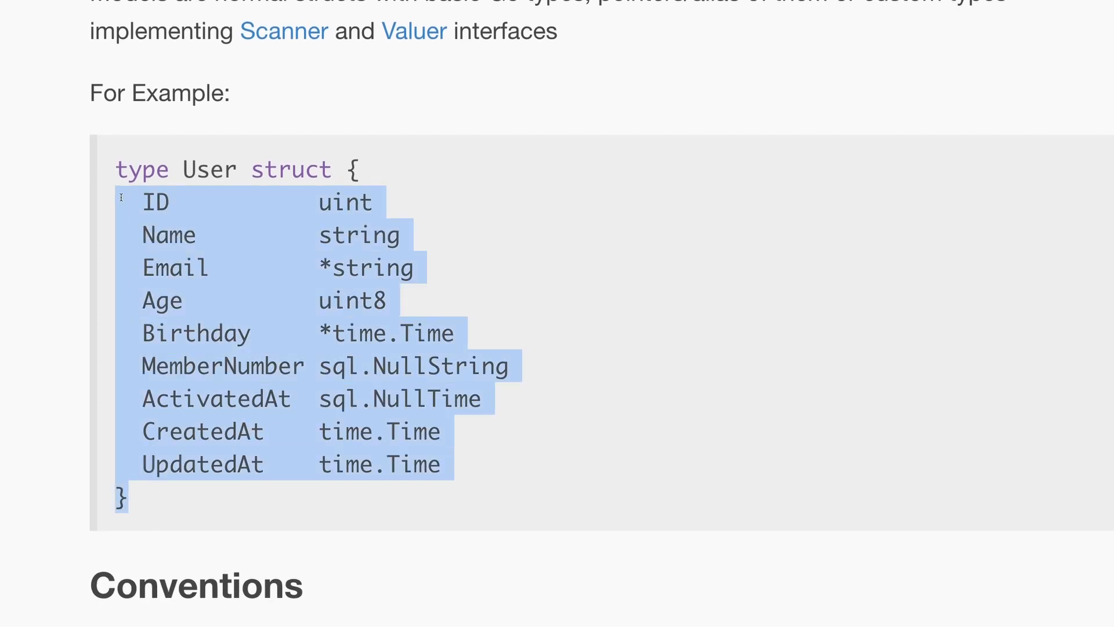
{"action": "scroll", "scroll_direction": "down", "scroll_amount": 3}
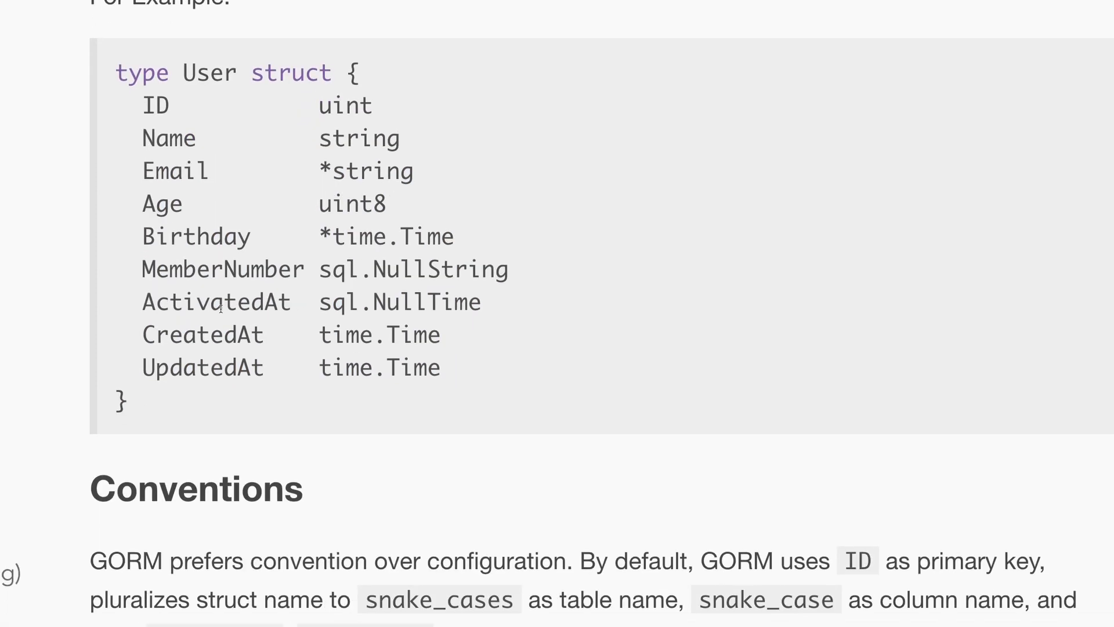
{"action": "scroll", "scroll_direction": "down", "scroll_amount": 3}
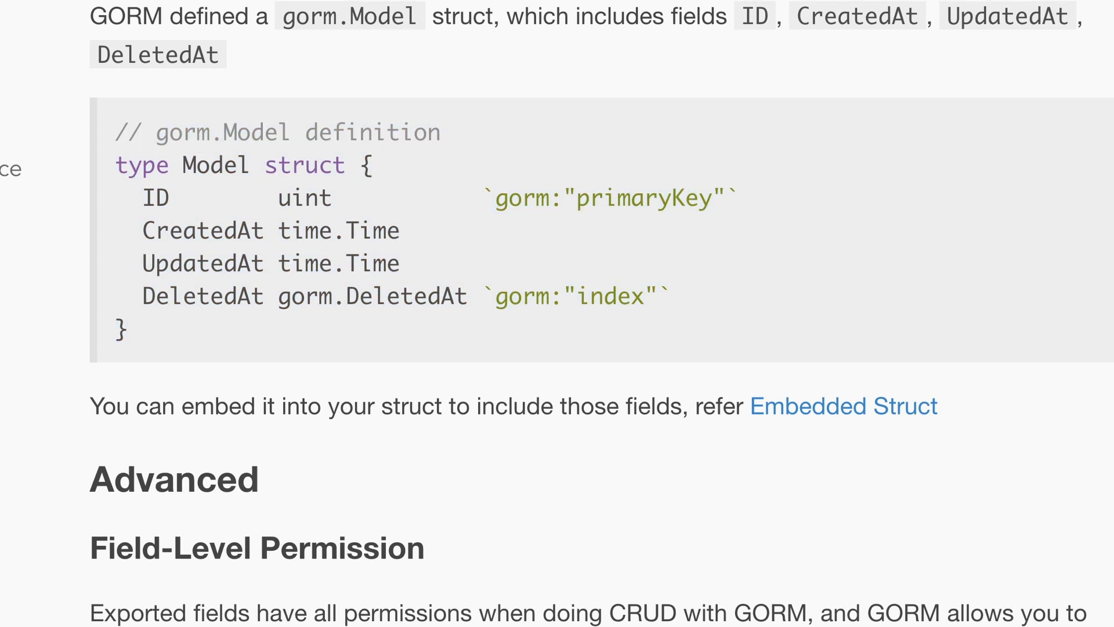
{"action": "scroll", "scroll_direction": "up", "scroll_amount": 3}
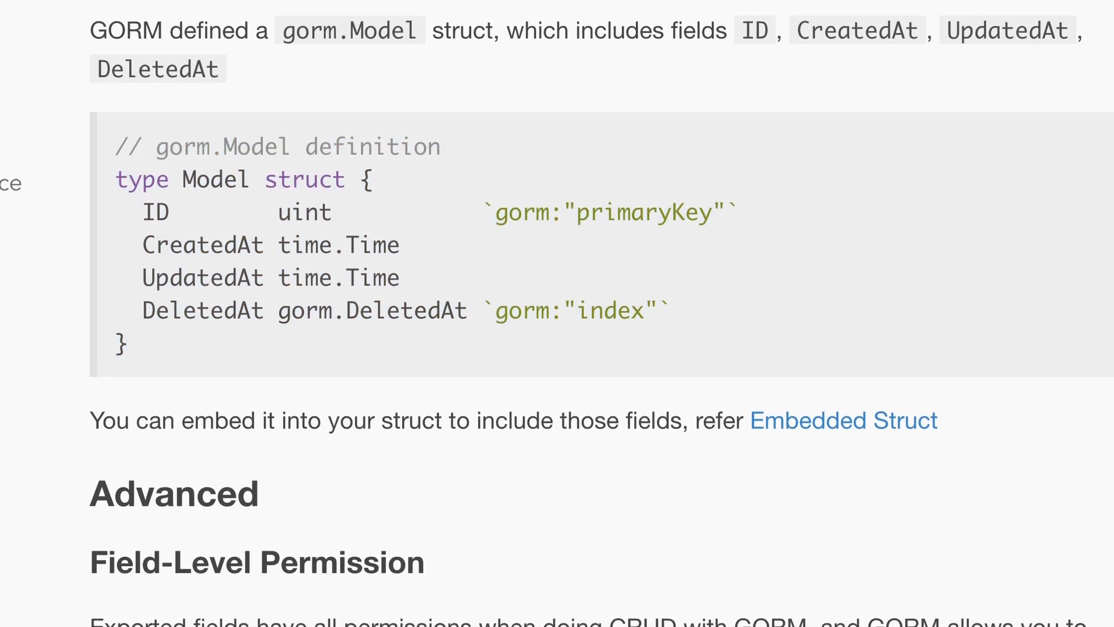
{"action": "scroll", "scroll_direction": "down", "scroll_amount": 3}
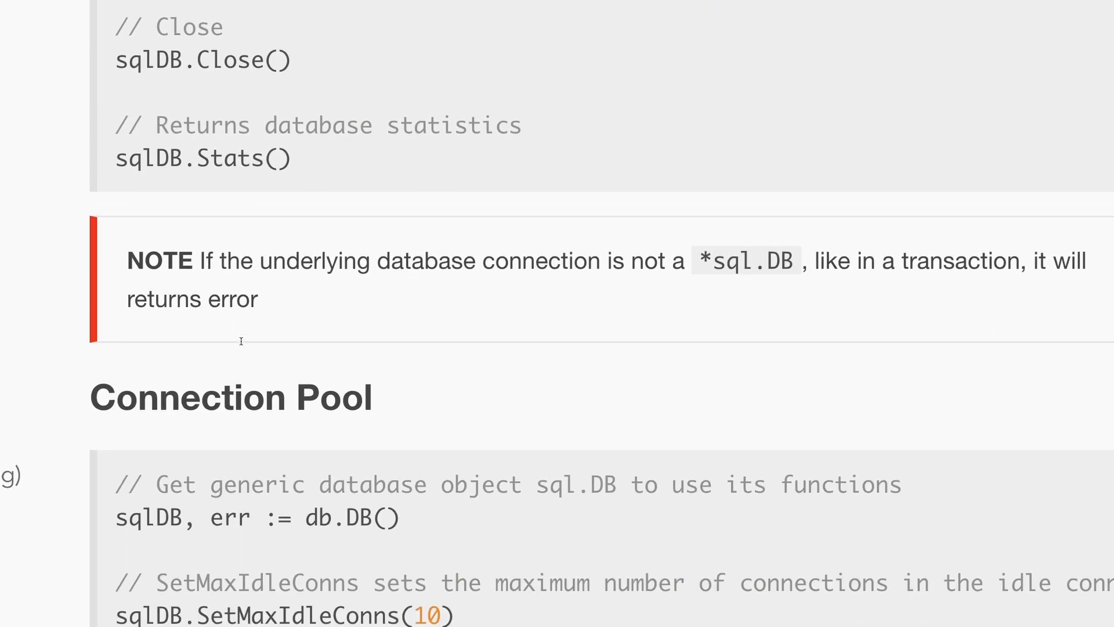
{"action": "scroll", "scroll_direction": "down", "scroll_amount": 3}
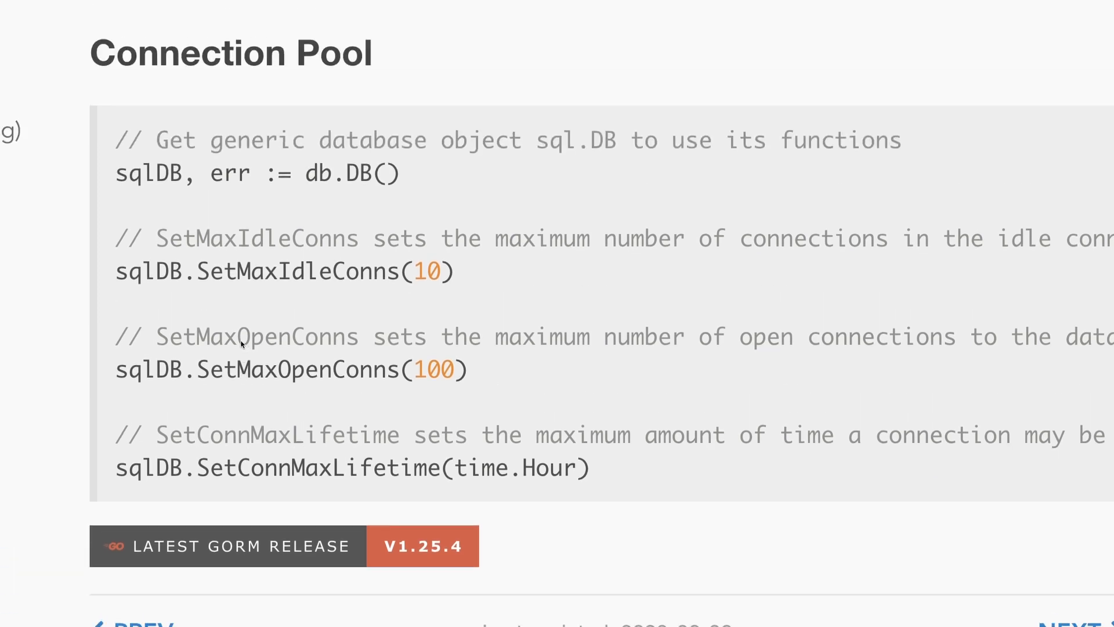
{"action": "scroll", "scroll_direction": "up", "scroll_amount": 3}
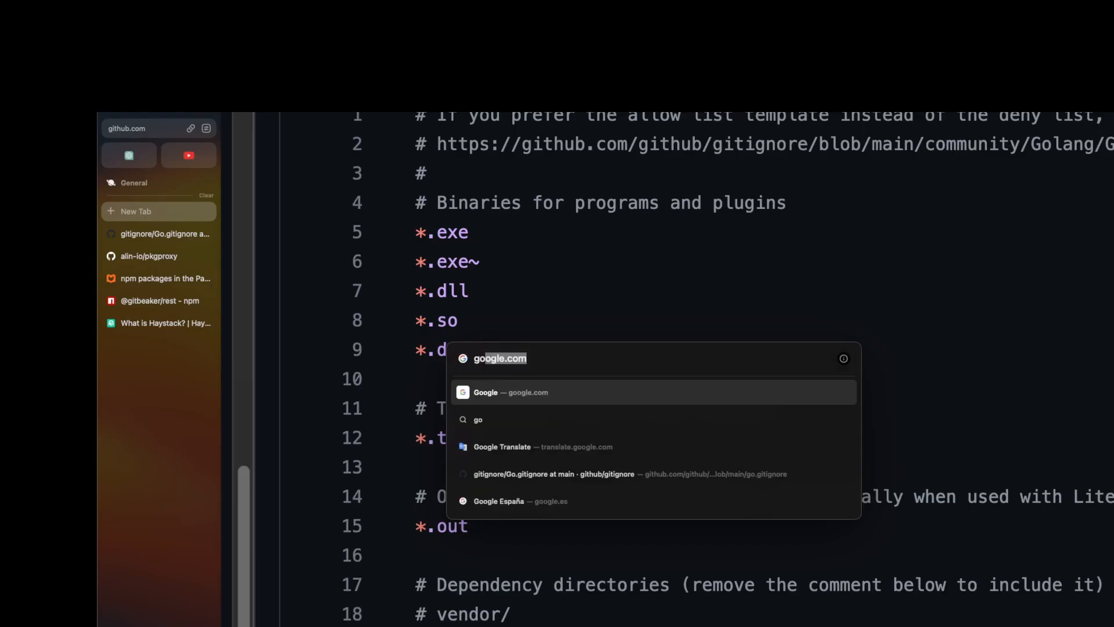
Search 'golang gin', open Gin's GitHub repository, and select the gin-gonic/gin import path
{"action": "type", "text": "golang gin"}
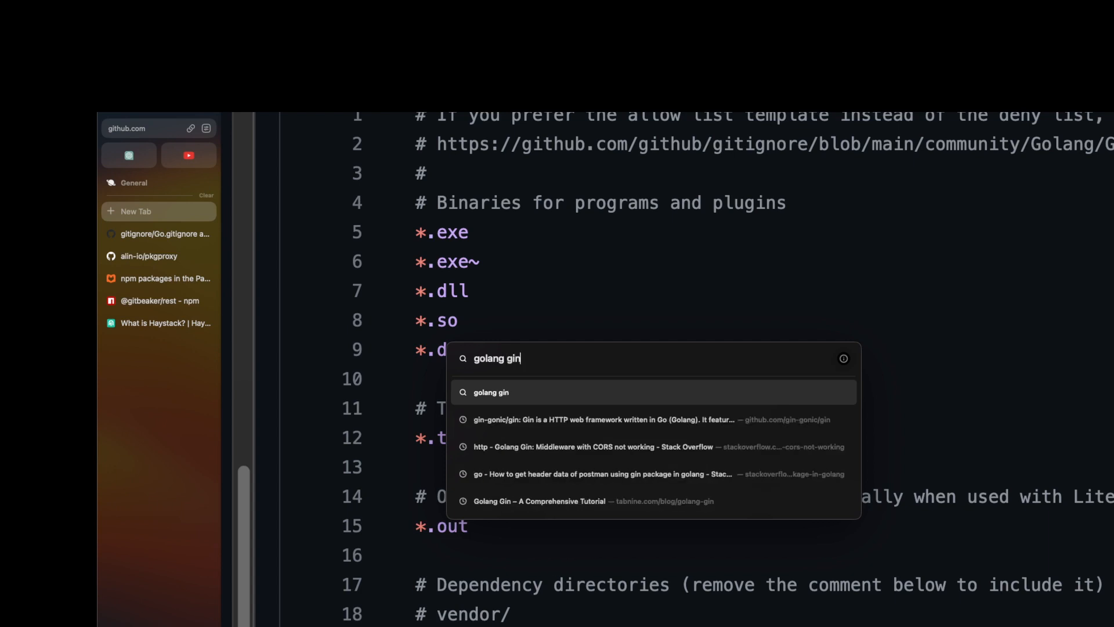
{"action": "key", "text": "Return"}
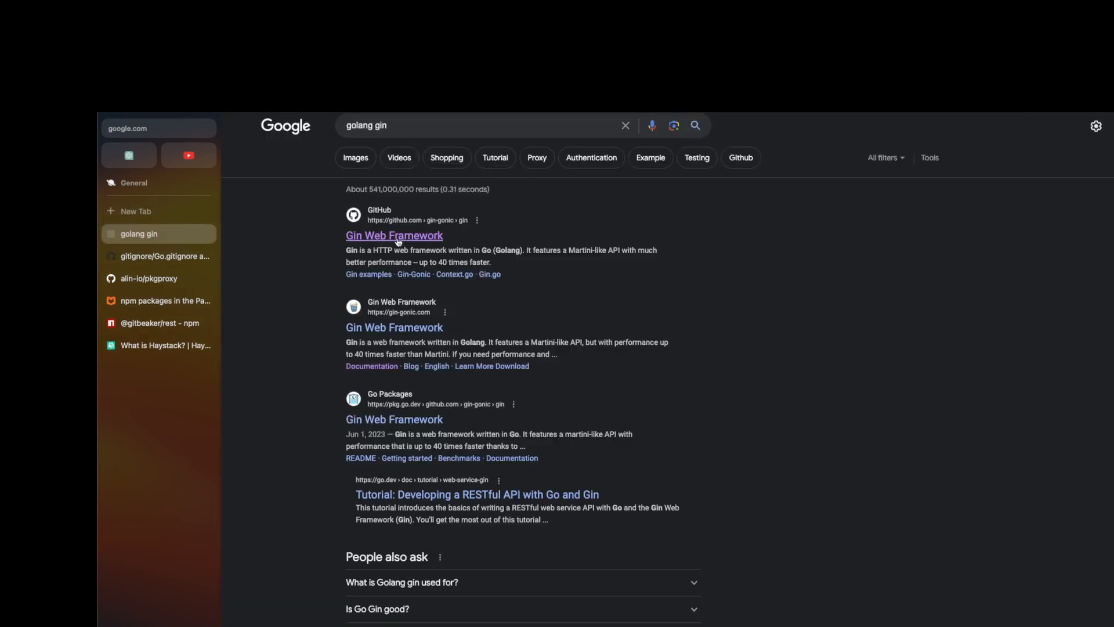
{"action": "left_click", "coordinate": [393, 235]}
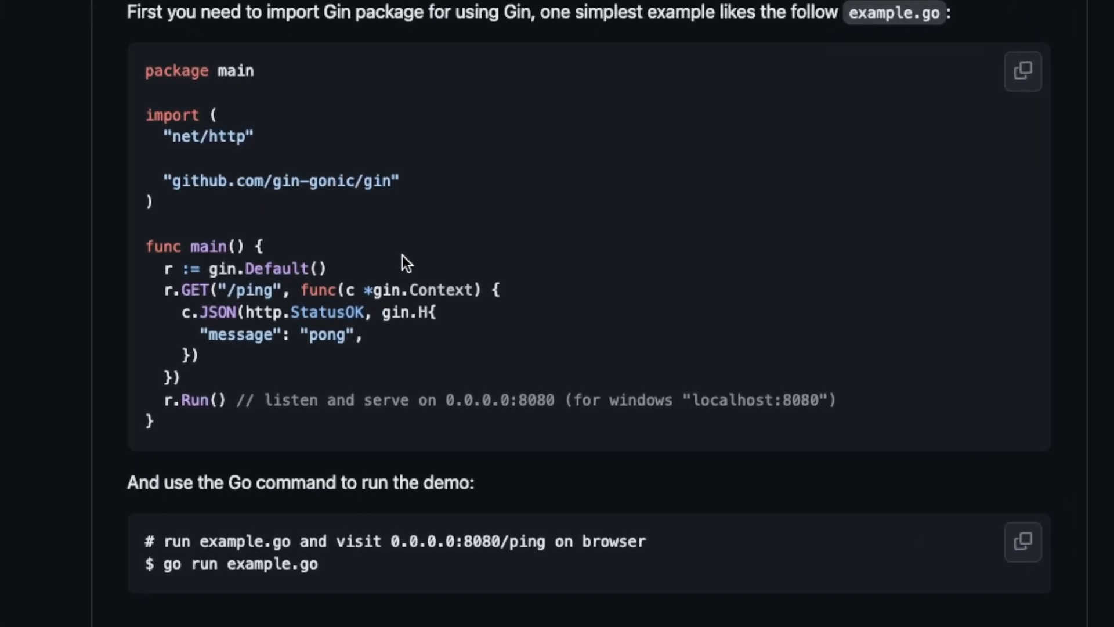
{"action": "scroll", "scroll_direction": "up", "scroll_amount": 3}
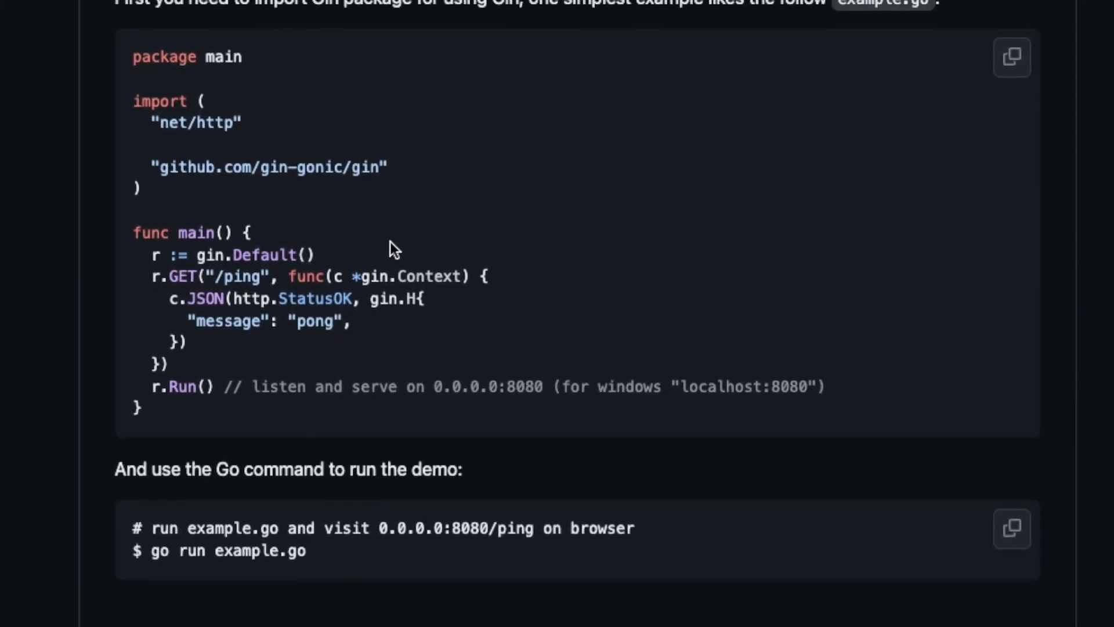
{"action": "scroll", "scroll_direction": "up", "scroll_amount": 3}
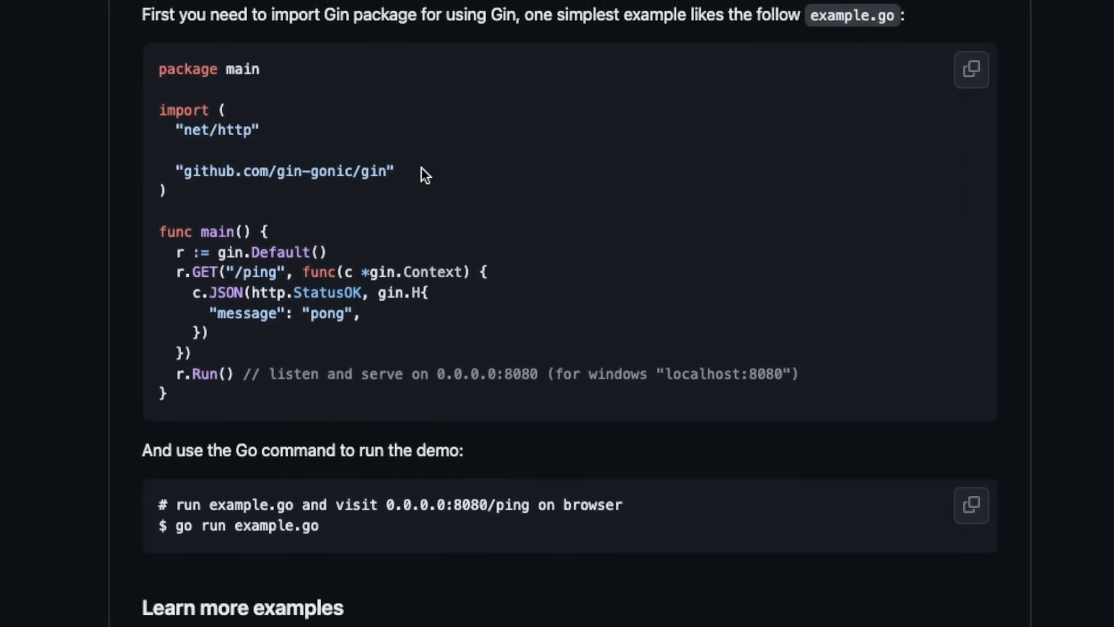
{"action": "double_click", "coordinate": [284, 170]}
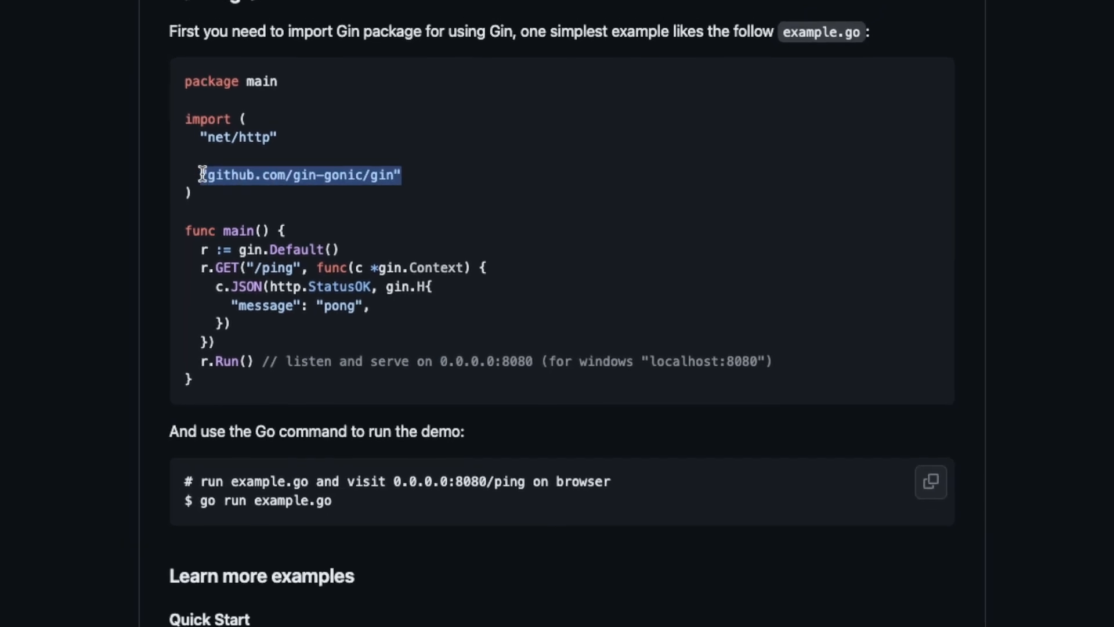
{"action": "scroll", "scroll_direction": "up", "scroll_amount": 3}
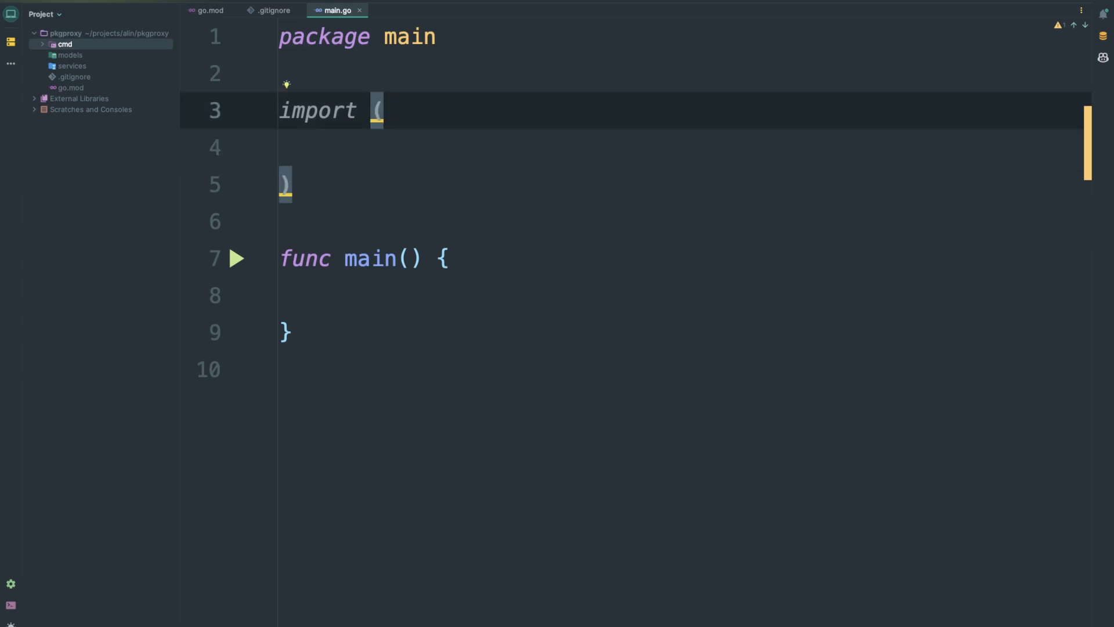
Finish main.go with gin.Default(), a /ping route returning "message": "pong", and r.Run(":8080")
{"action": "type", "text": "_ \"github.com/robertoduessmann/curso_go_oo/contas\""}
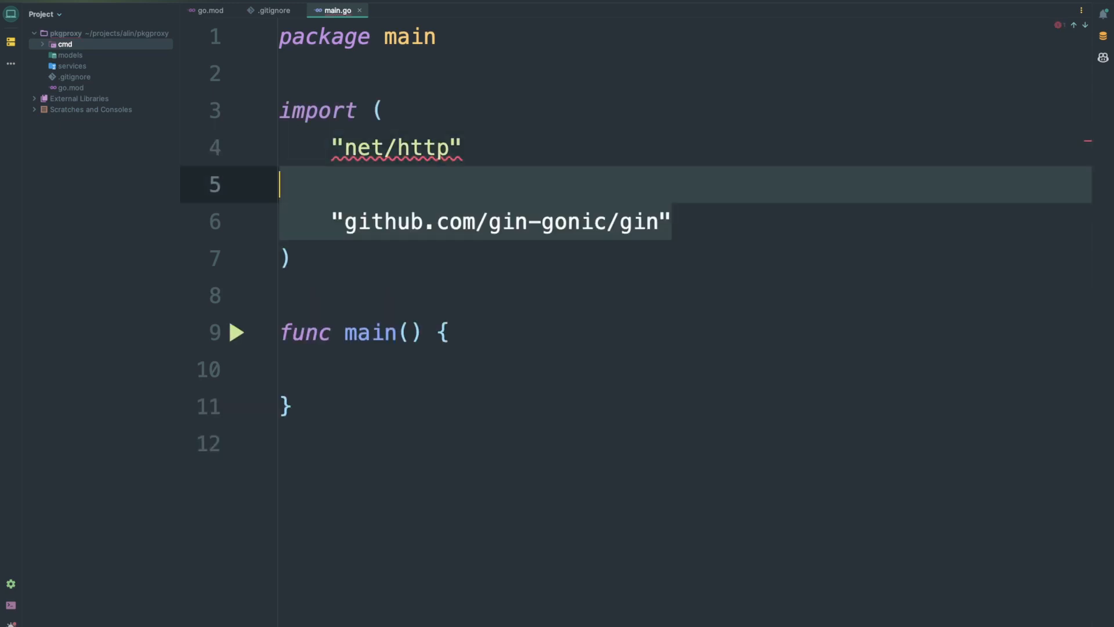
{"action": "type", "text": "r := gin.Default()"}
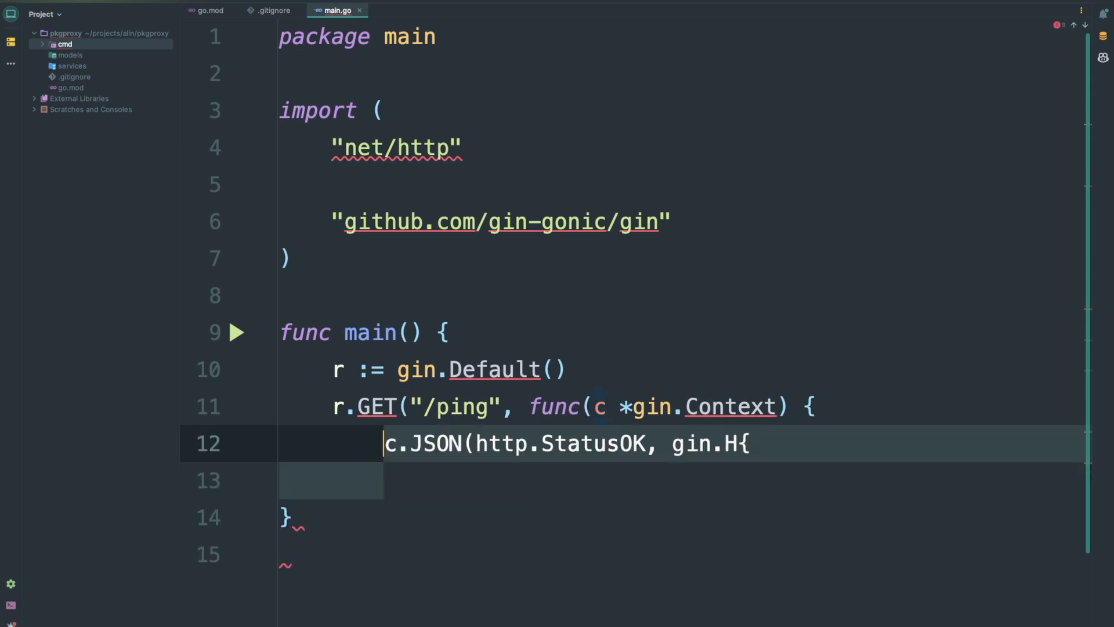
{"action": "type", "text": "\"message\": \"pong\","}
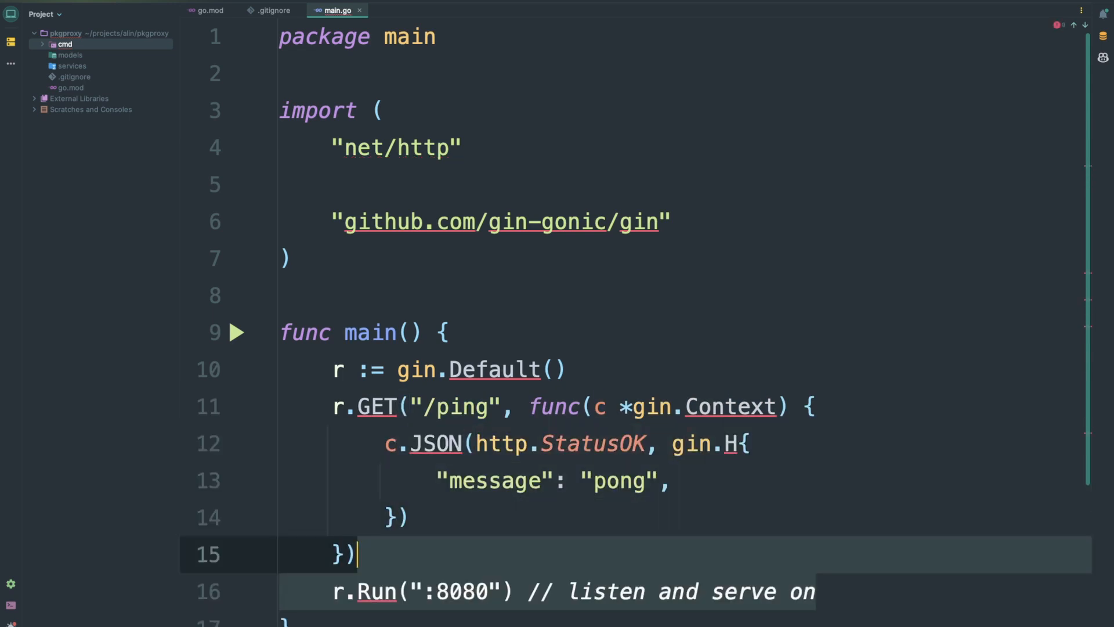
{"action": "scroll", "scroll_direction": "down", "scroll_amount": 3}
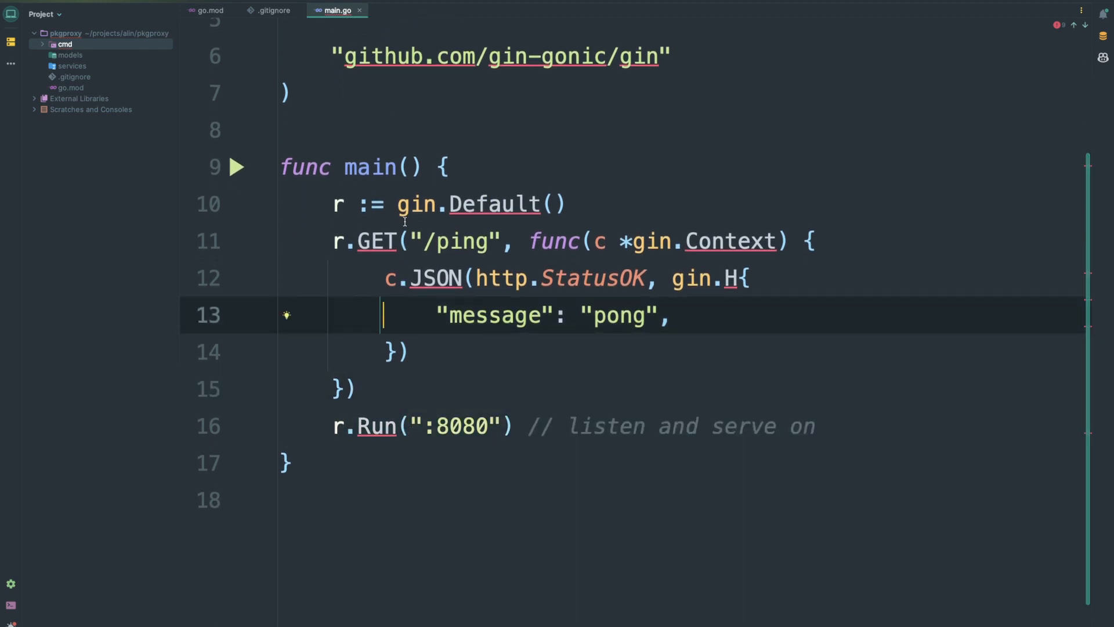
{"action": "scroll", "scroll_direction": "up", "scroll_amount": 3}
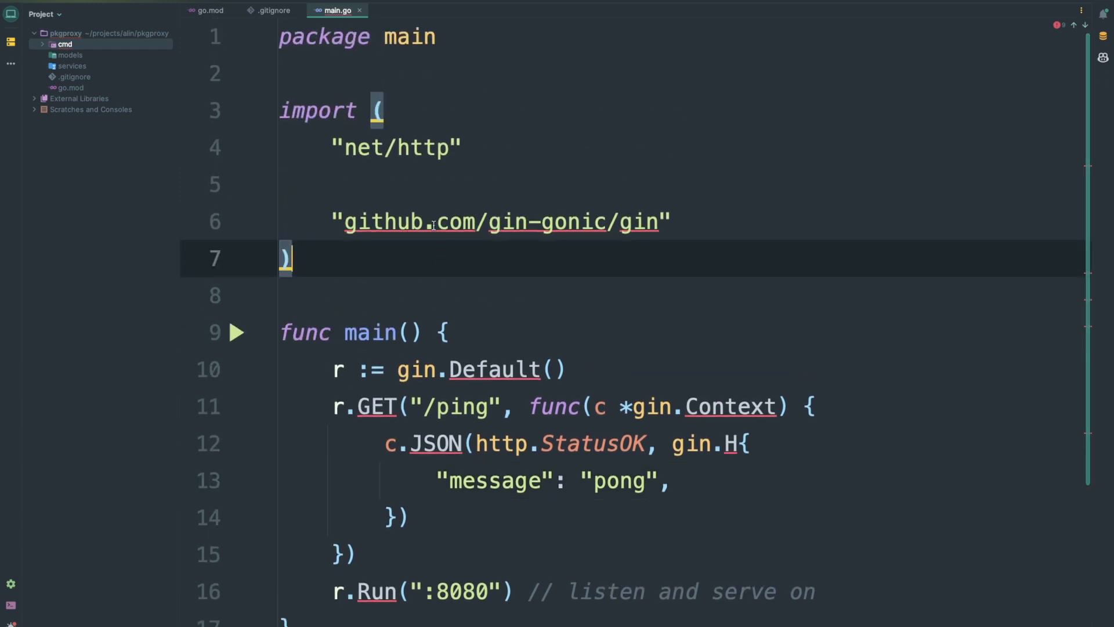
{"action": "mouse_move", "coordinate": [93, 563]}
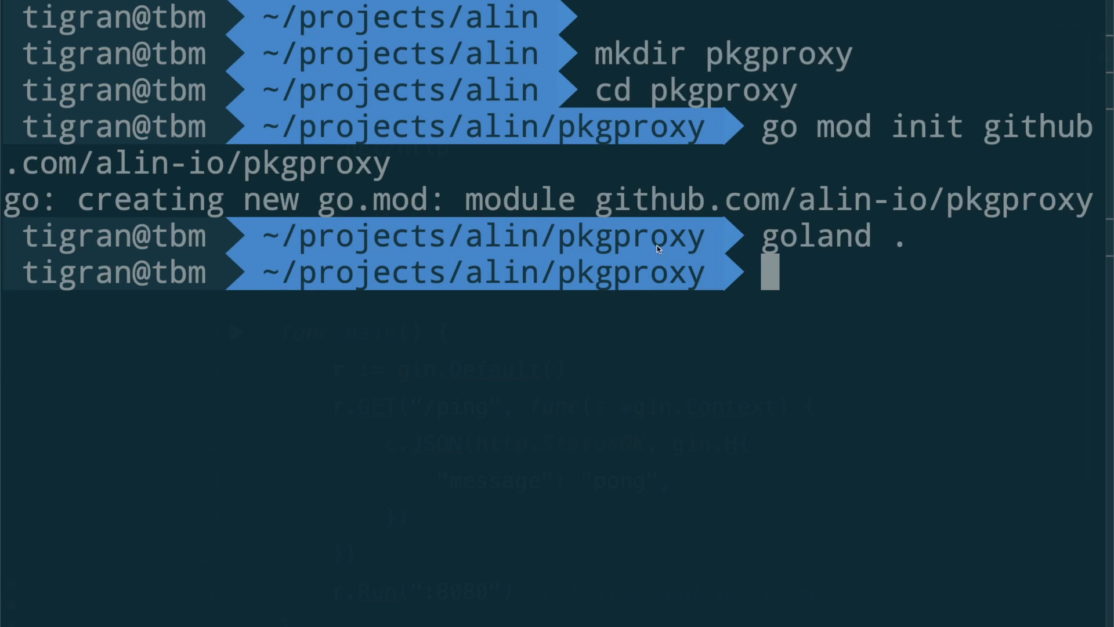
Run go mod tidy to download Gin, then enter go mod vendor
{"action": "type", "text": "go mod ti"}
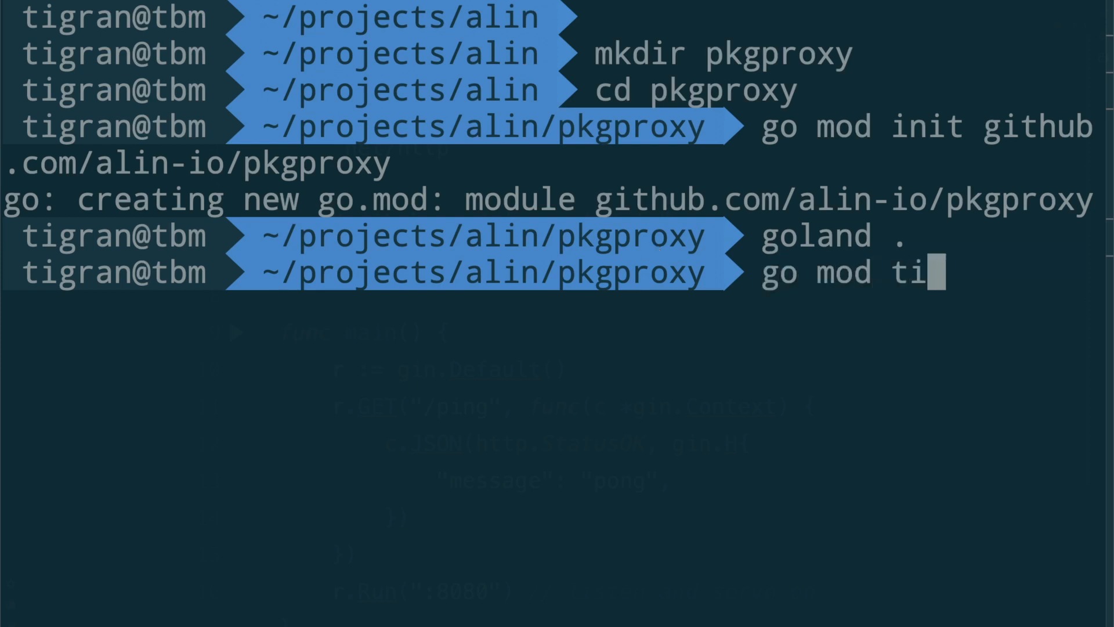
{"action": "key", "text": "Return"}
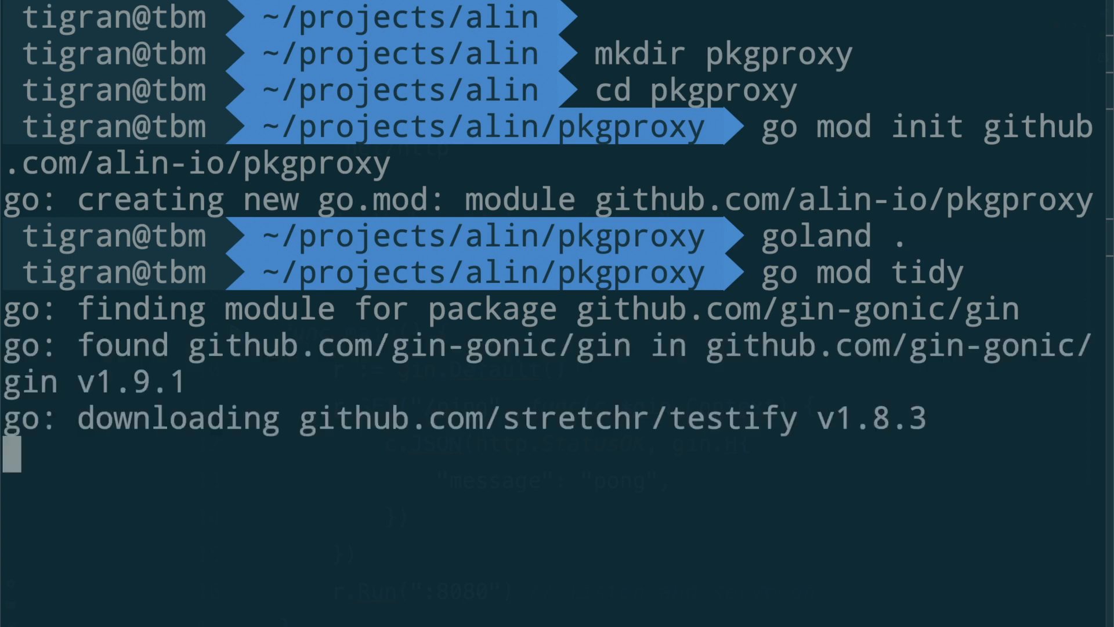
{"action": "type", "text": "go"}
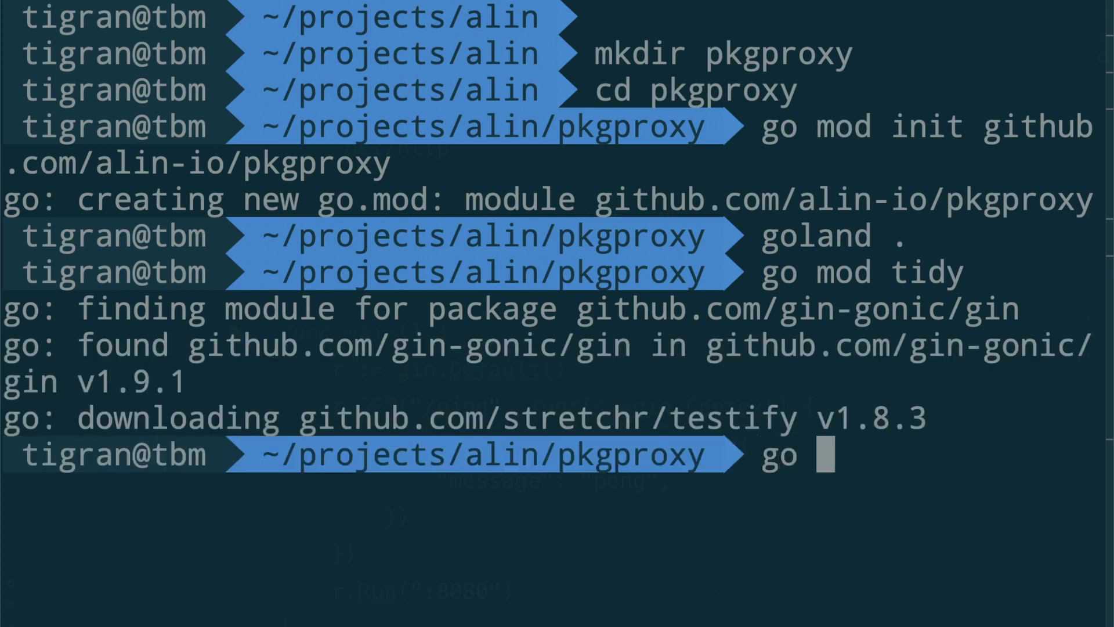
{"action": "type", "text": "mod vendor"}
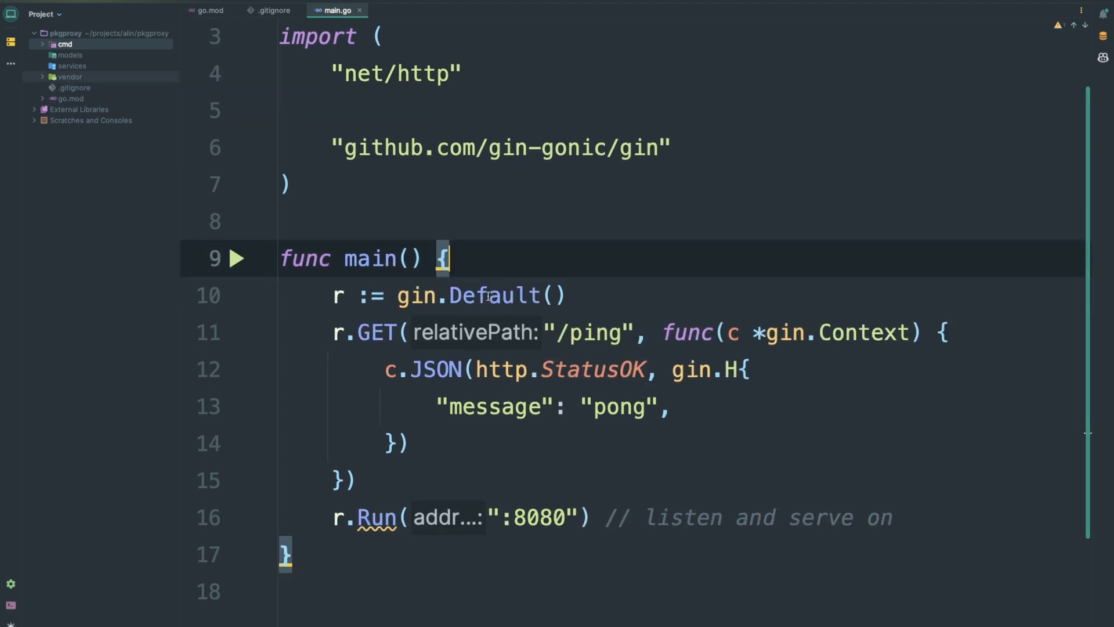
Debug main.go from the run arrow so the Gin server starts with /ping registered
{"action": "left_click", "coordinate": [238, 257]}
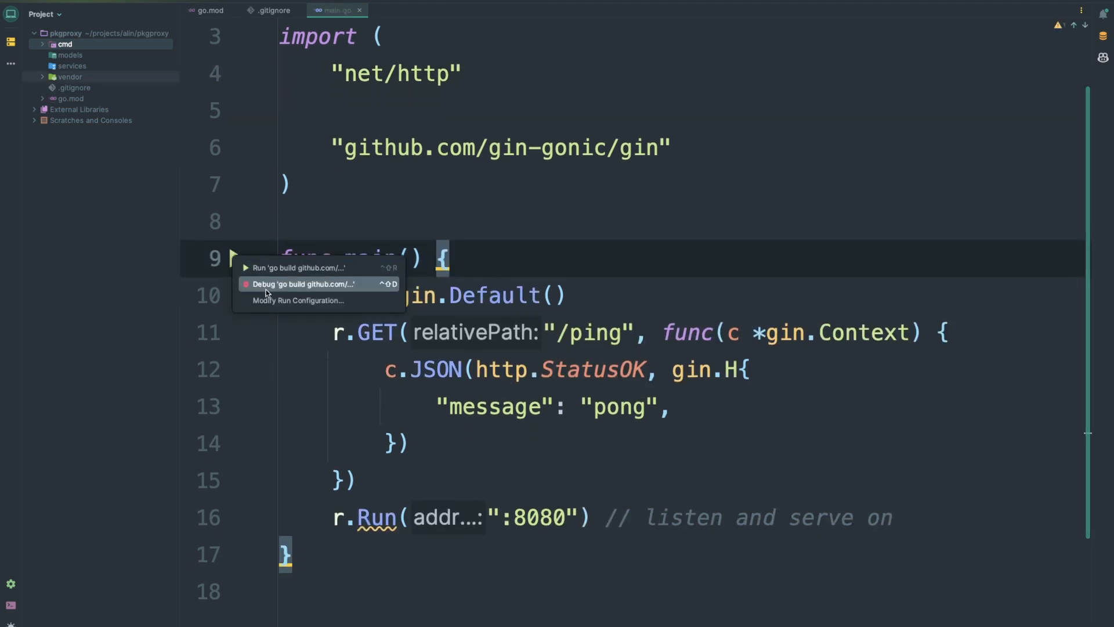
{"action": "mouse_move", "coordinate": [266, 291]}
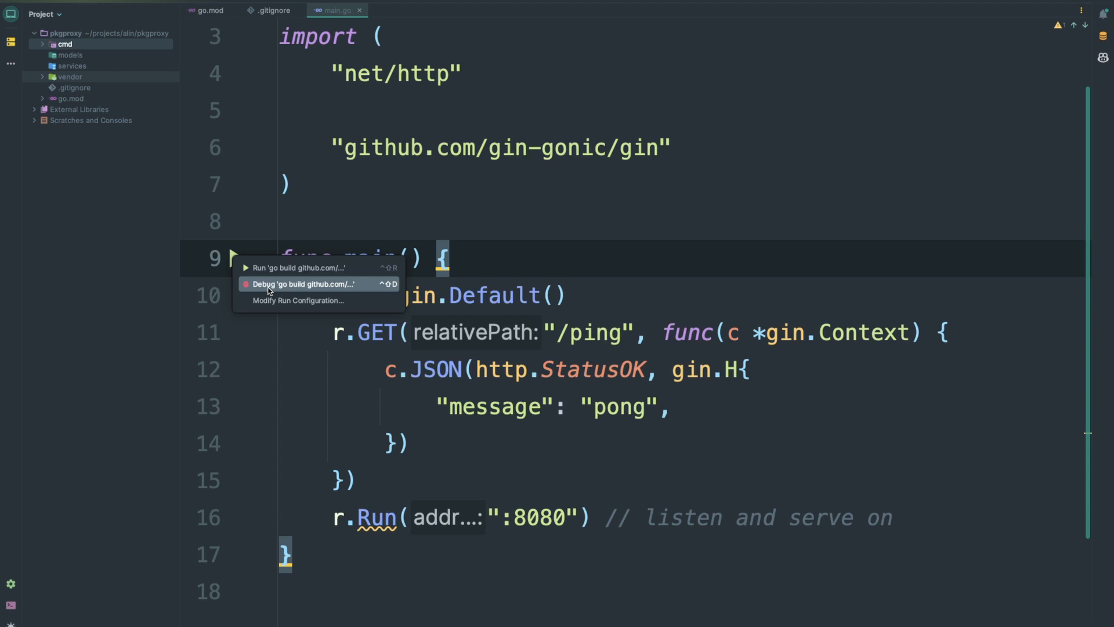
{"action": "key", "text": "Escape"}
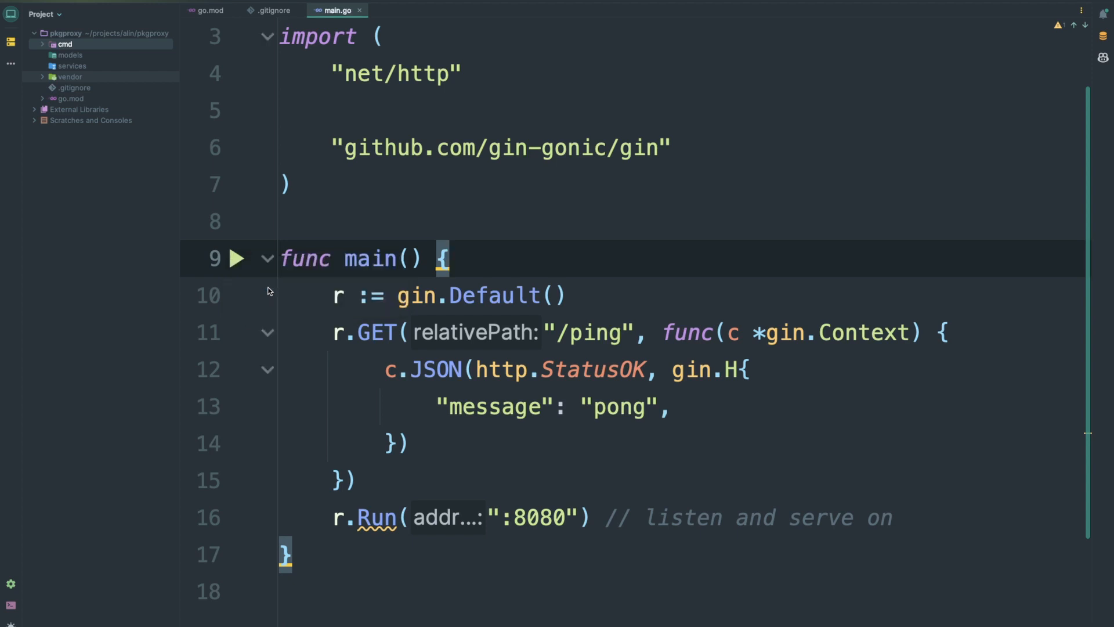
{"action": "left_click", "coordinate": [238, 258]}
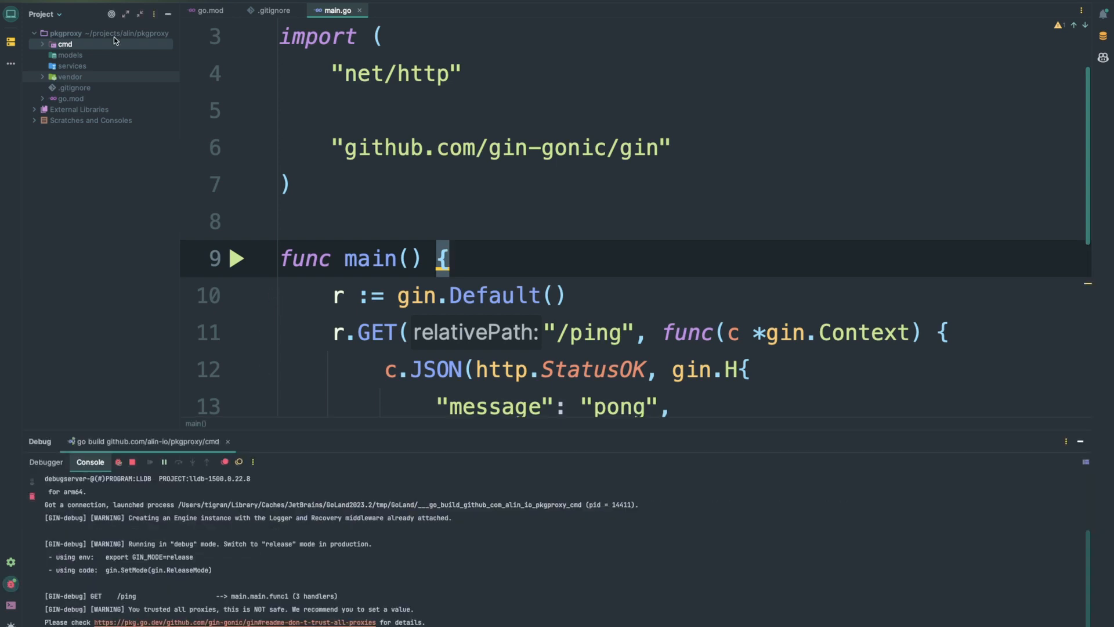
{"action": "right_click", "coordinate": [85, 44]}
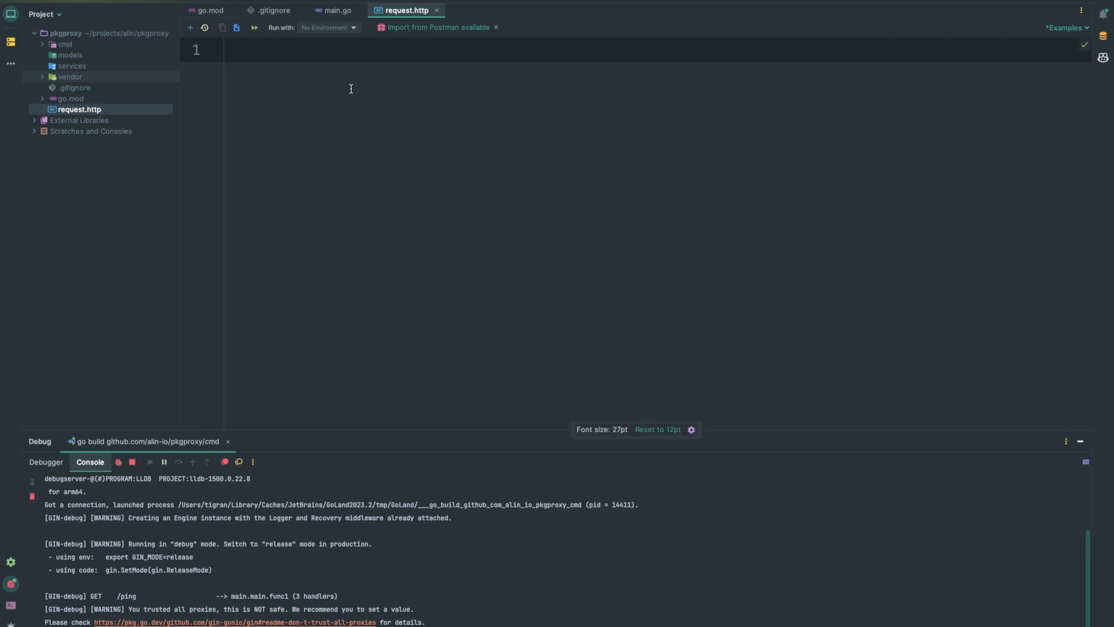
{"action": "type", "text": "GET h"}
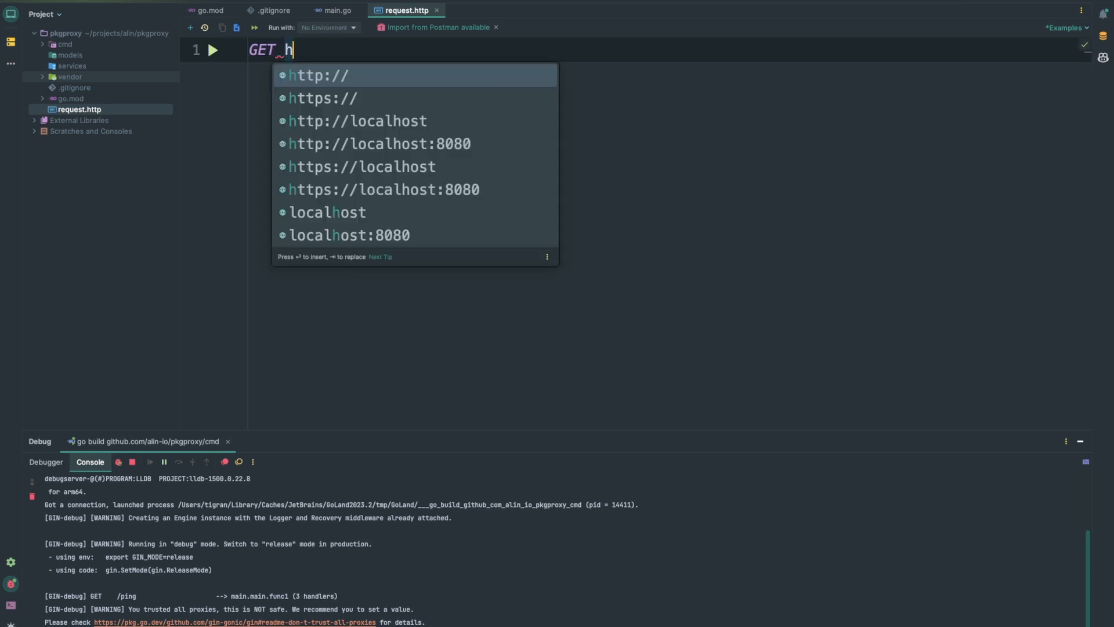
{"action": "left_click", "coordinate": [380, 143]}
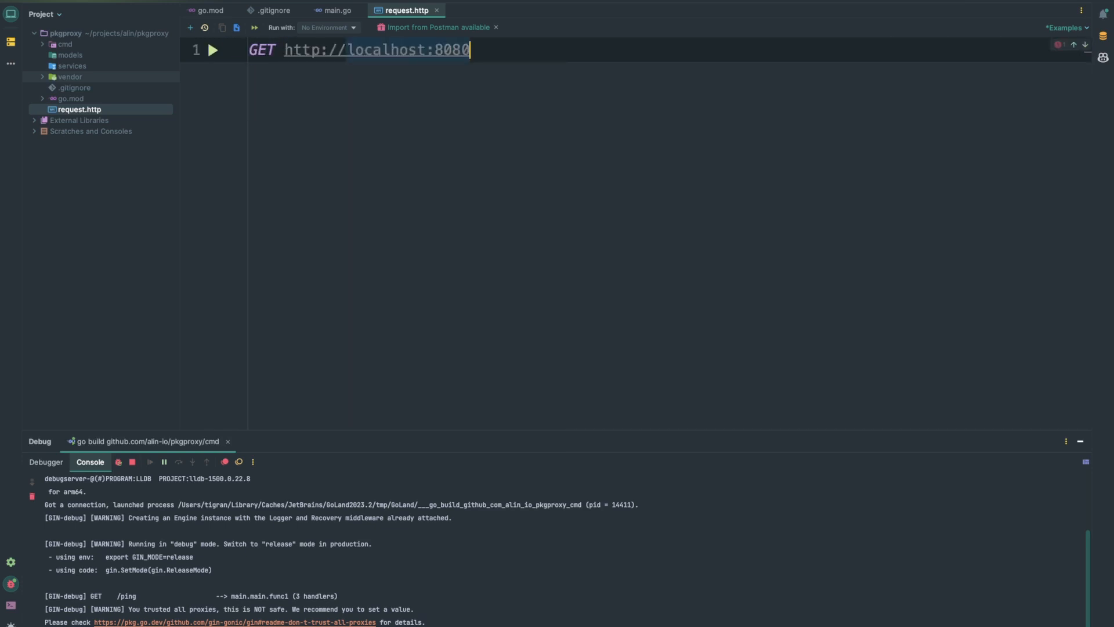
{"action": "type", "text": "/api/v1/employees/1"}
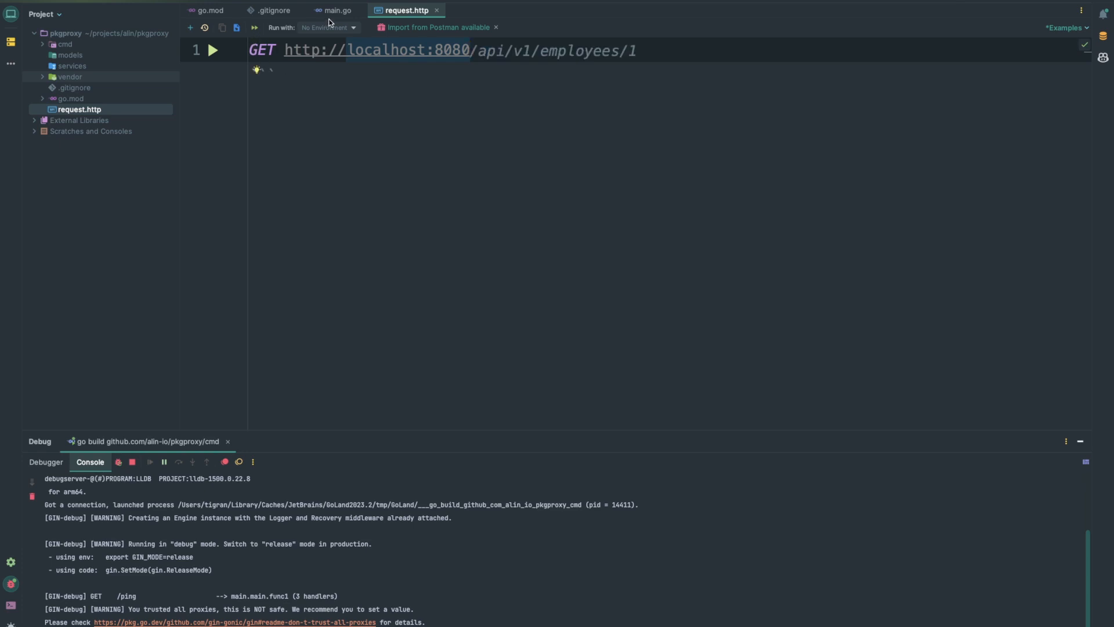
{"action": "left_click", "coordinate": [338, 10]}
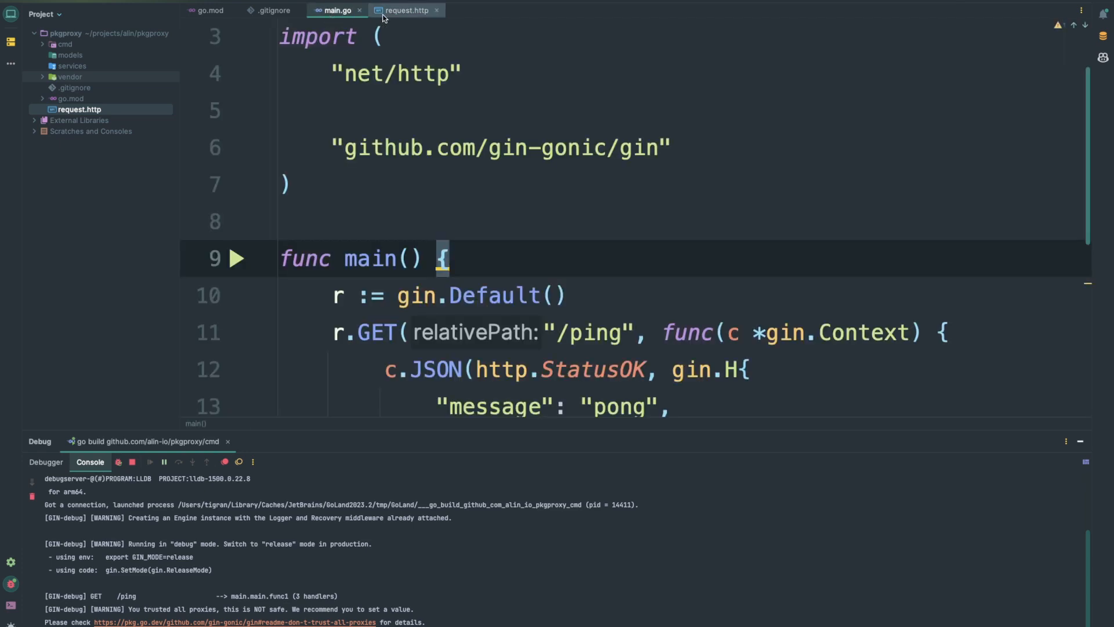
{"action": "left_click", "coordinate": [406, 10]}
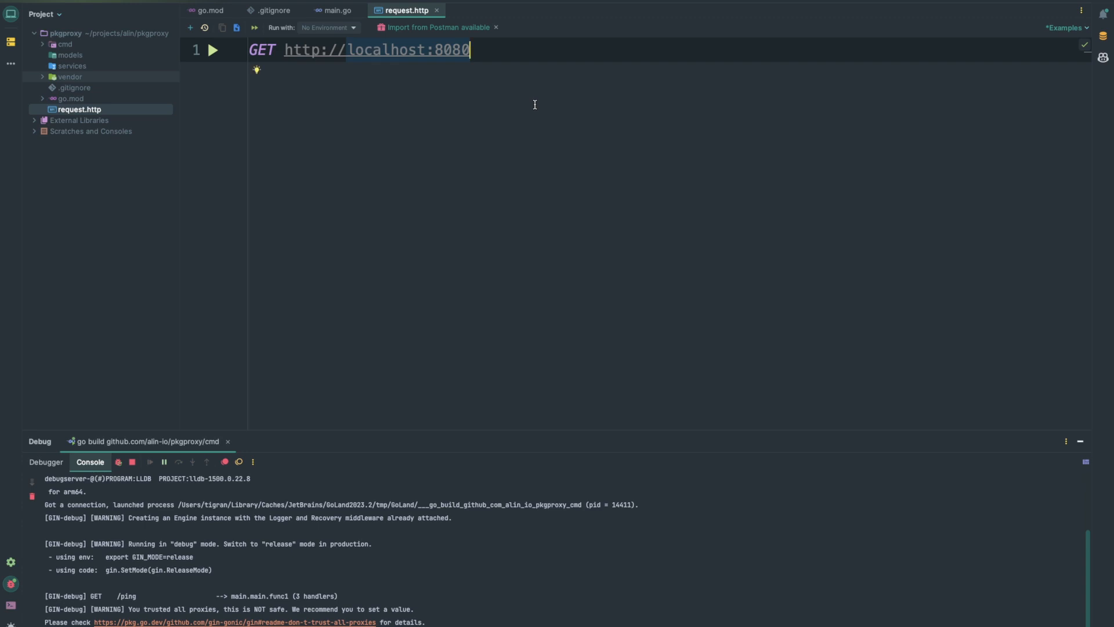
{"action": "type", "text": "/ping"}
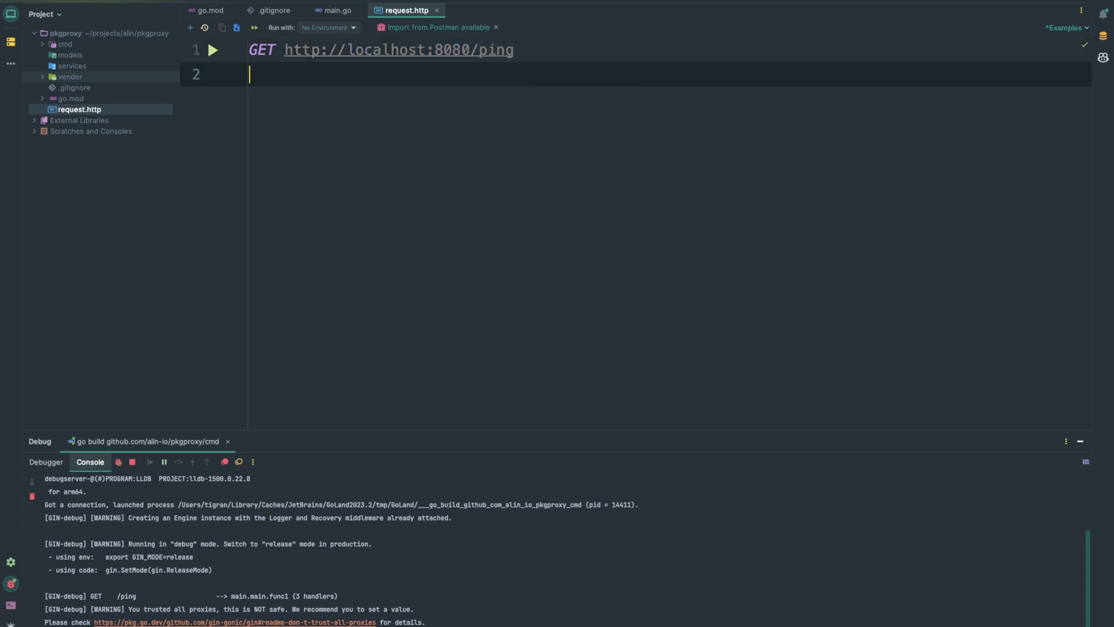
{"action": "left_click", "coordinate": [212, 50]}
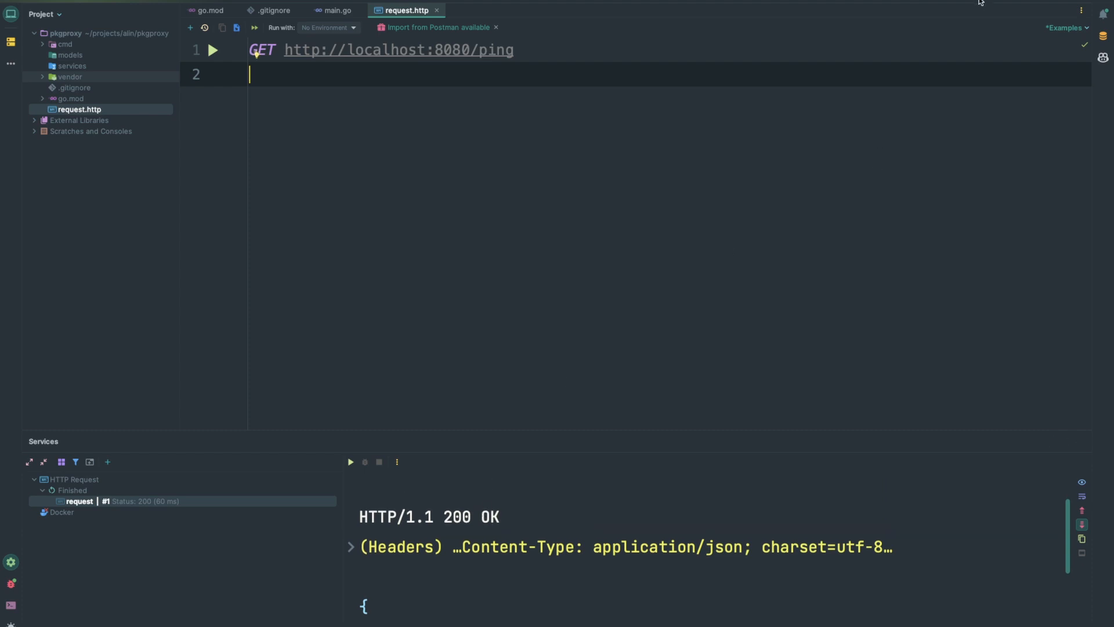
{"action": "mouse_move", "coordinate": [439, 10]}
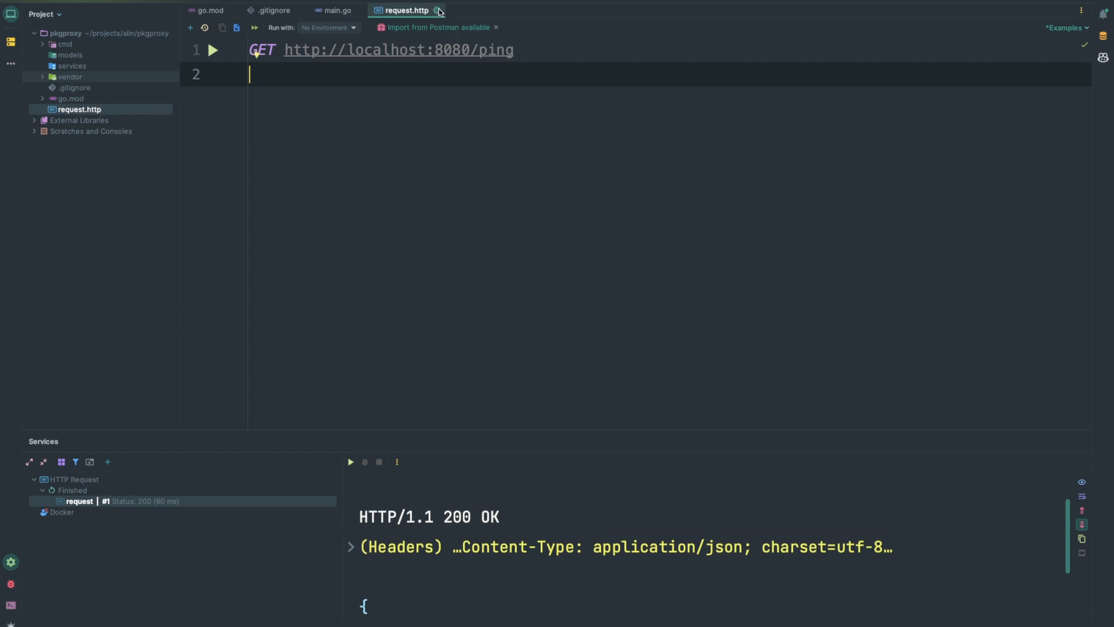
Close request.http and create health.go in services with an import block
{"action": "left_click", "coordinate": [336, 10]}
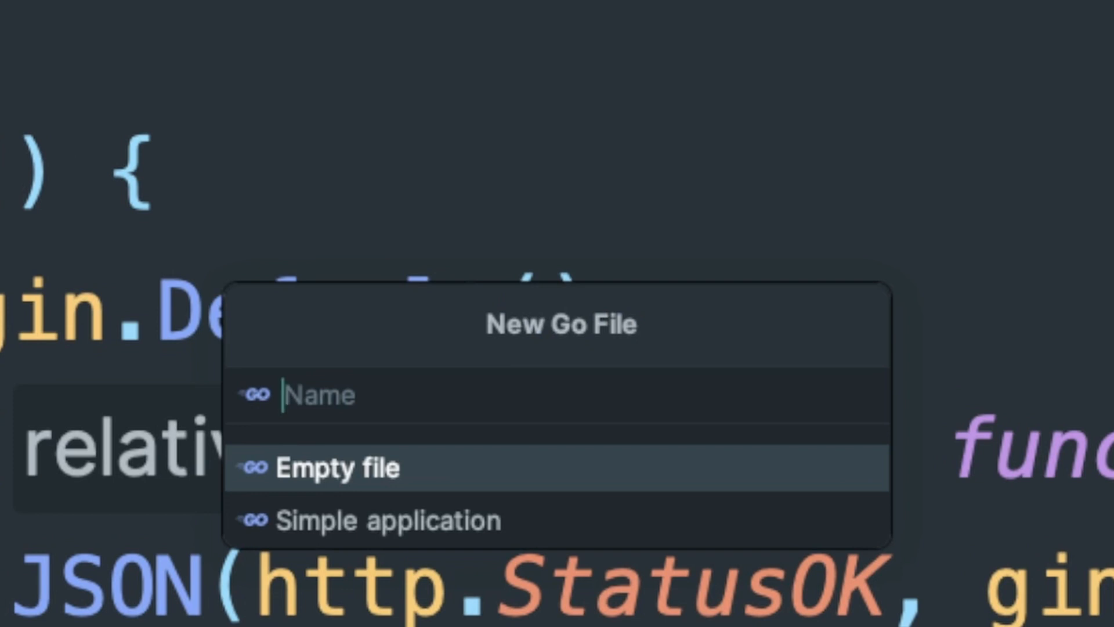
{"action": "type", "text": "hea"}
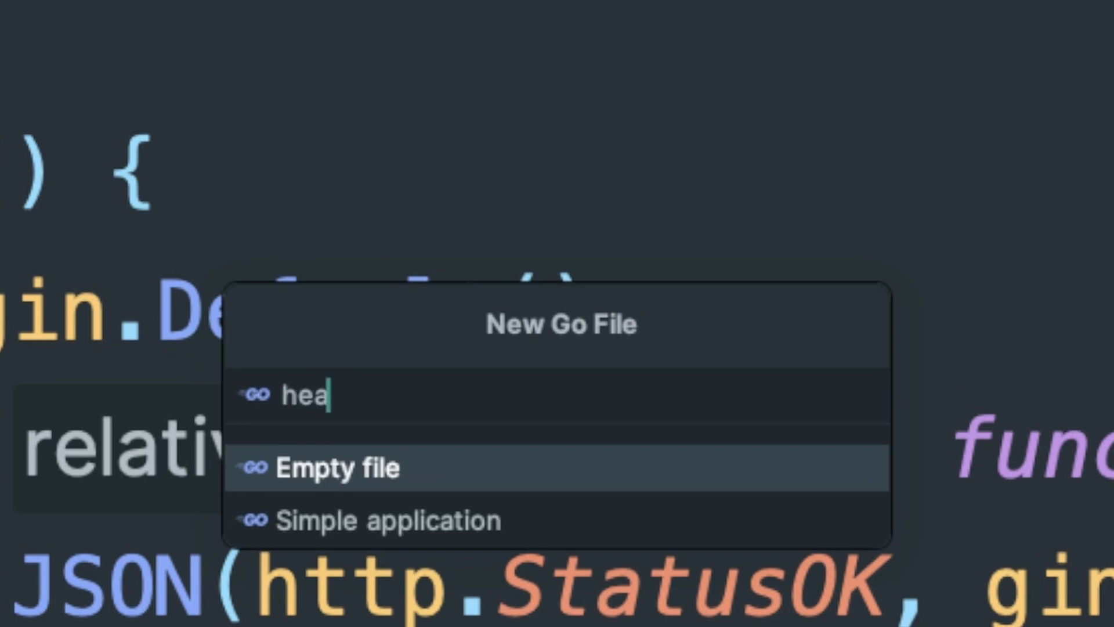
{"action": "type", "text": "lth"}
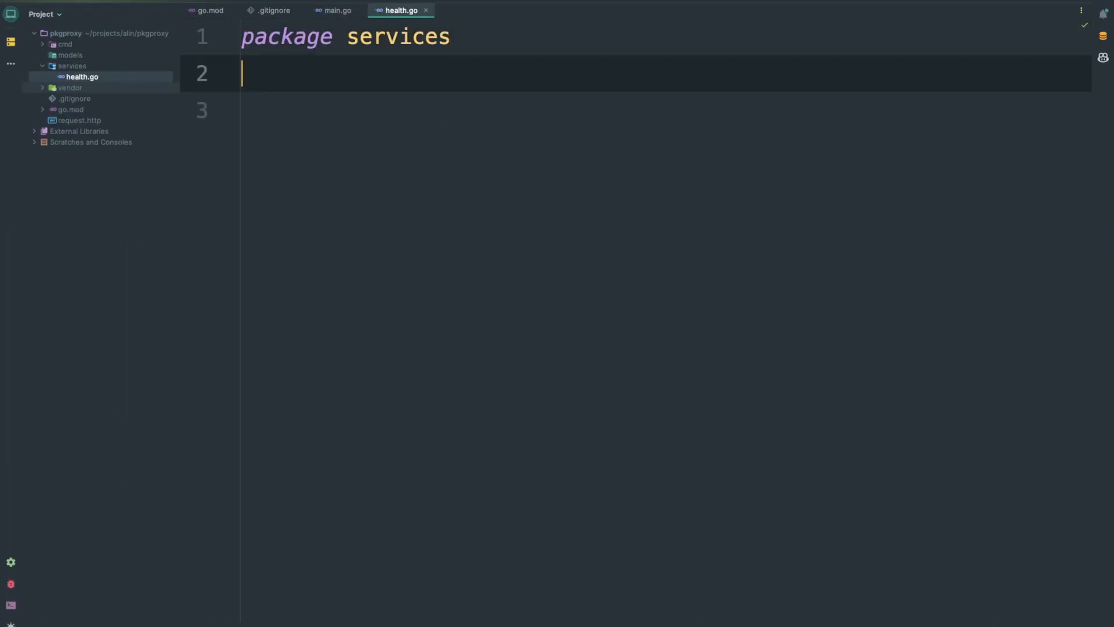
{"action": "type", "text": "import ("}
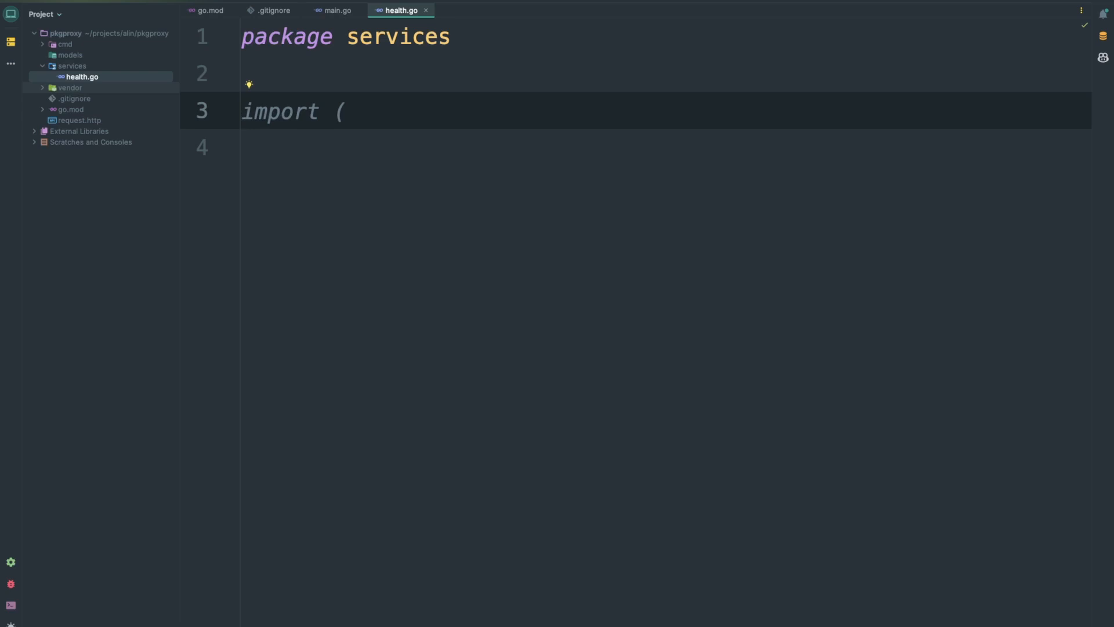
Write HealthCheckHandler(c *gin.Context) returning c.JSON(200, gin.H{"status": "OK"})
{"action": "type", "text": "func HealthCheck() string {"}
{"action": "left_click", "coordinate": [666, 148]}
{"action": "type", "text": "return \"OK\""}
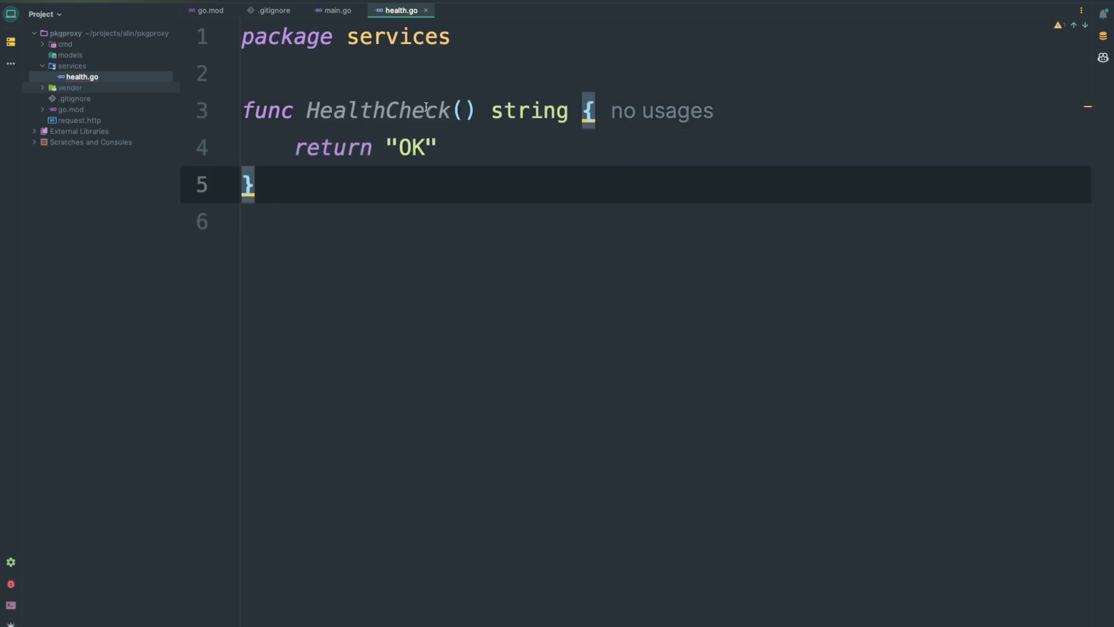
{"action": "mouse_move", "coordinate": [459, 145]}
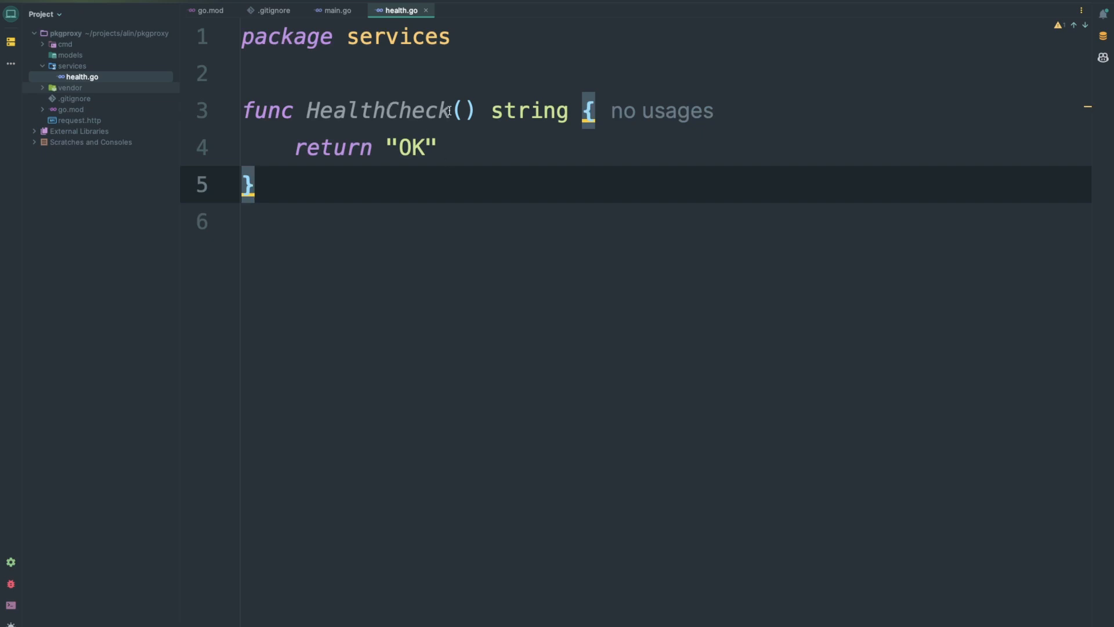
{"action": "type", "text": "Handler"}
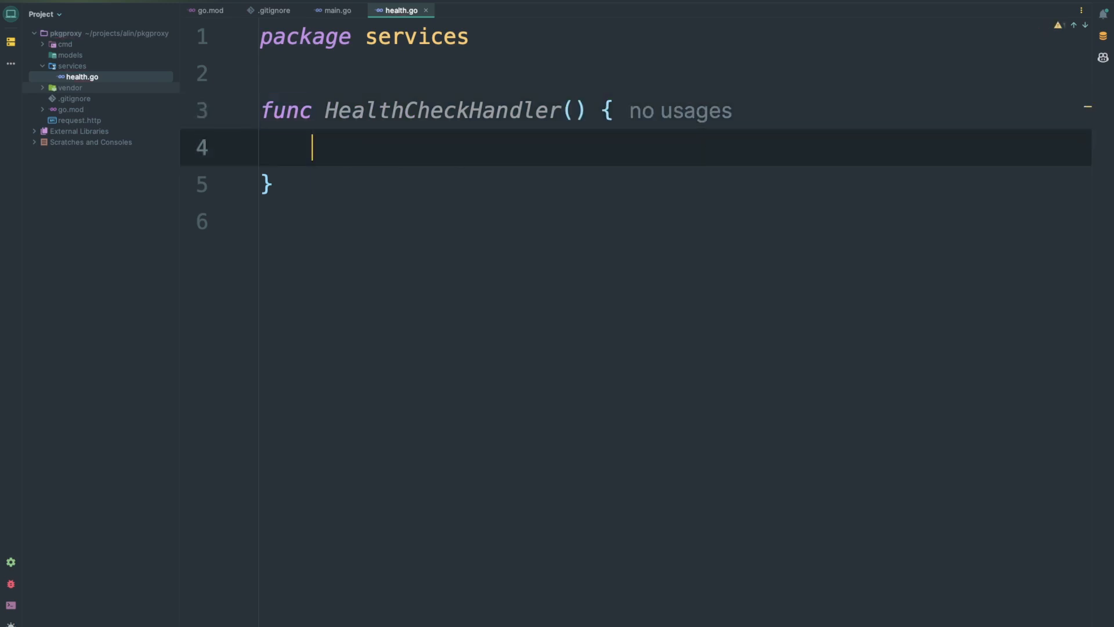
{"action": "left_click", "coordinate": [572, 110]}
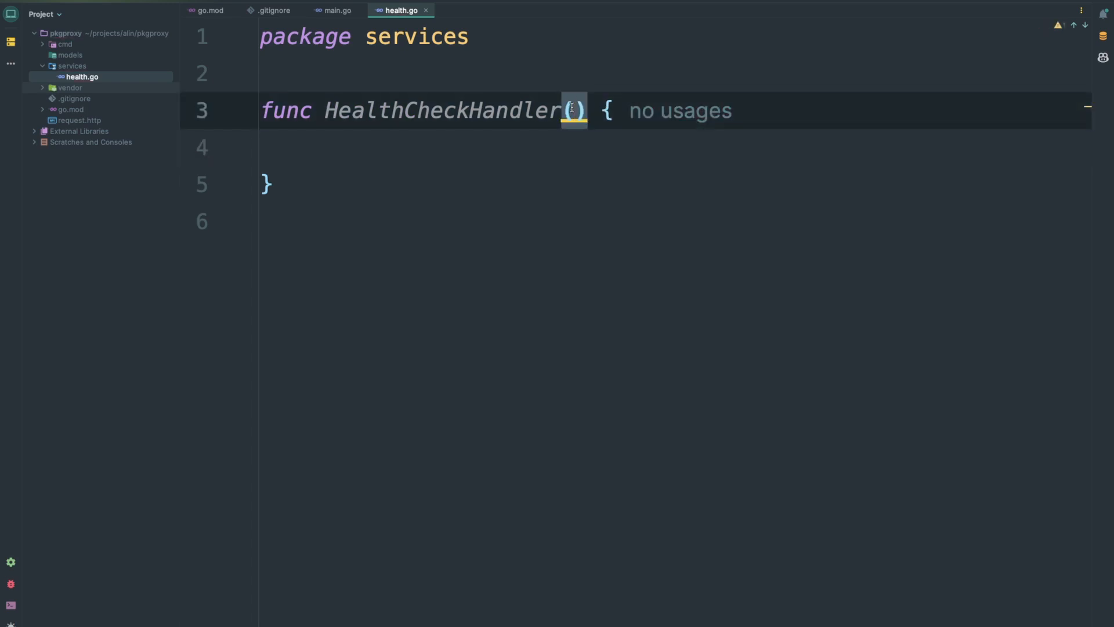
{"action": "type", "text": "c *gin.Context"}
{"action": "type", "text": "\"message\": \"pong\","}
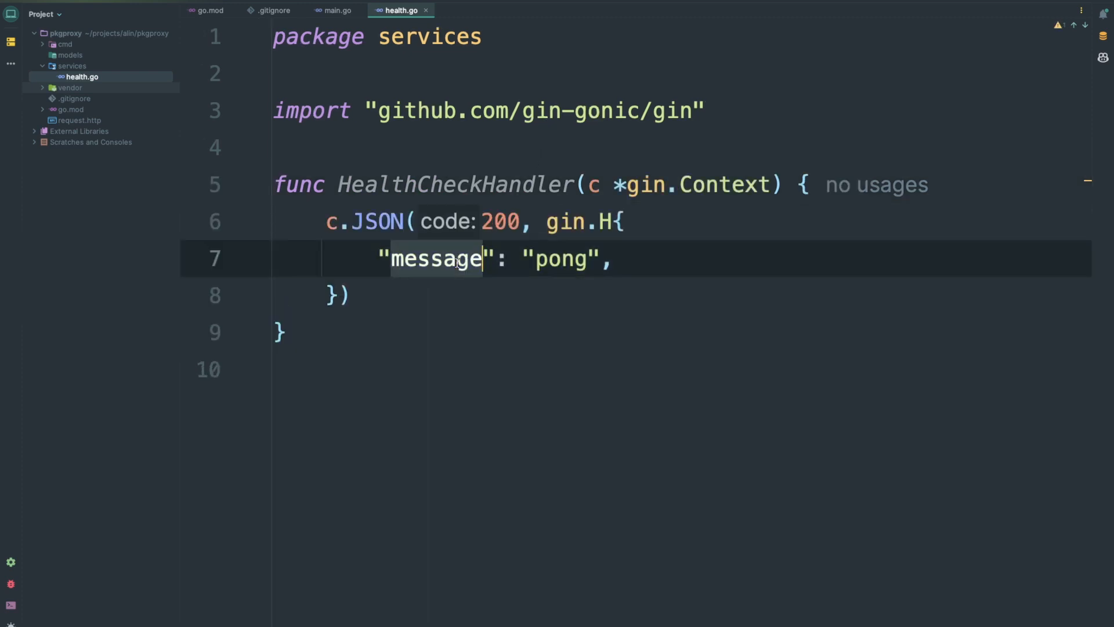
{"action": "type", "text": "status"}
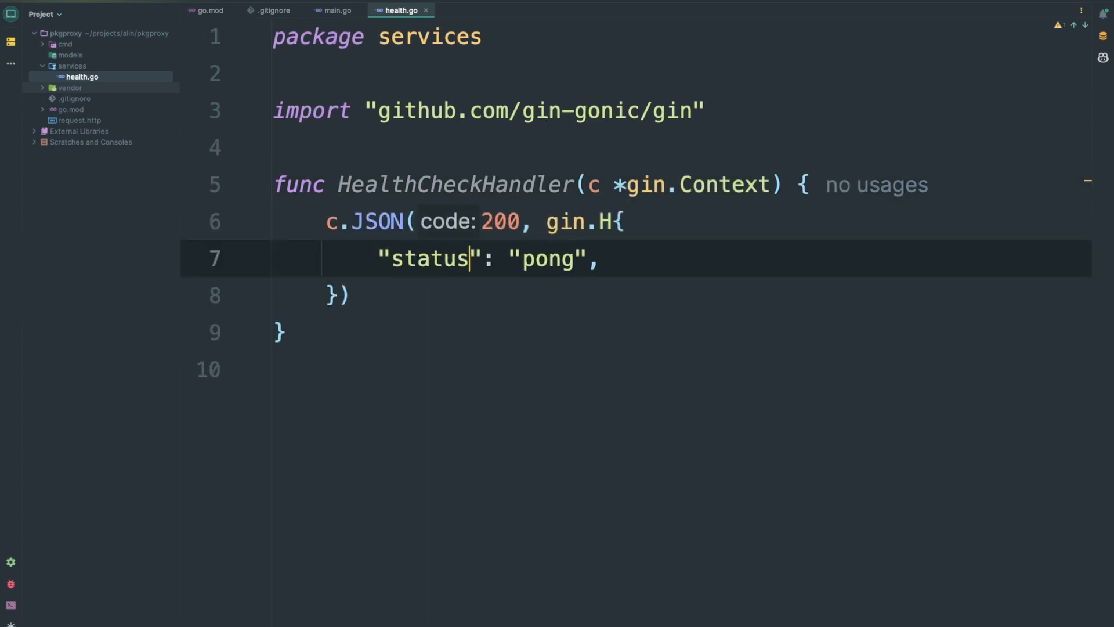
{"action": "type", "text": "OK"}
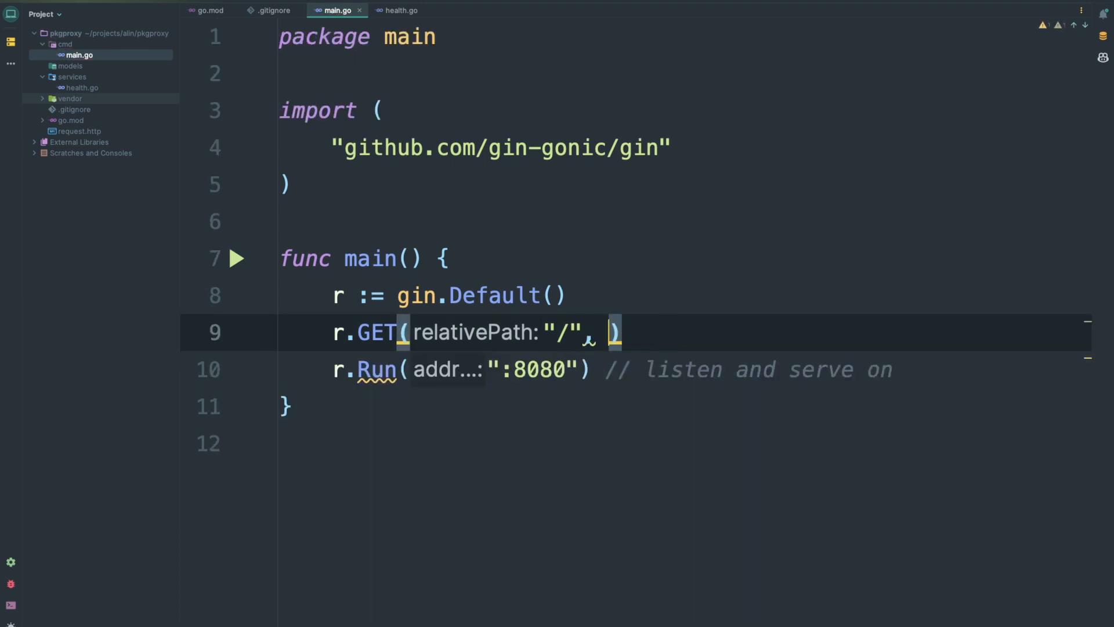
Route the root GET to services.HealthCheckHandler with a // Route Services comment above
{"action": "type", "text": "ser"}
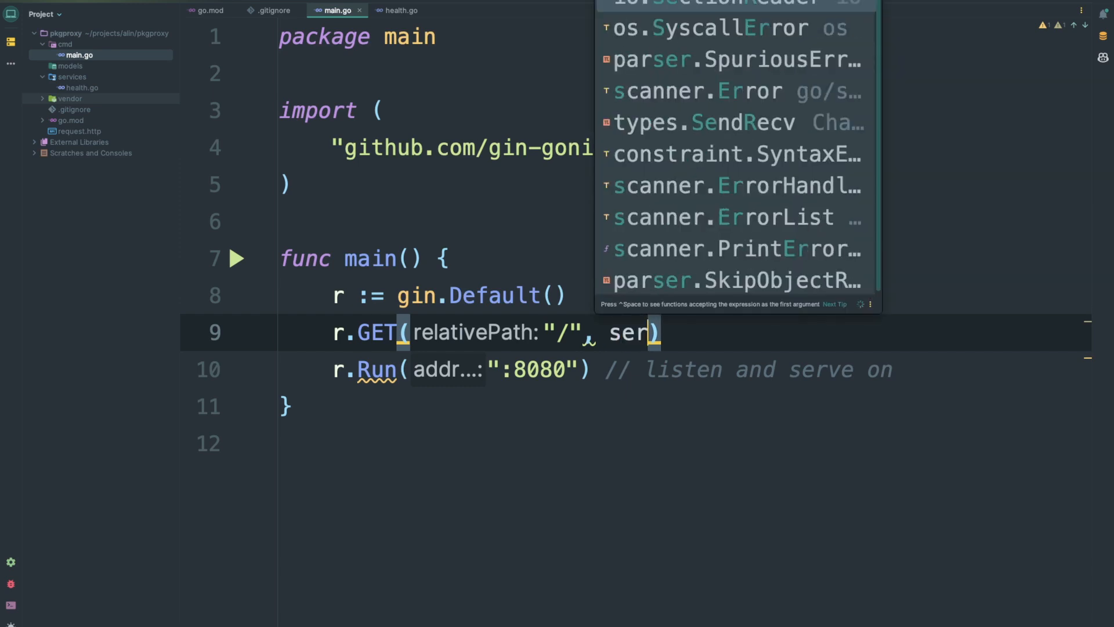
{"action": "type", "text": "vices.HealthCheckHandler"}
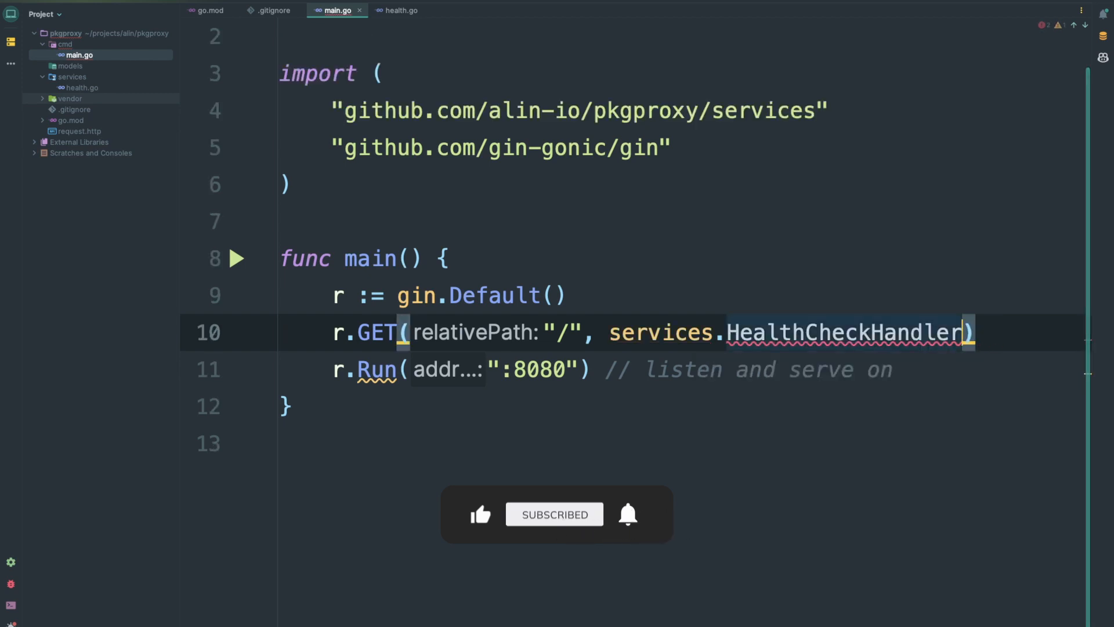
{"action": "key", "text": "enter"}
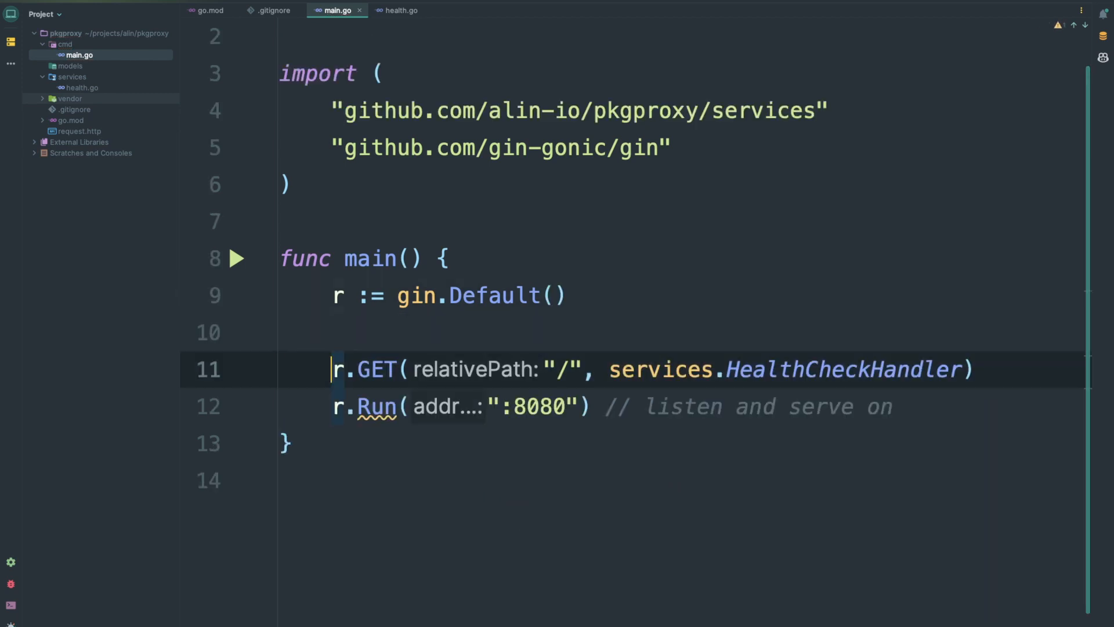
{"action": "type", "text": "//"}
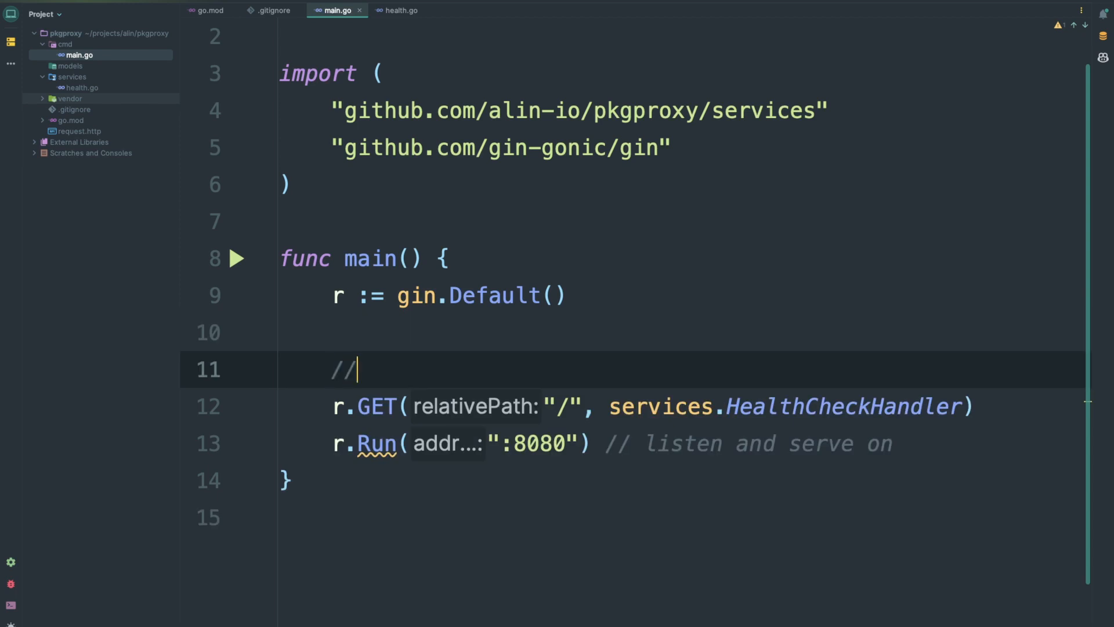
{"action": "type", "text": "Routes"}
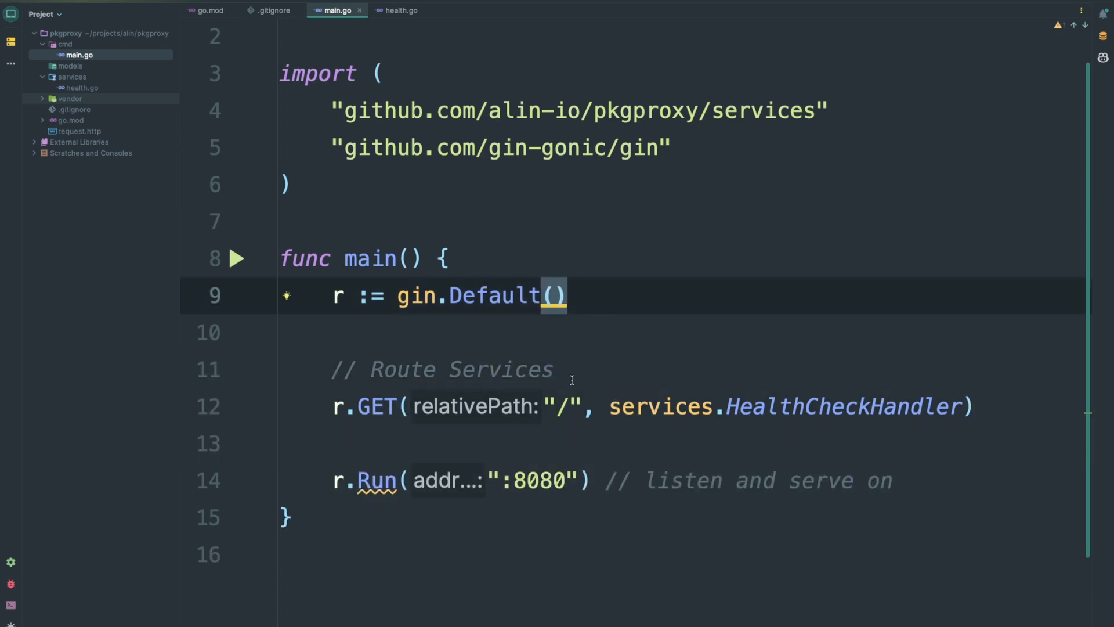
{"action": "left_click", "coordinate": [554, 369]}
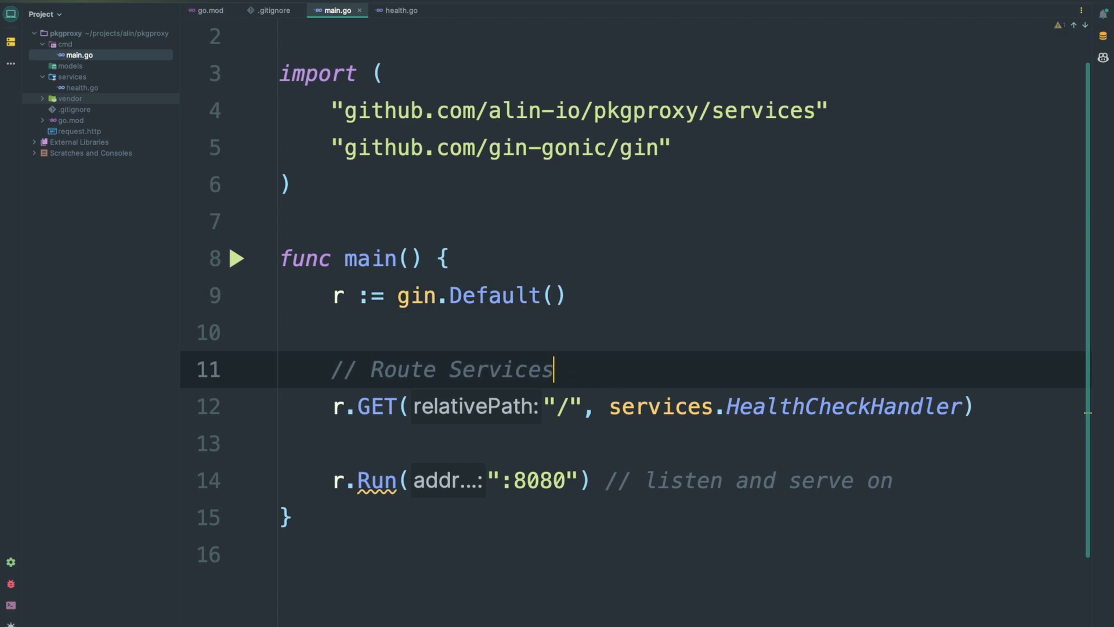
{"action": "mouse_move", "coordinate": [104, 94]}
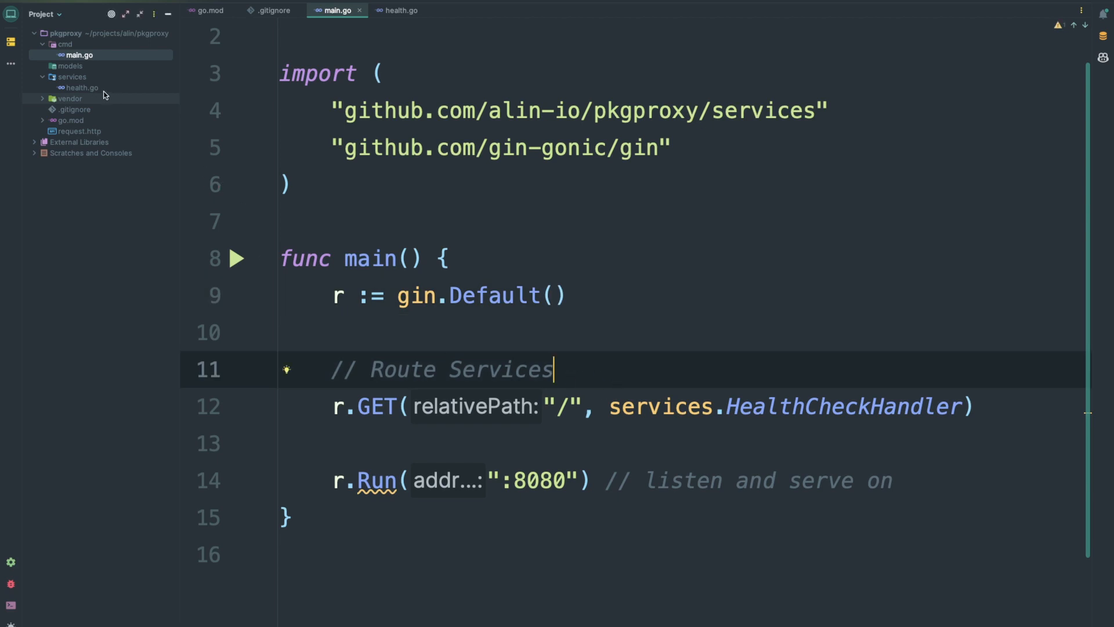
{"action": "left_click", "coordinate": [66, 32]}
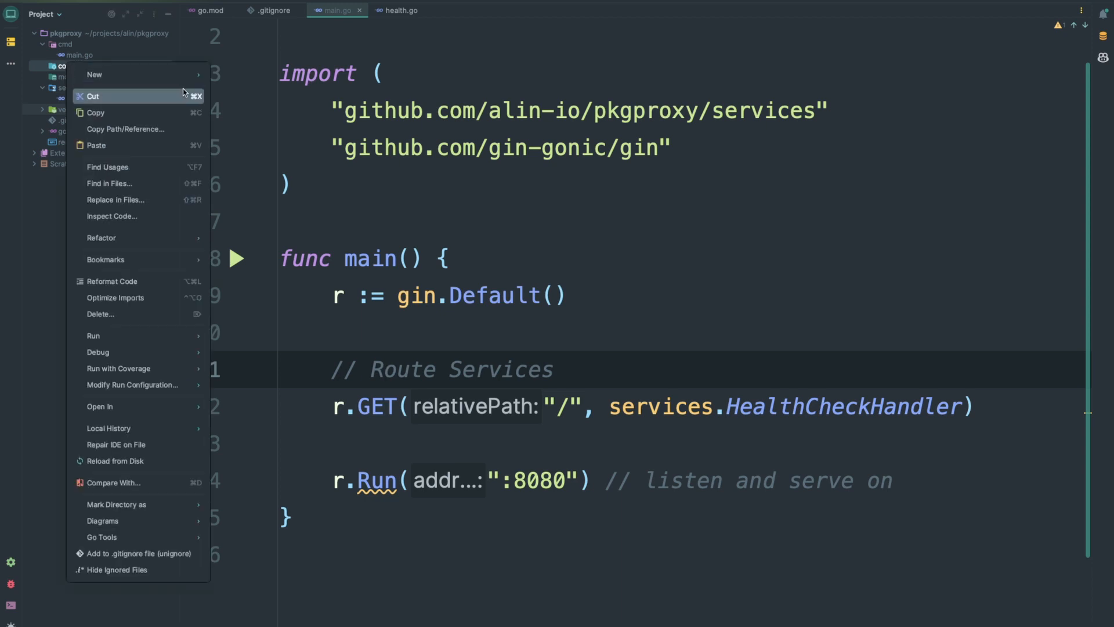
Create config/config.go with a ProjectConfigType struct holding ListenAddress string
{"action": "left_click", "coordinate": [94, 73]}
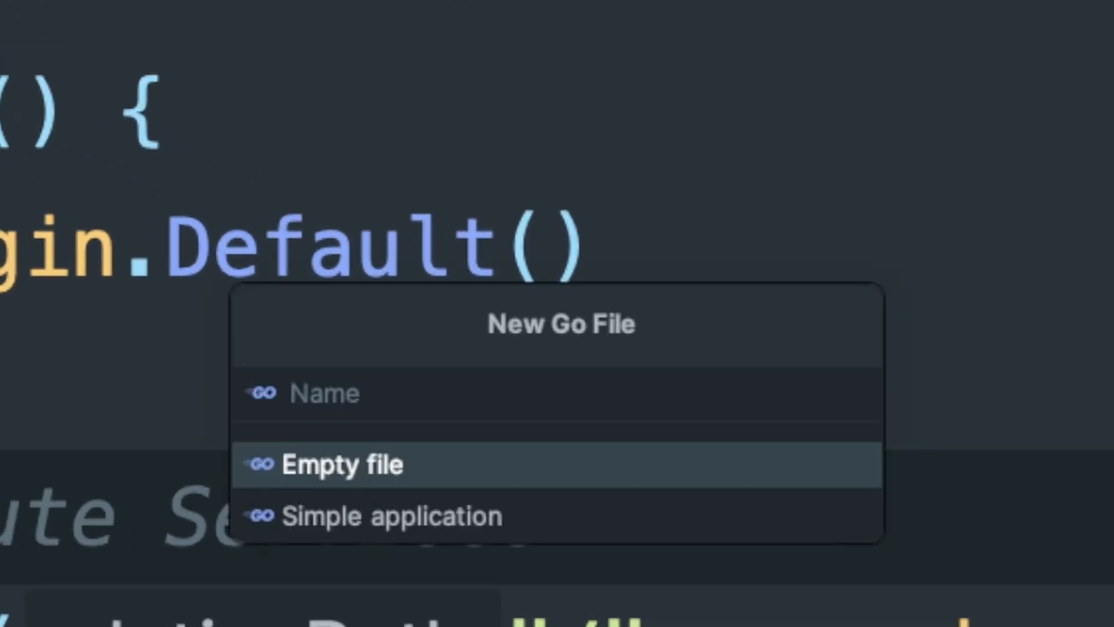
{"action": "type", "text": "co"}
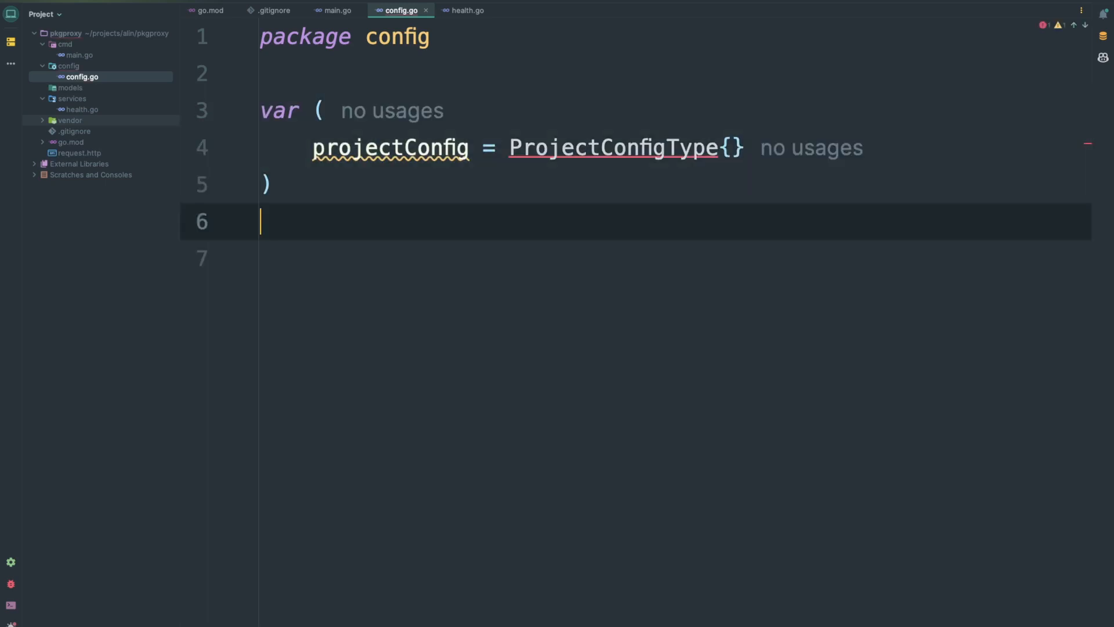
{"action": "type", "text": "type ProjectConfigType struct {"}
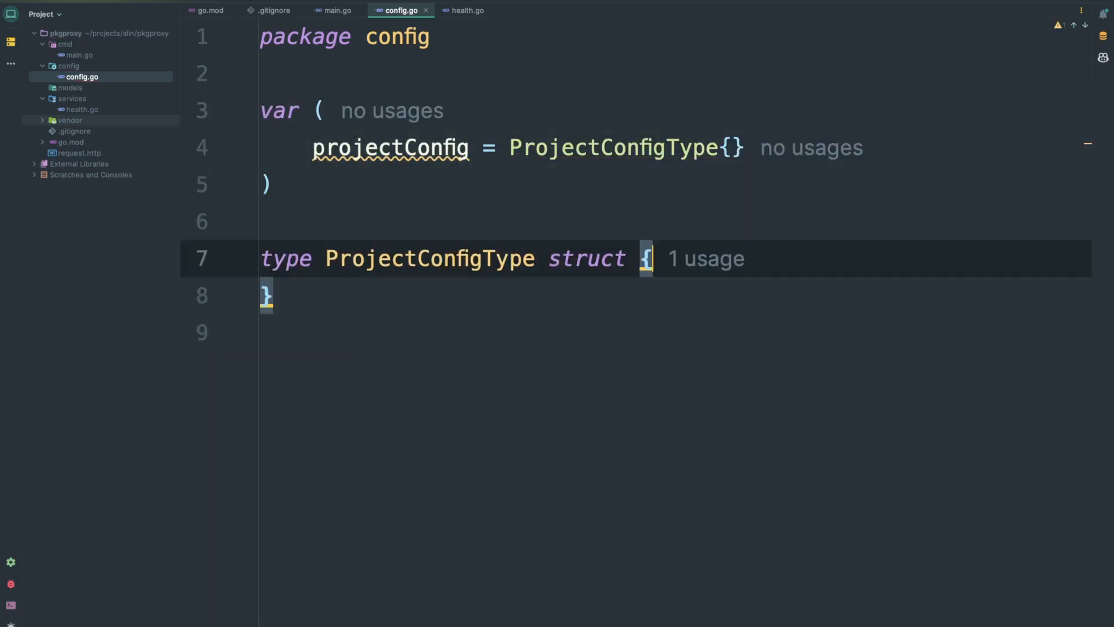
{"action": "type", "text": "ListenAddress string"}
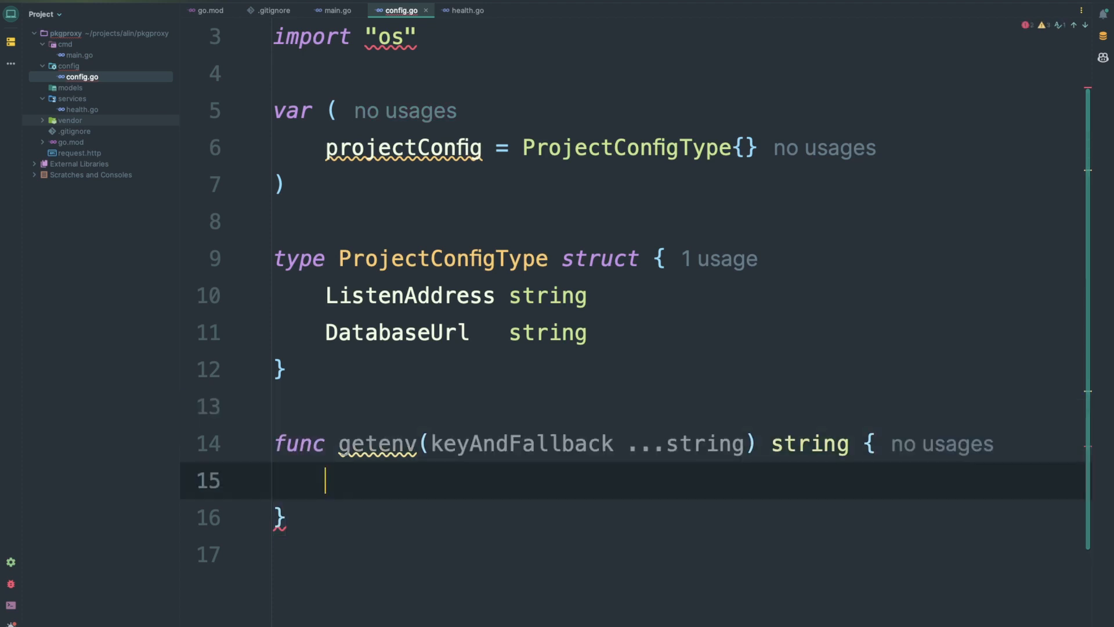
Write the getenv helper that reads os.Getenv(key) with a fallback value
{"action": "type", "text": "key := keyAndFallback[0]"}
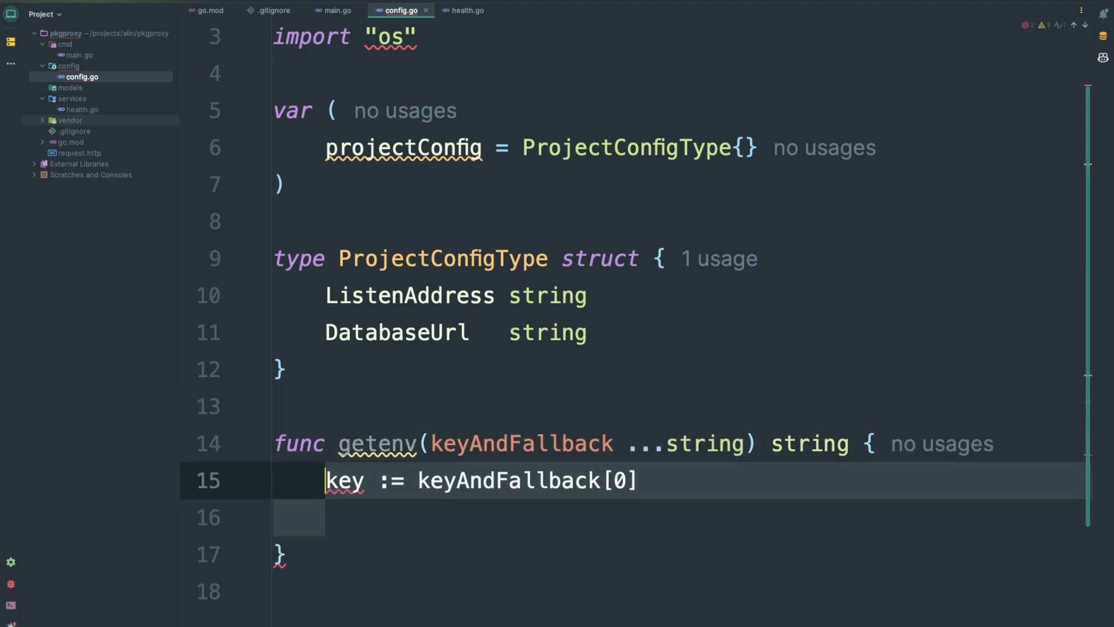
{"action": "type", "text": "value := os.Getenv(key)"}
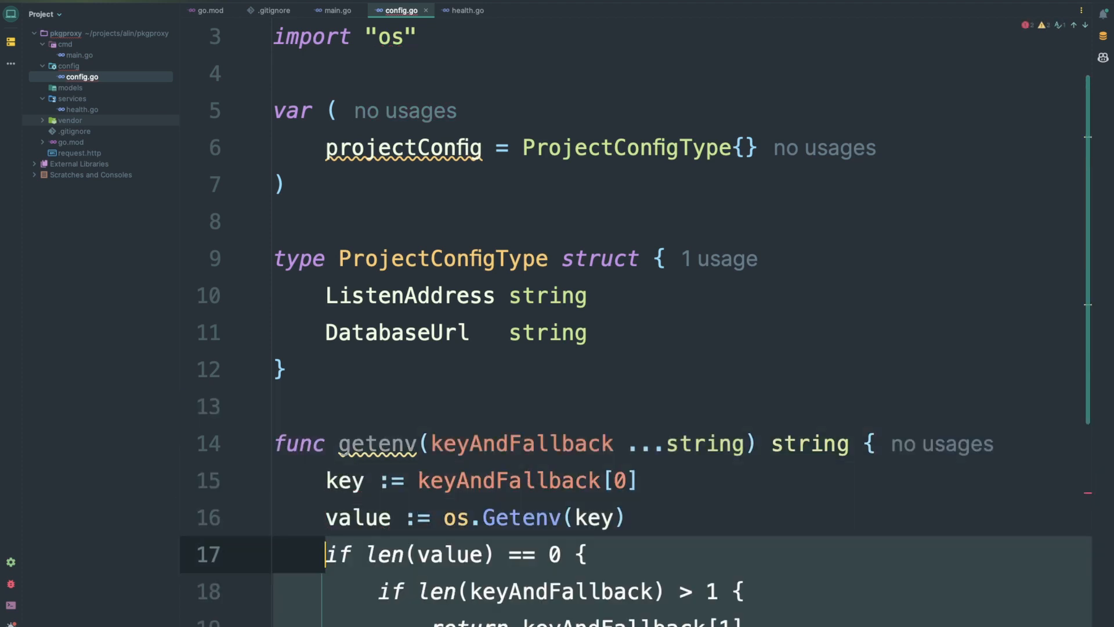
{"action": "scroll", "scroll_direction": "down", "scroll_amount": 3}
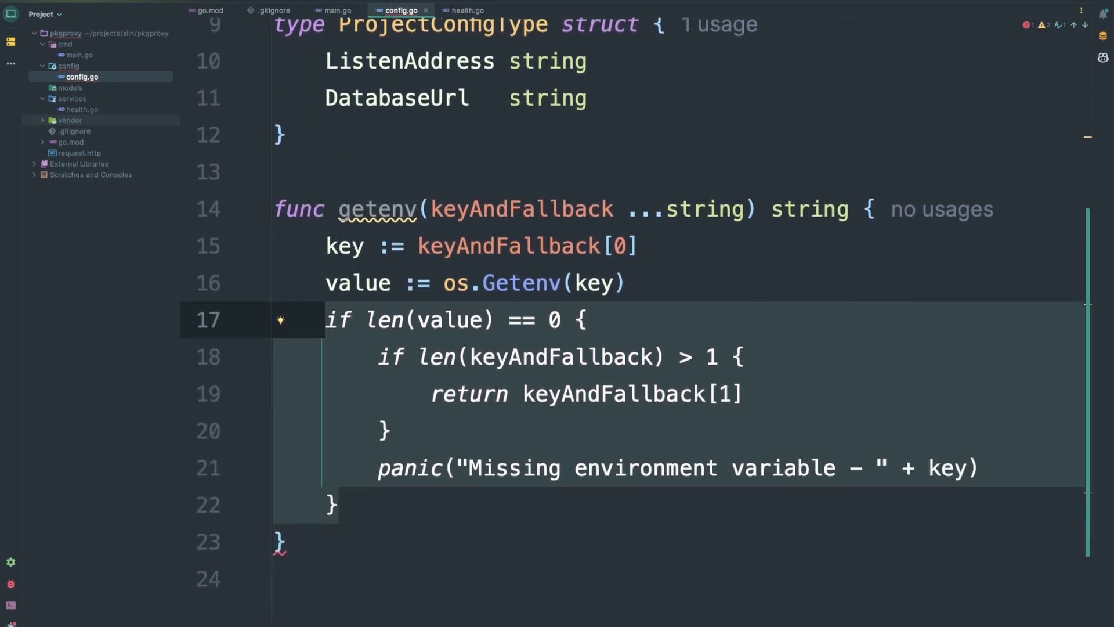
{"action": "scroll", "scroll_direction": "down", "scroll_amount": 3}
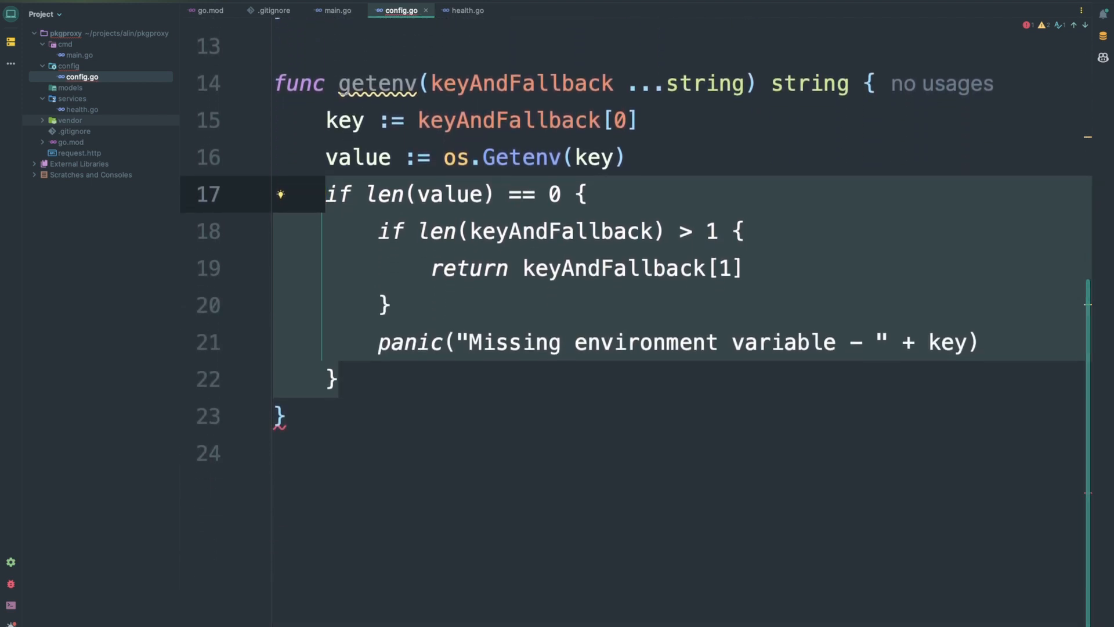
{"action": "scroll", "scroll_direction": "up", "scroll_amount": 3}
{"action": "type", "text": "return value"}
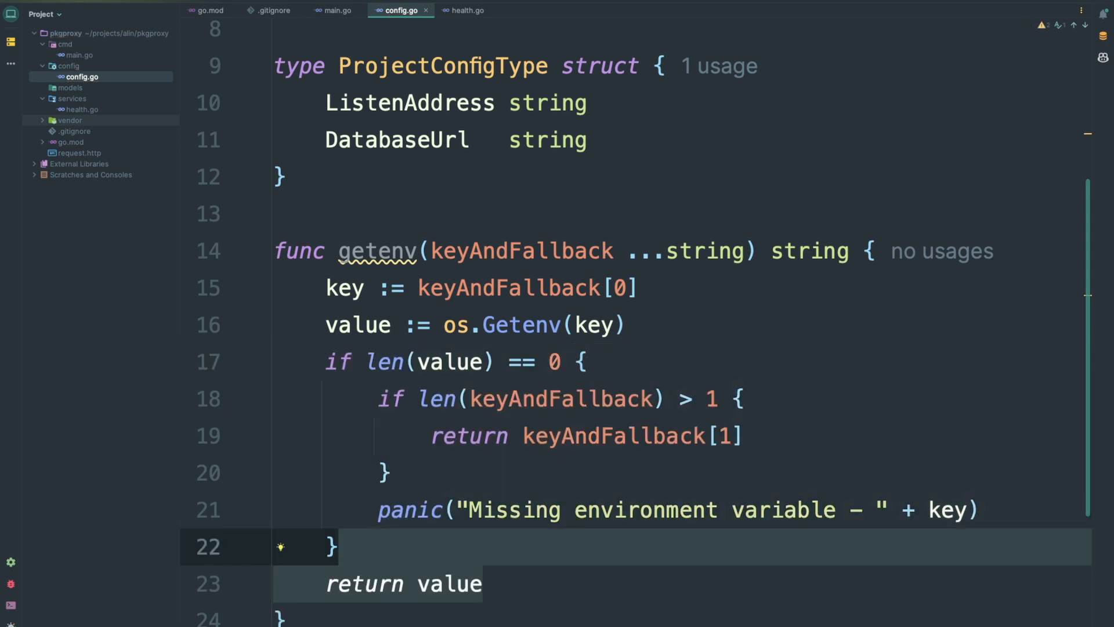
{"action": "scroll", "scroll_direction": "up", "scroll_amount": 3}
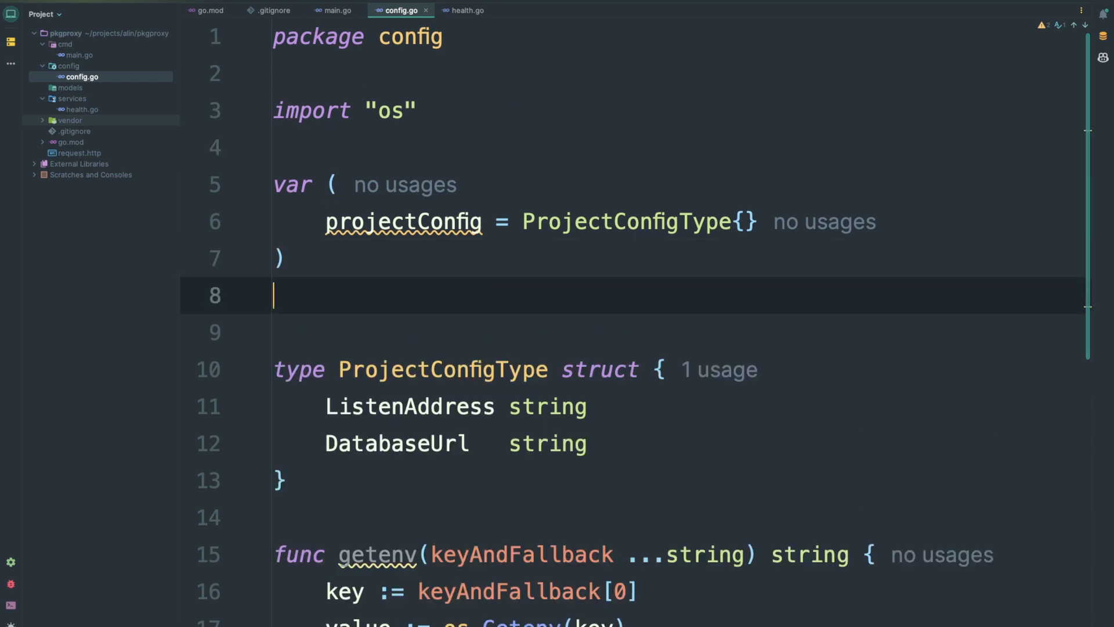
Add init() loading LISTEN_ADDRESS and DATABASE_URL, and a Get() returning &projectConfig
{"action": "type", "text": "func init() {"}
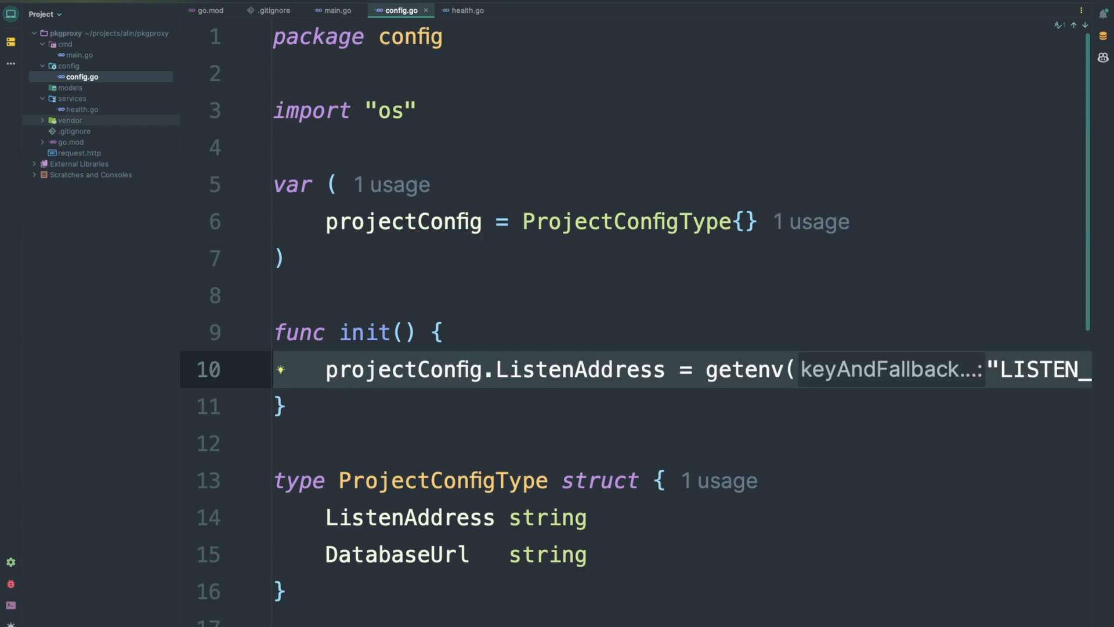
{"action": "scroll", "scroll_direction": "right", "scroll_amount": 3}
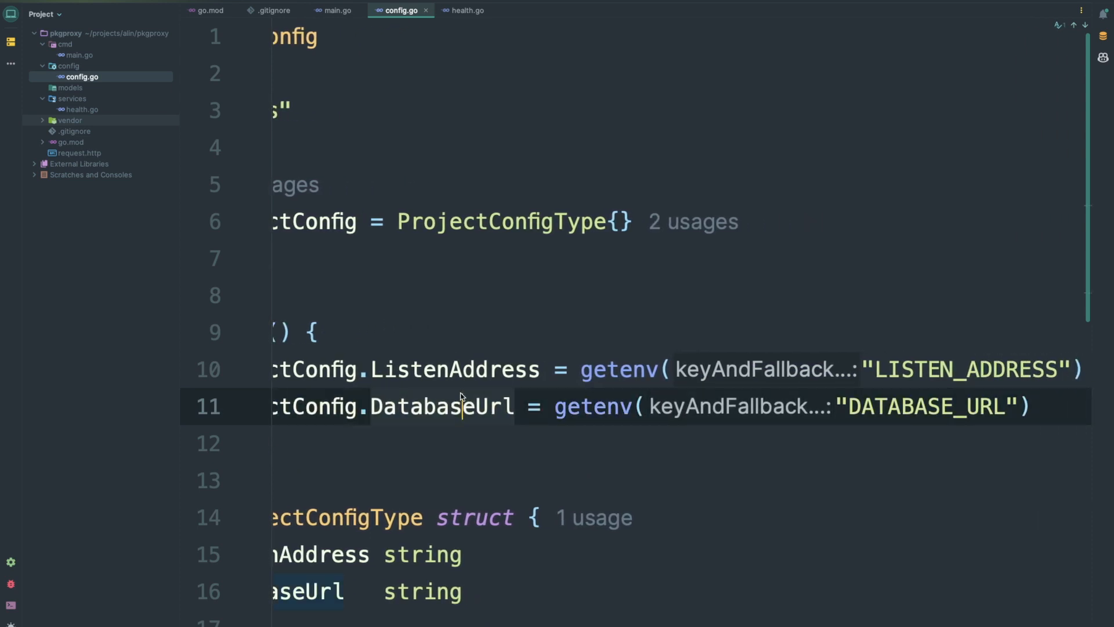
{"action": "scroll", "scroll_direction": "left", "scroll_amount": 3}
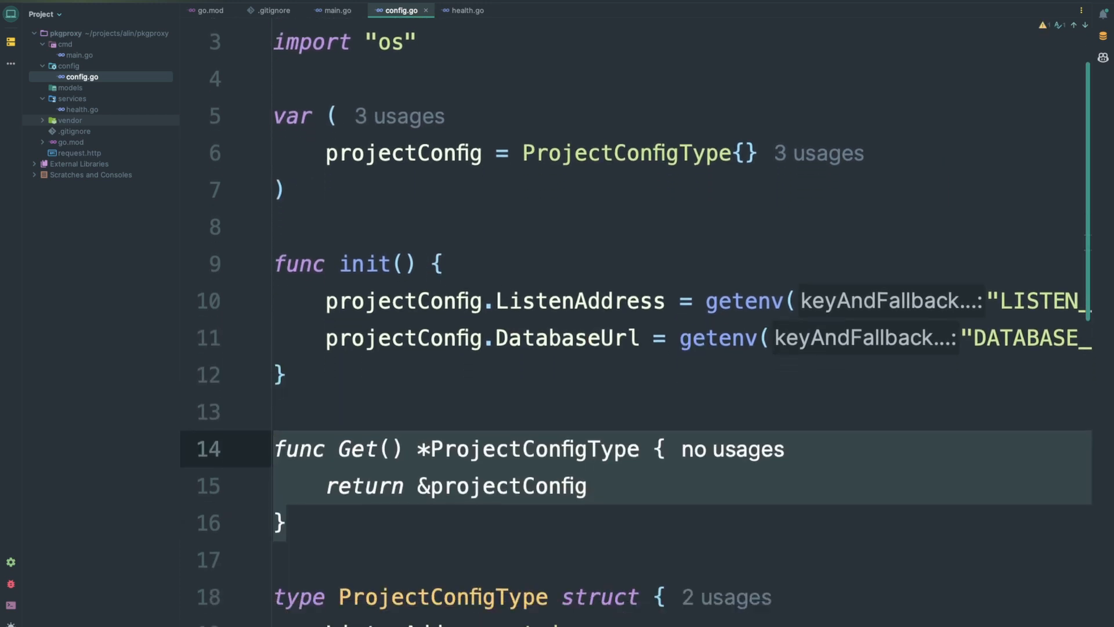
{"action": "scroll", "scroll_direction": "down", "scroll_amount": 3}
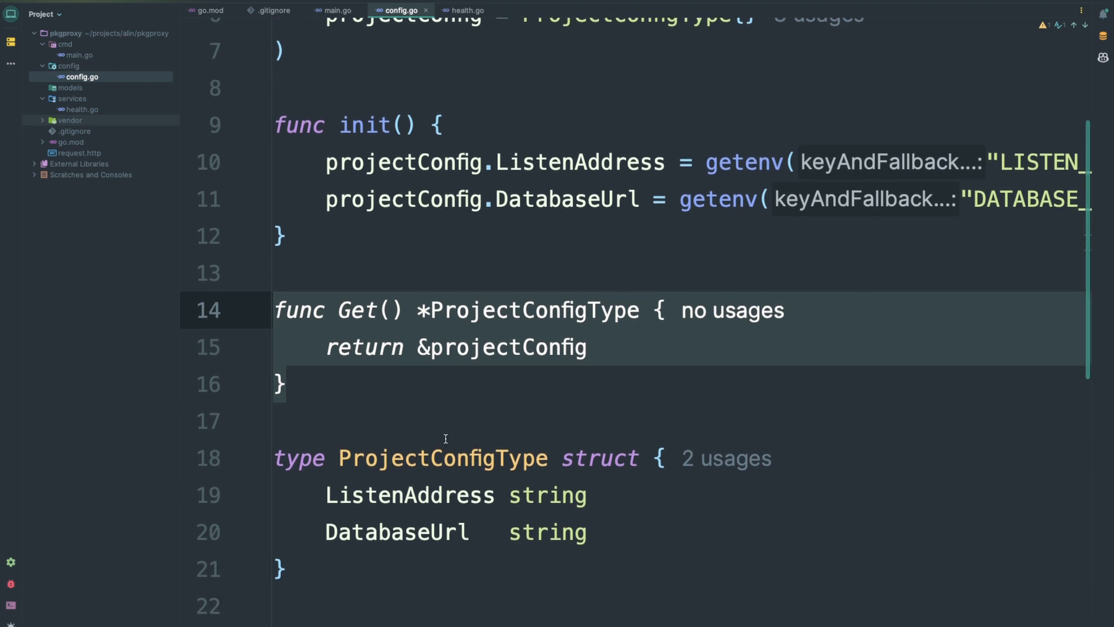
{"action": "left_click", "coordinate": [278, 384]}
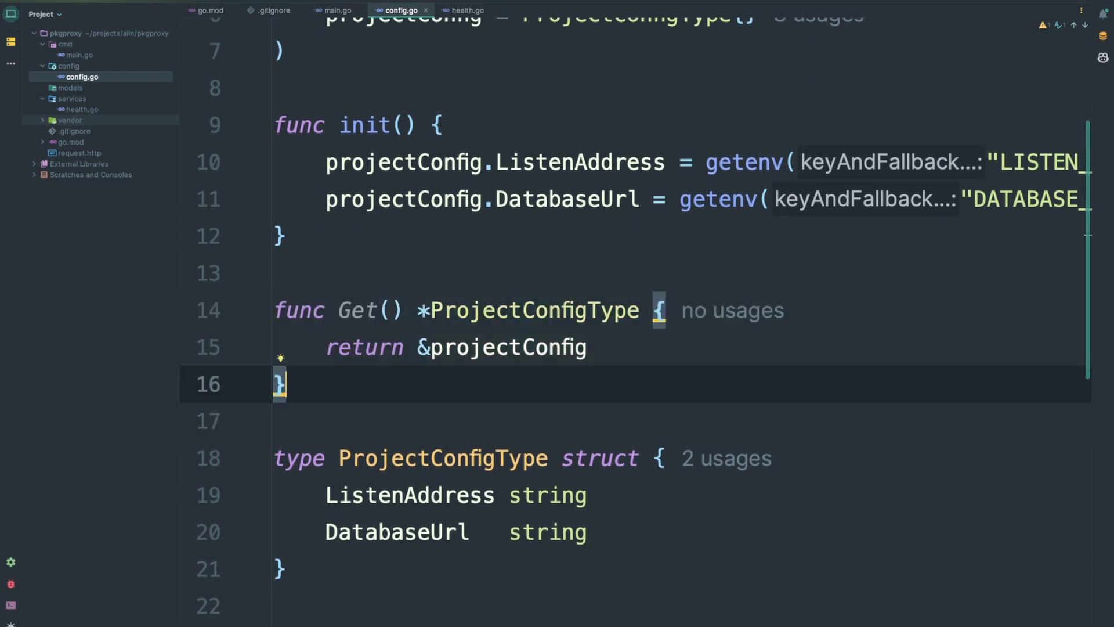
{"action": "scroll", "scroll_direction": "down", "scroll_amount": 3}
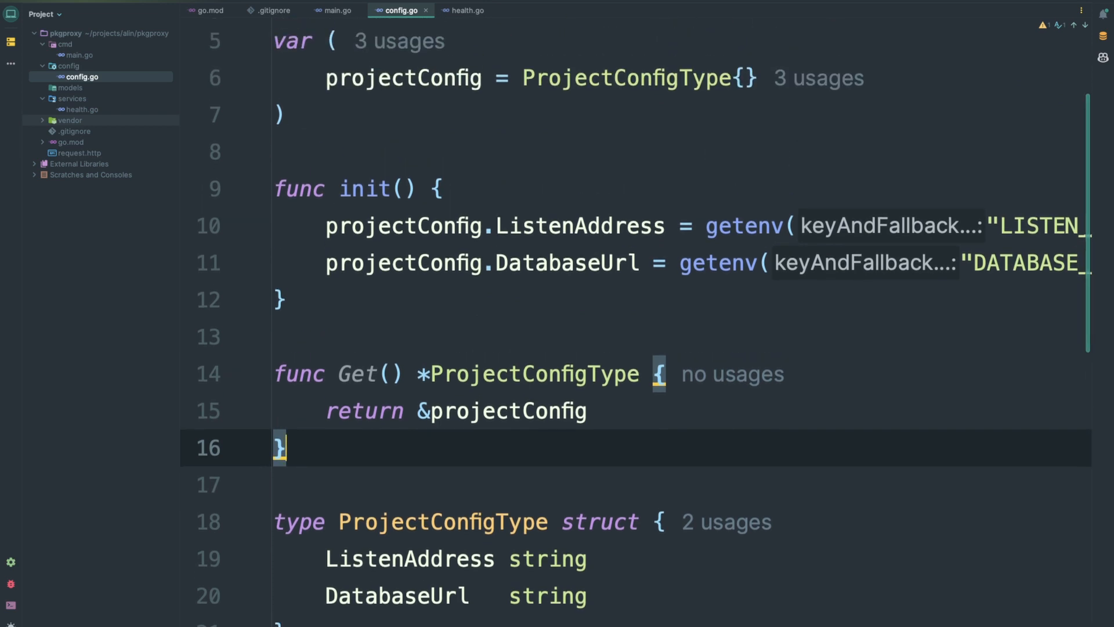
{"action": "scroll", "scroll_direction": "up", "scroll_amount": 3}
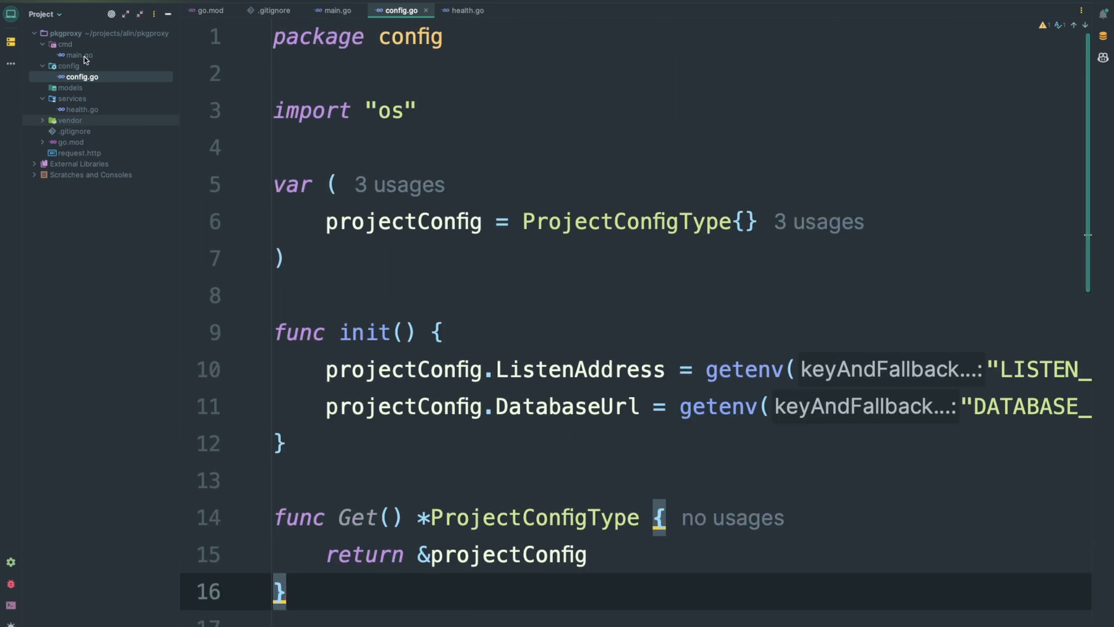
Replace ":8080" in main.go's r.Run with config.Get().ListenAddress
{"action": "left_click", "coordinate": [336, 10]}
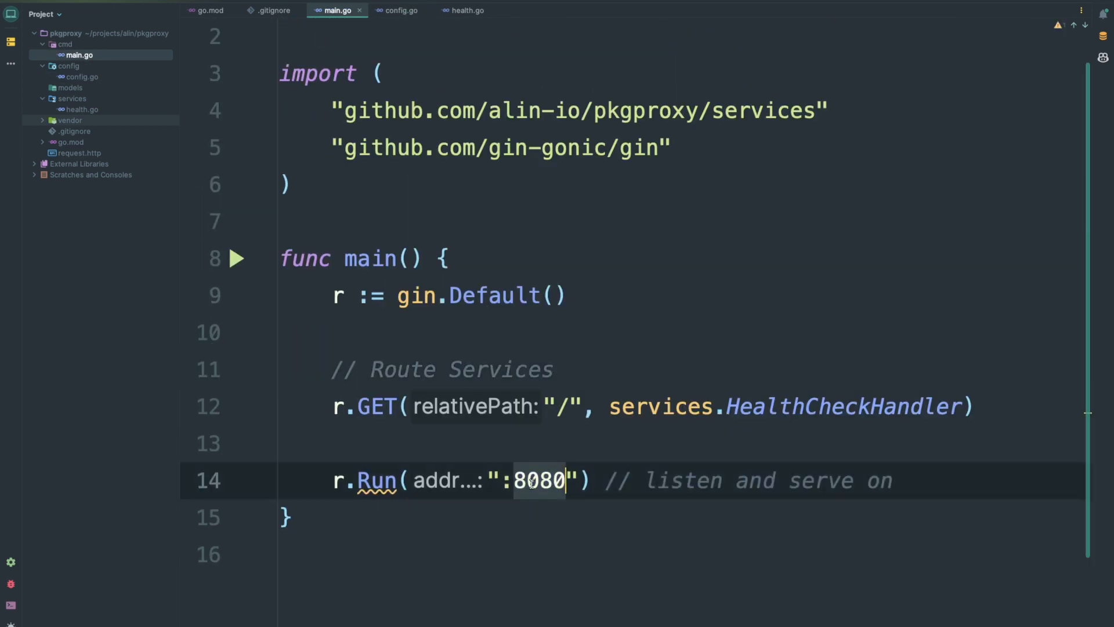
{"action": "type", "text": "con"}
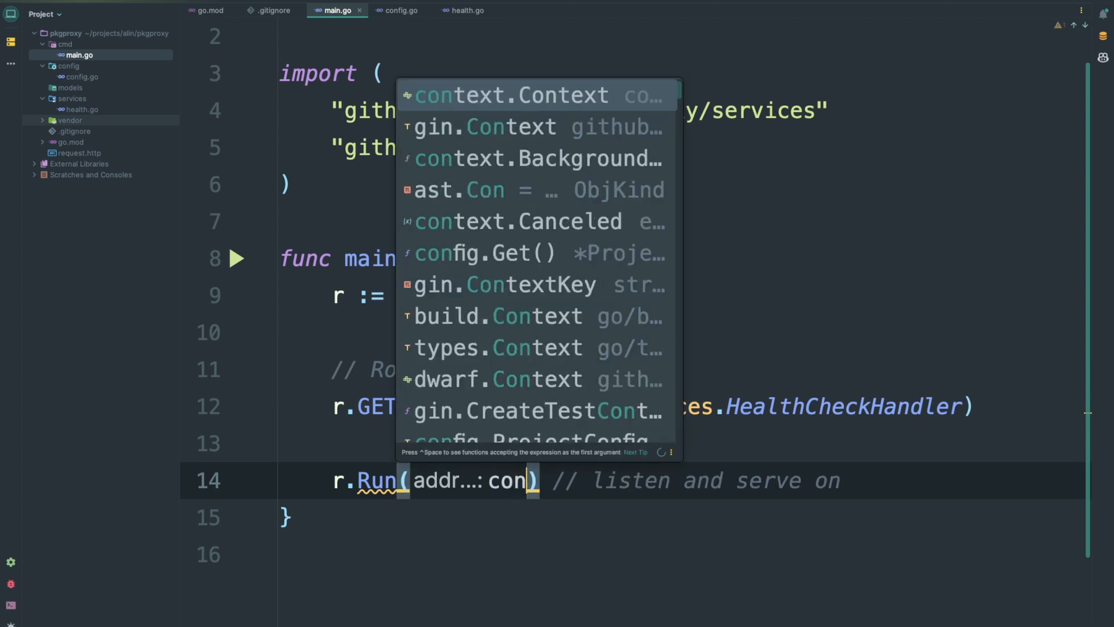
{"action": "type", "text": "fig.Get().ListenAddress"}
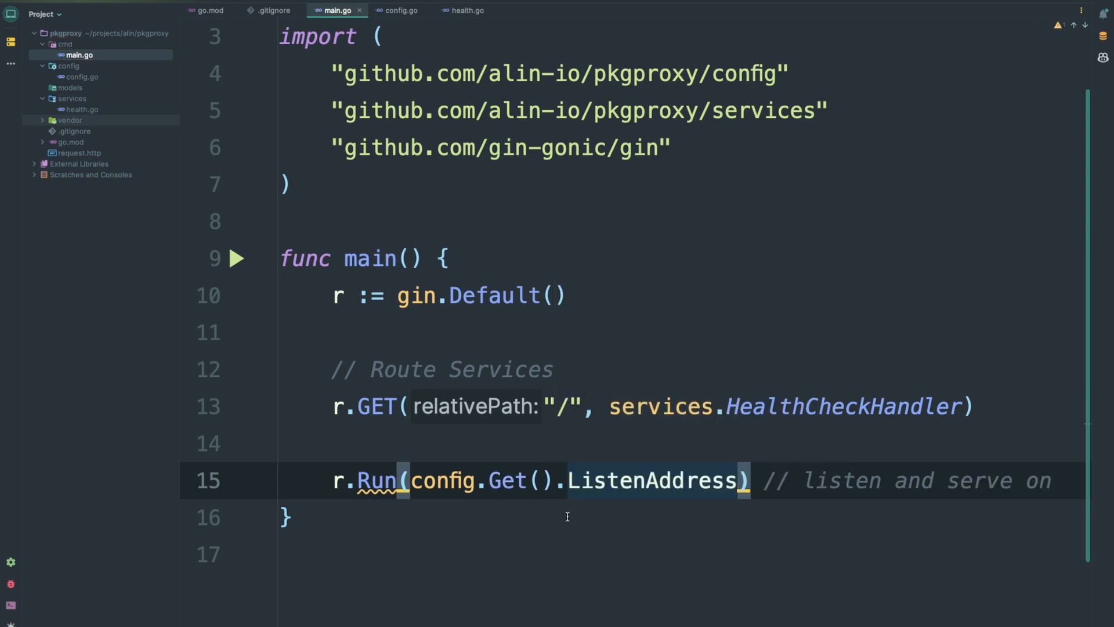
{"action": "left_click", "coordinate": [398, 10]}
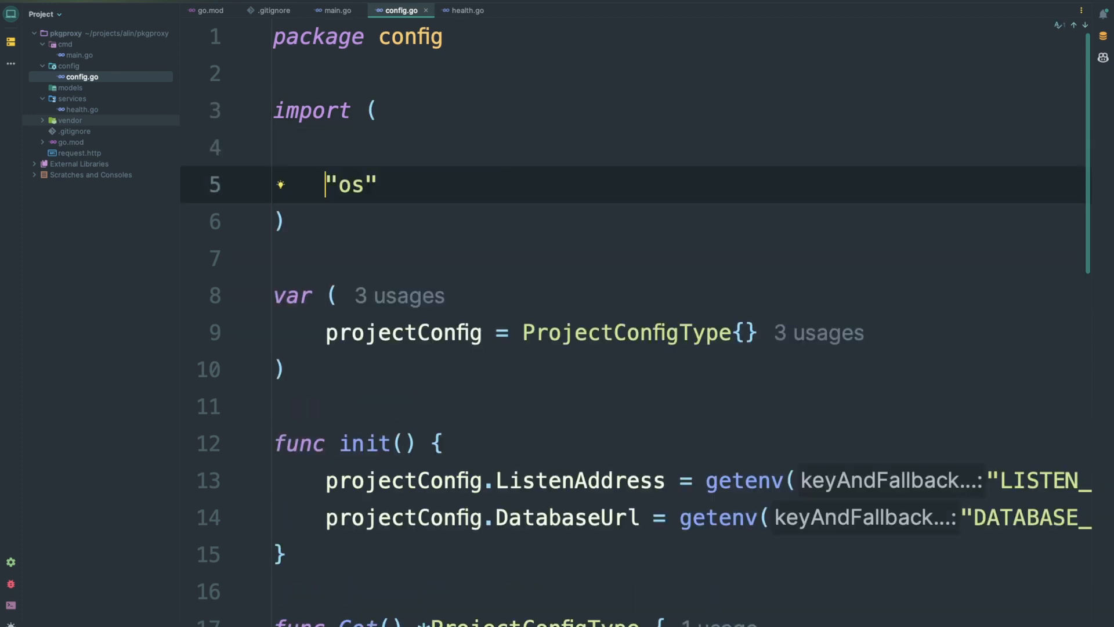
Blank-import github.com/joho/godotenv/autoload in config.go under an // Autoload .env file comment
{"action": "type", "text": "_ \"github.com/joho/godotenv/autoload\""}
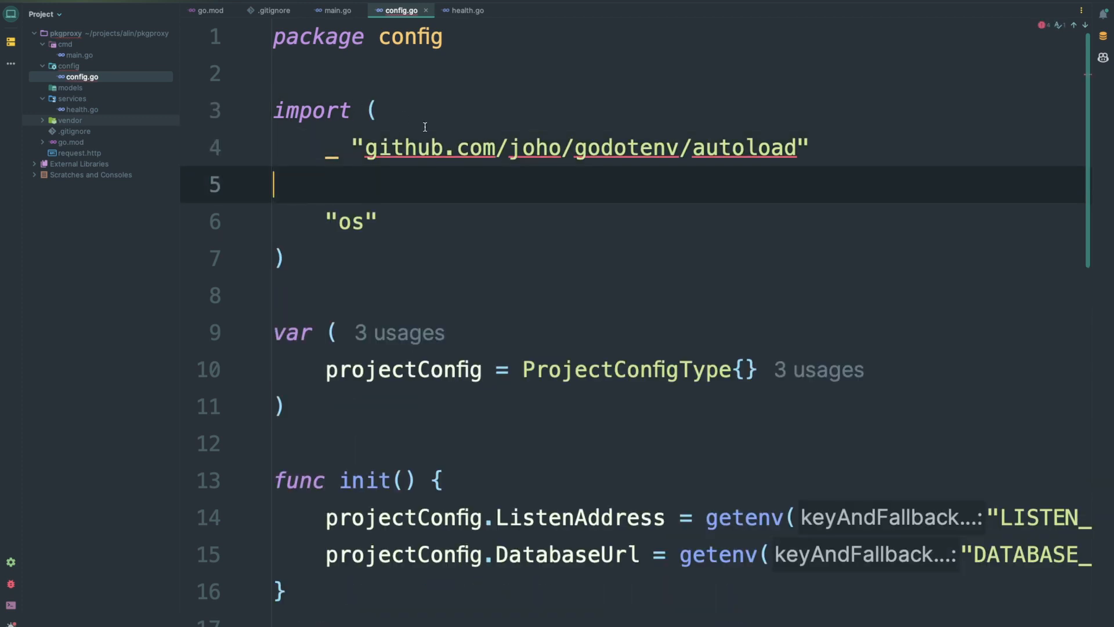
{"action": "type", "text": "//"}
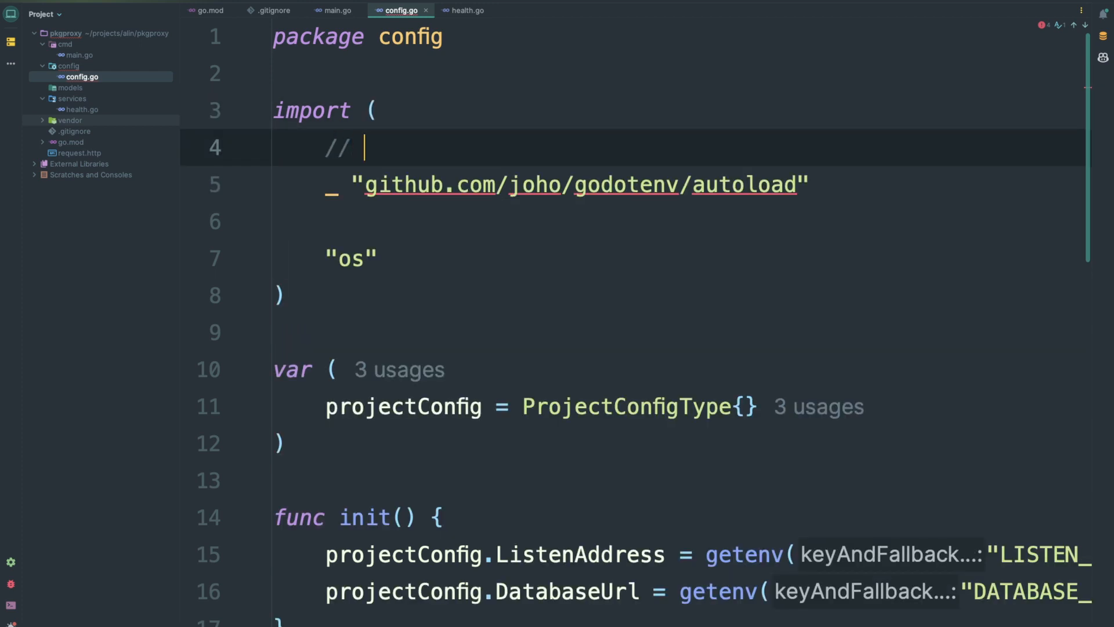
{"action": "type", "text": "Autol"}
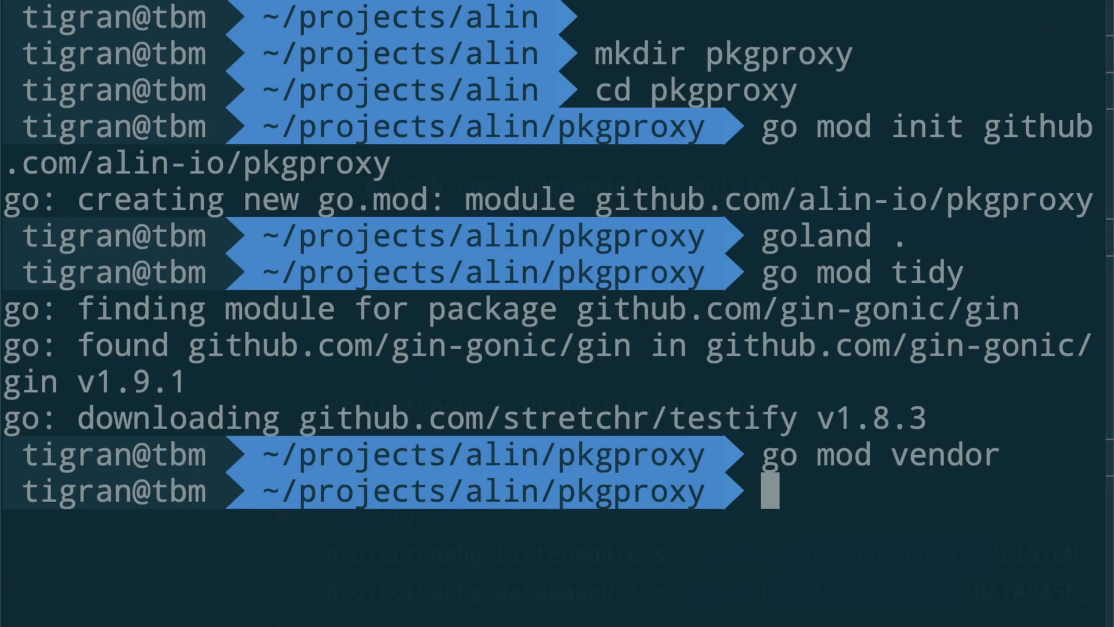
Run go mod tidy in pkgproxy to add godotenv, then enter it again
{"action": "type", "text": "go mod tidy"}
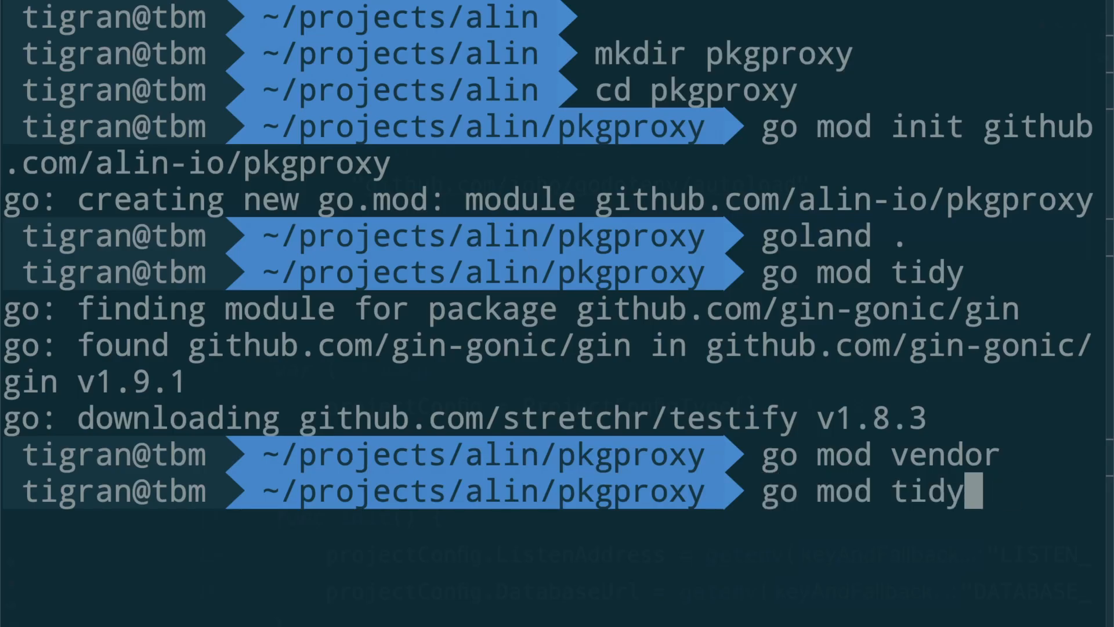
{"action": "key", "text": "Return"}
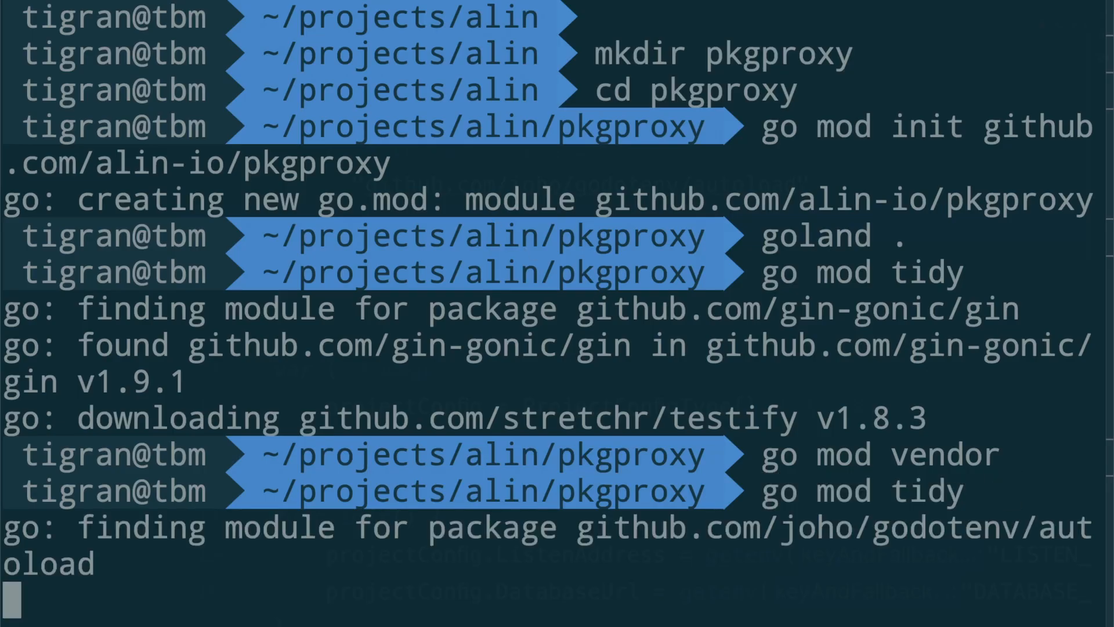
{"action": "scroll", "scroll_direction": "down", "scroll_amount": 3}
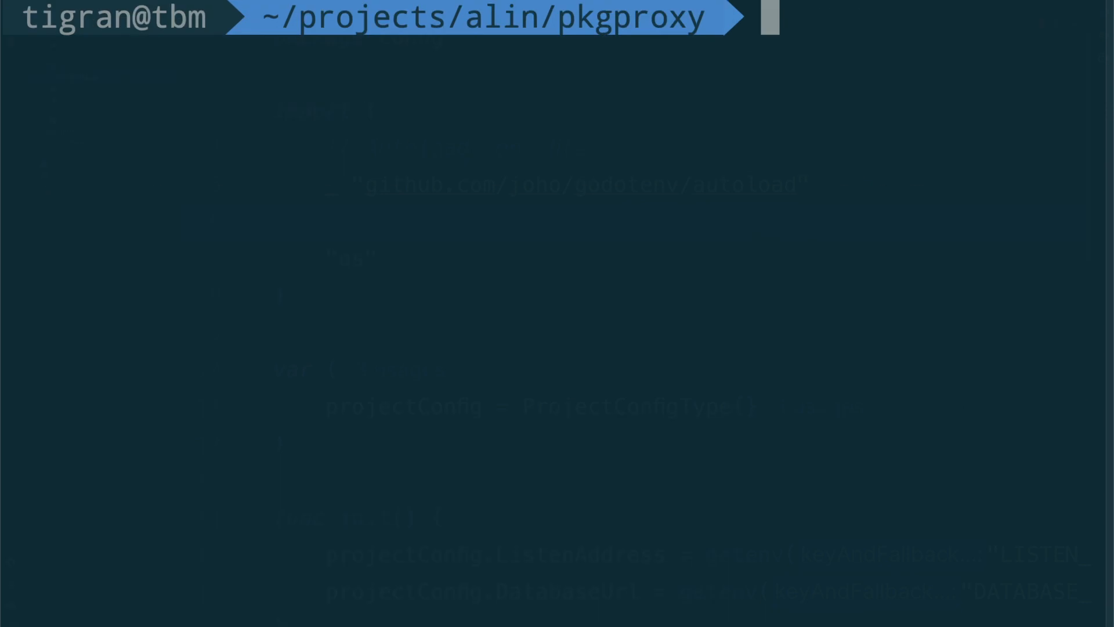
{"action": "type", "text": "go mod tidy"}
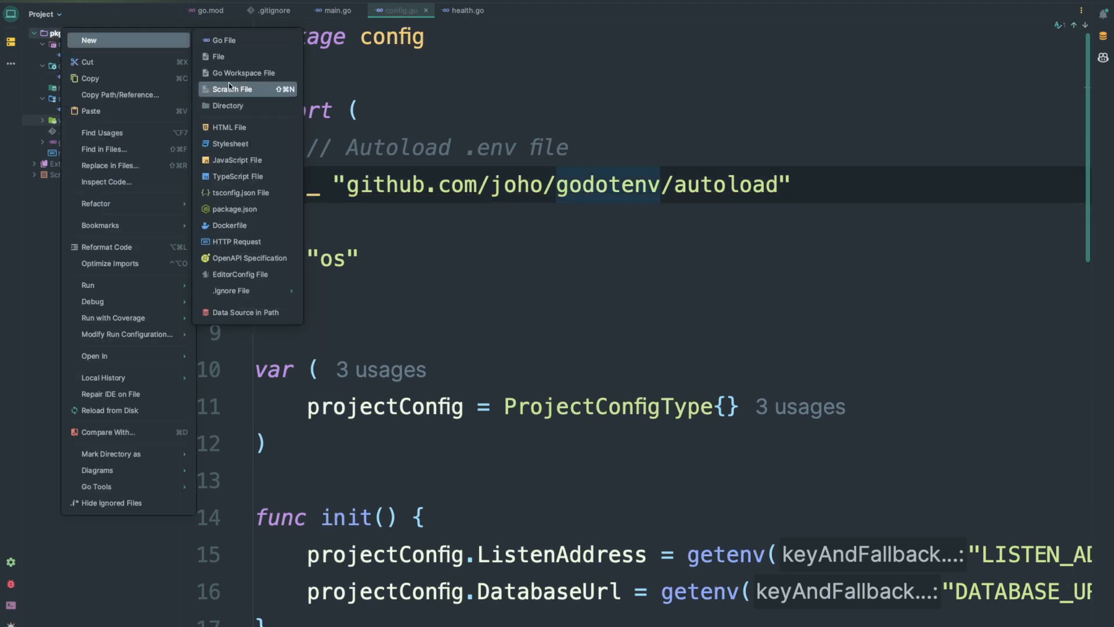
Create a .env file with LISTEN_ADDRESS=":8080" and DATABASE_URL=wrong
{"action": "left_click", "coordinate": [218, 56]}
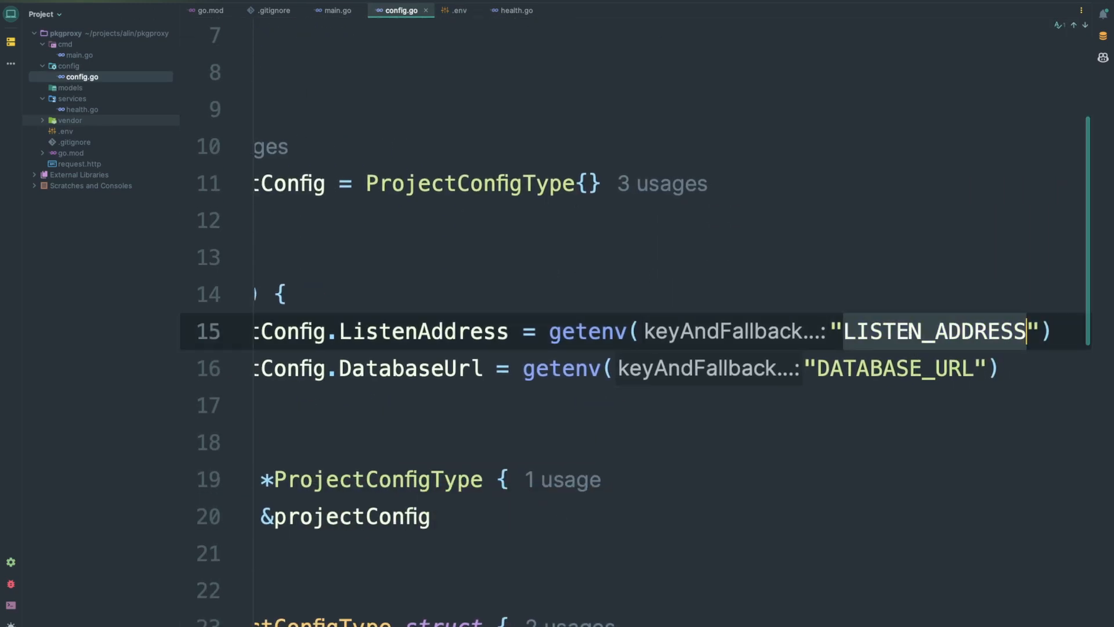
{"action": "left_click", "coordinate": [460, 10]}
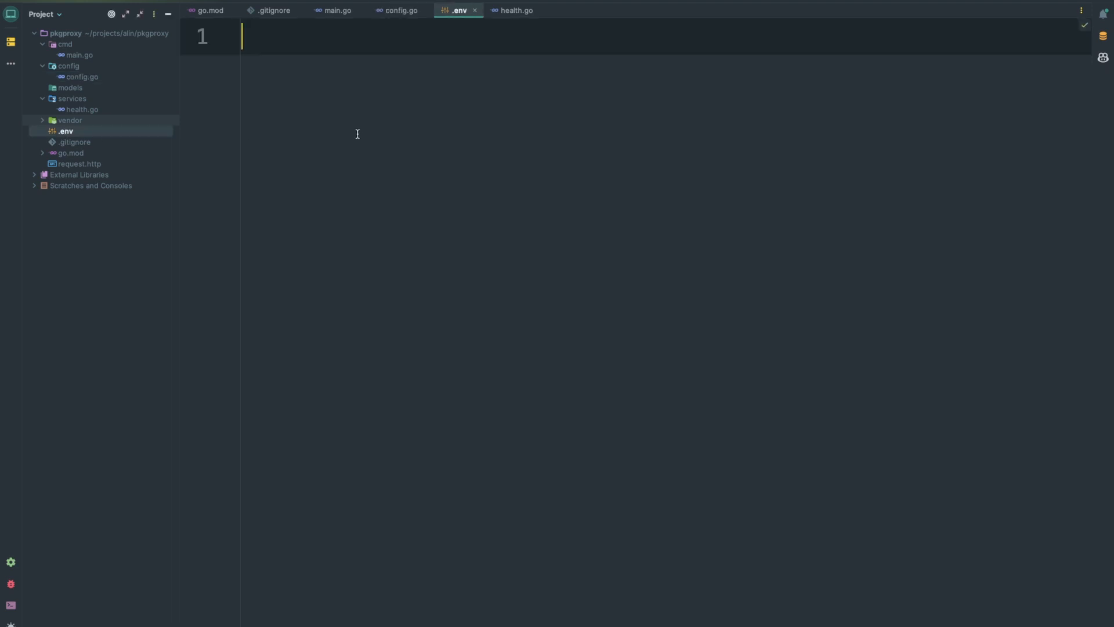
{"action": "type", "text": "LISTEN_ADDRESS="}
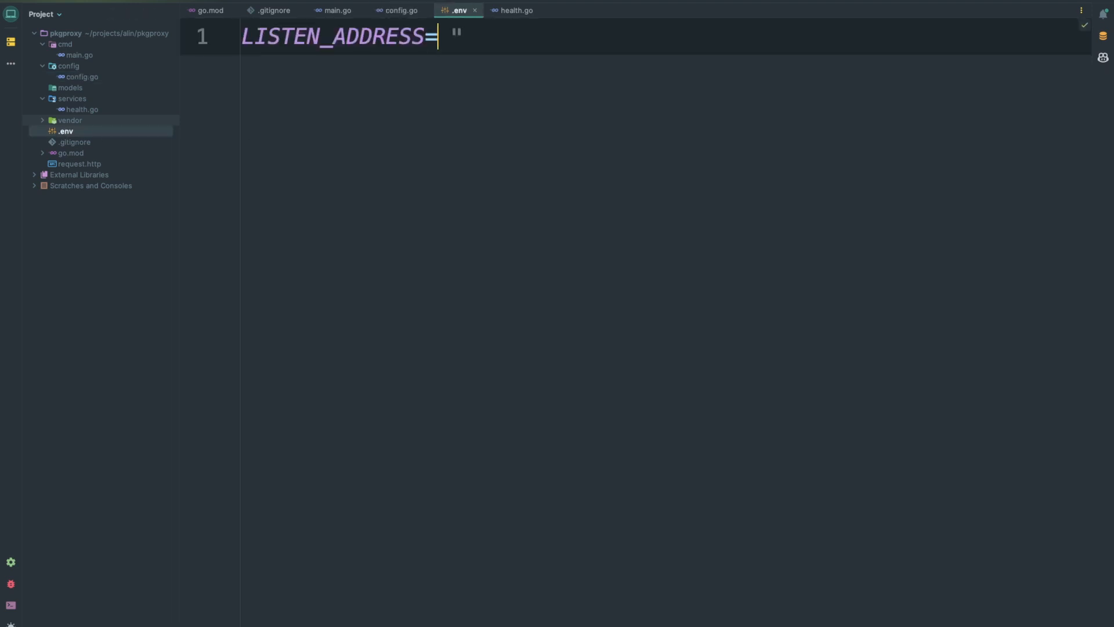
{"action": "type", "text": "\":8080\""}
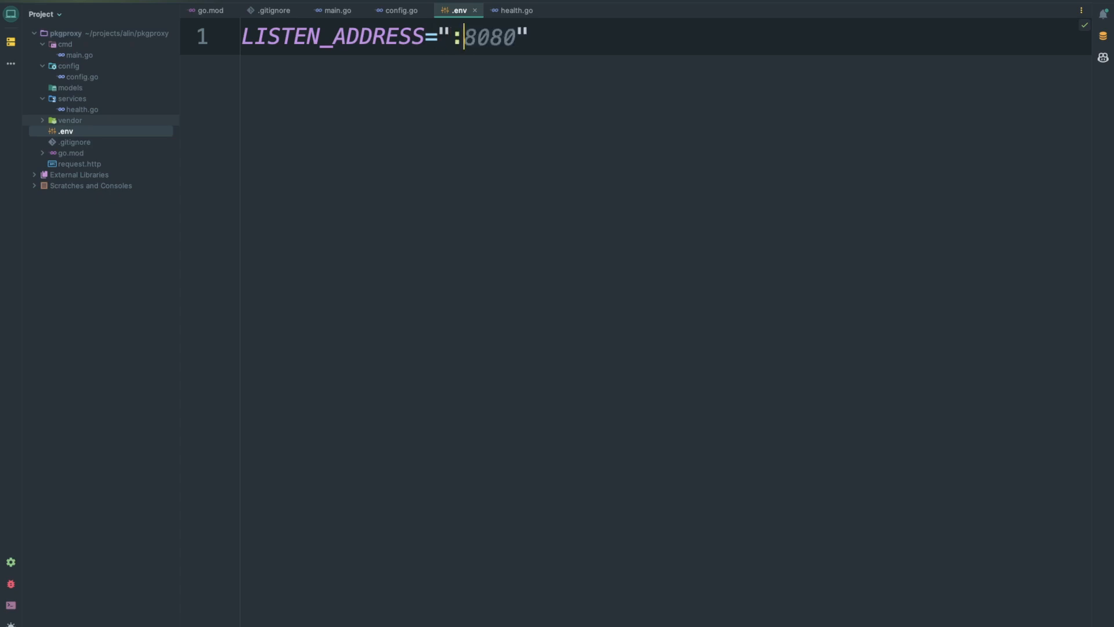
{"action": "type", "text": "DATABASE_URL=wrong"}
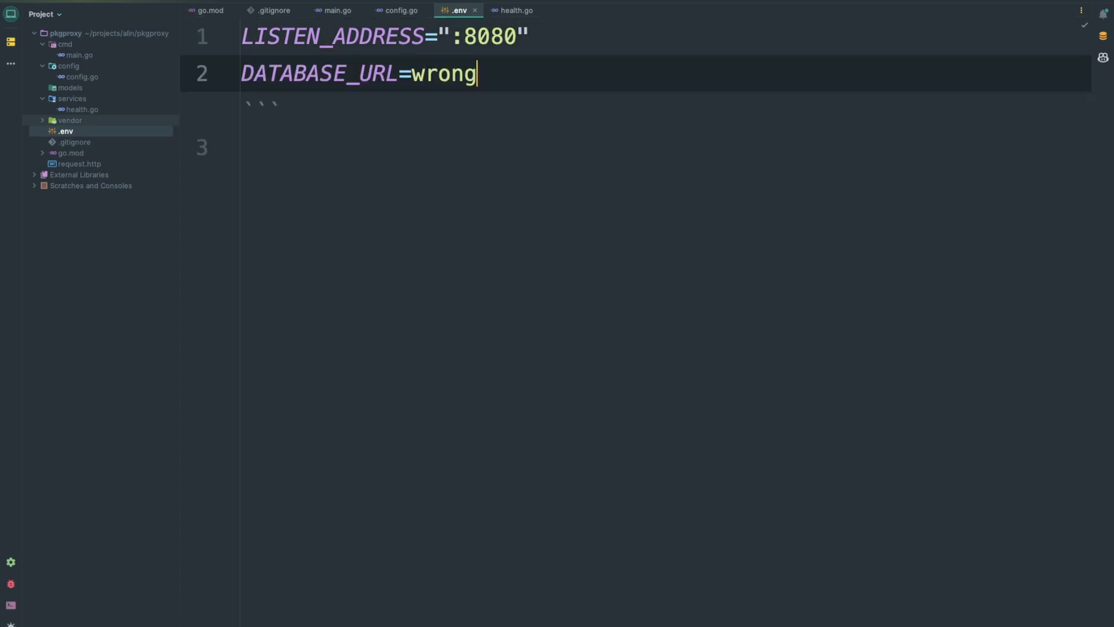
{"action": "left_click", "coordinate": [332, 10]}
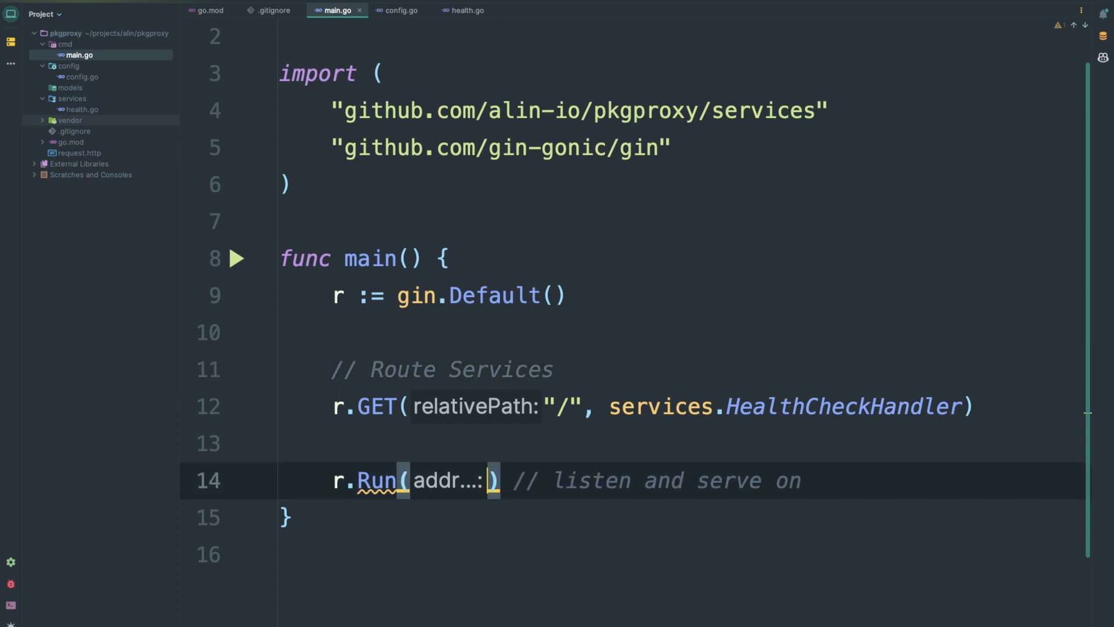
Pass config.Get().ListenAddress to r.Run in main.go and start the server in debug mode
{"action": "type", "text": "conf"}
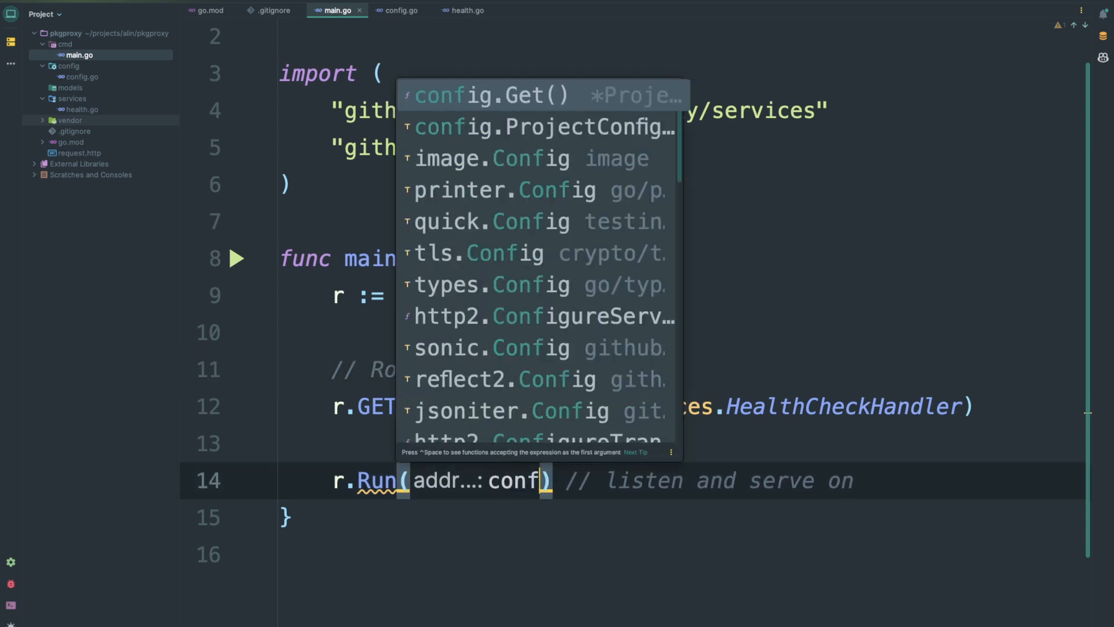
{"action": "left_click", "coordinate": [490, 95]}
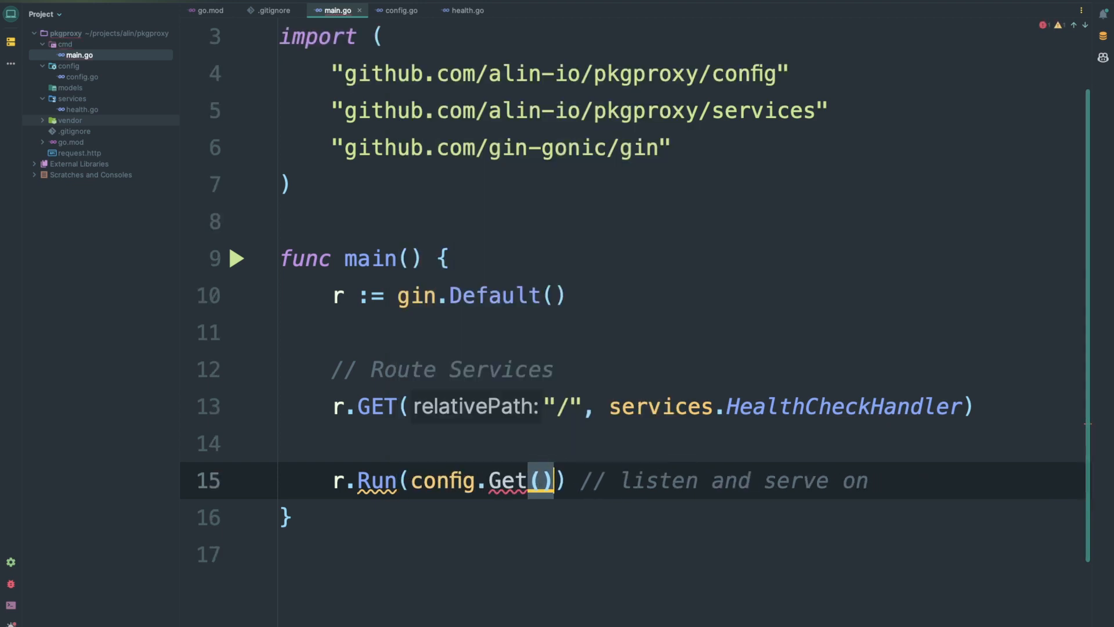
{"action": "type", "text": ".ListenAddress"}
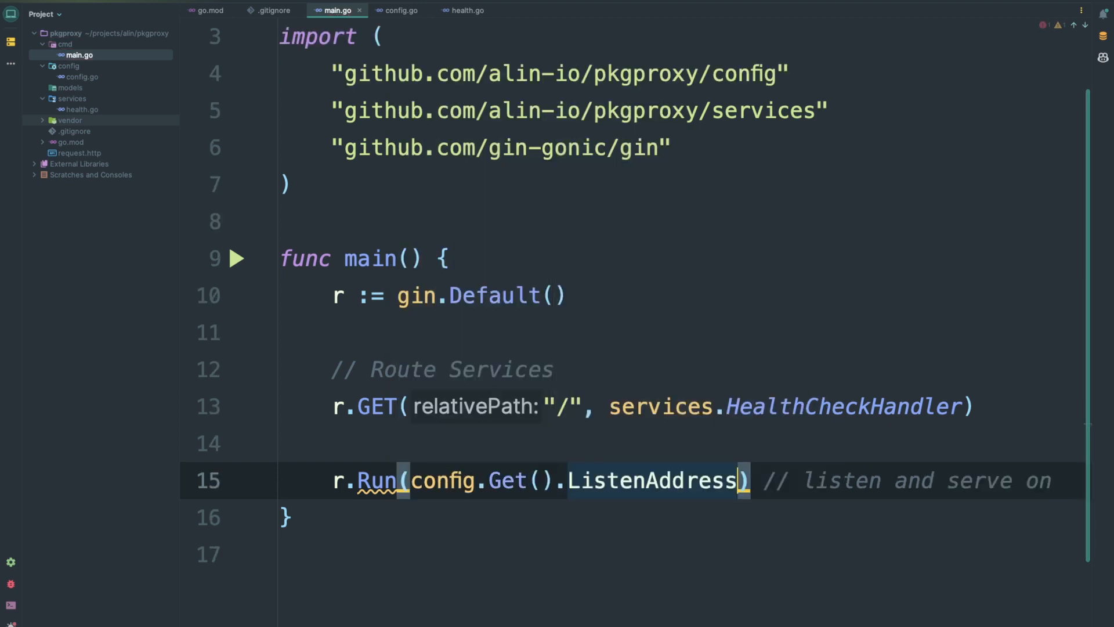
{"action": "left_click", "coordinate": [64, 131]}
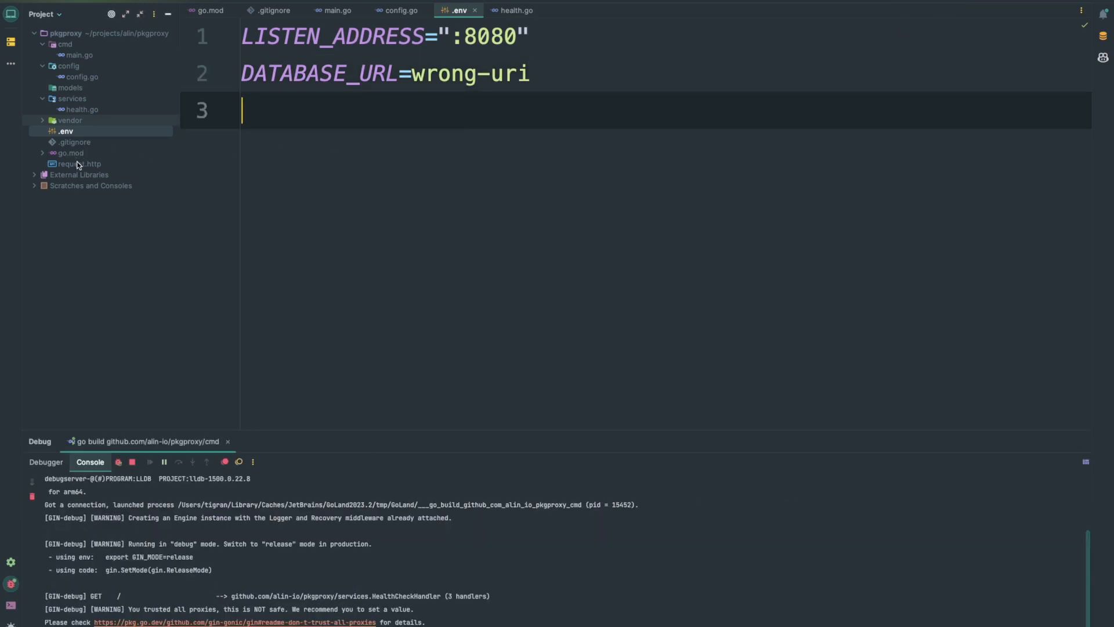
Send the GET request from request.http, then strip /ping from the URL to hit the root route
{"action": "left_click", "coordinate": [78, 163]}
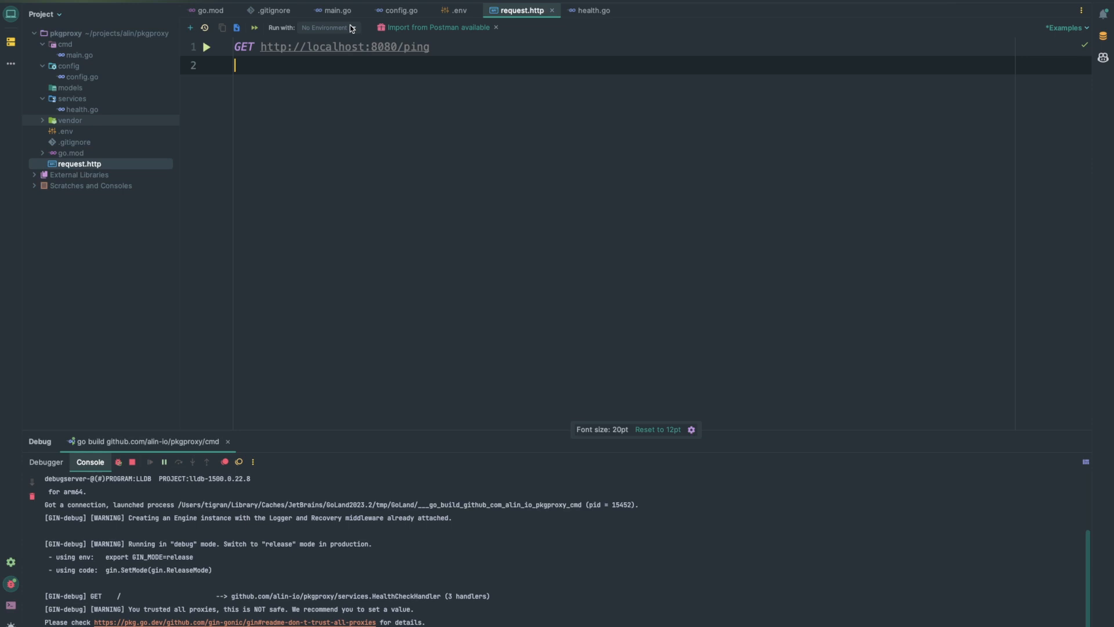
{"action": "scroll", "scroll_direction": "up", "scroll_amount": 3}
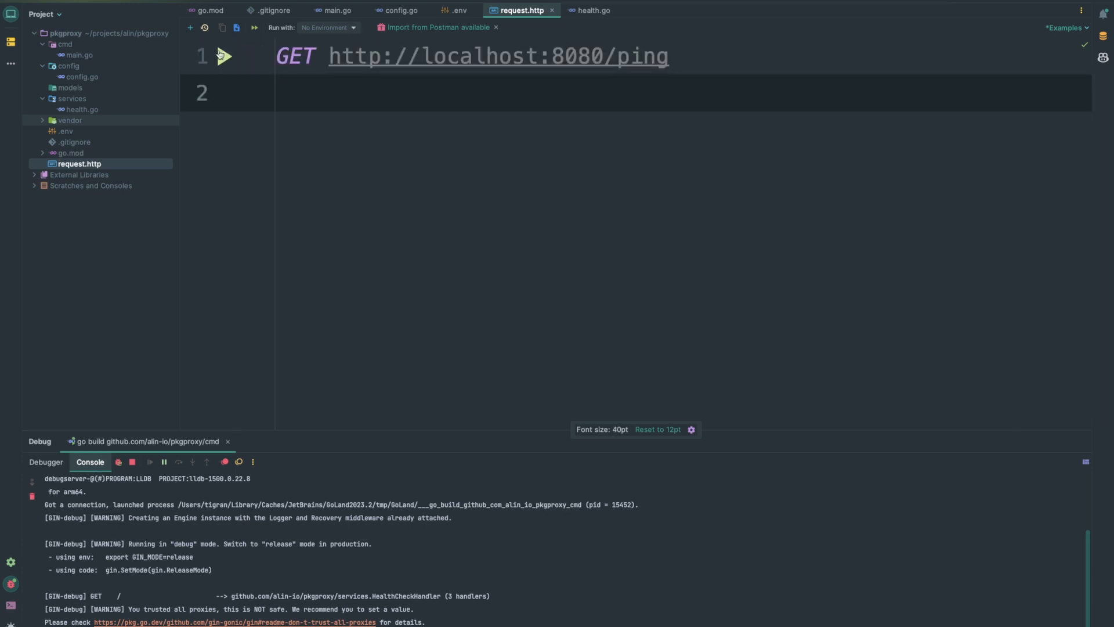
{"action": "left_click", "coordinate": [225, 57]}
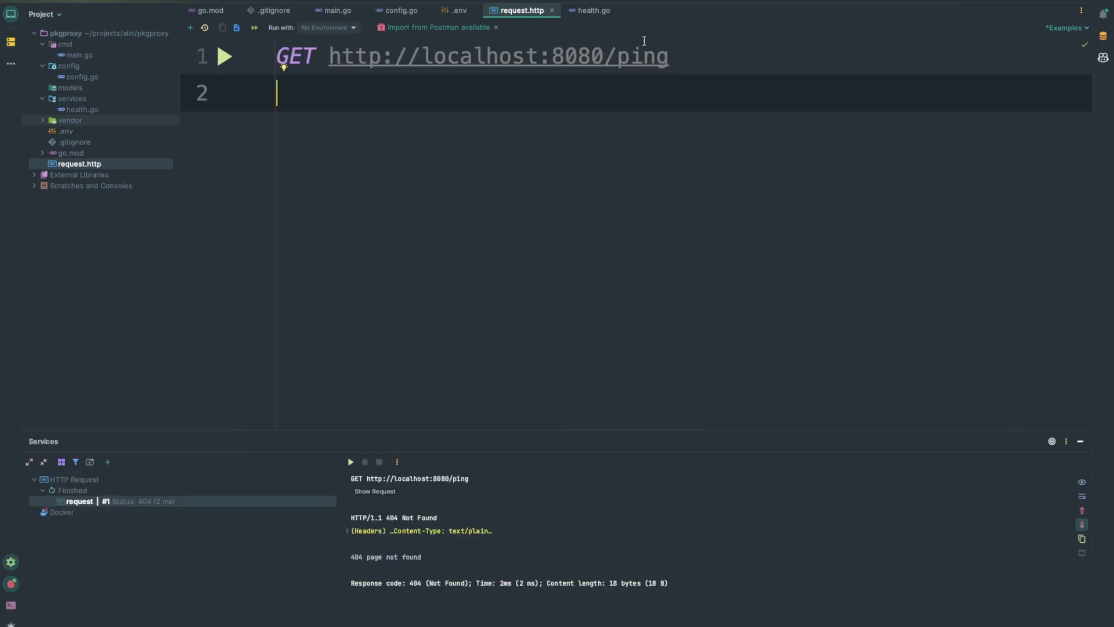
{"action": "key", "text": "Backspace"}
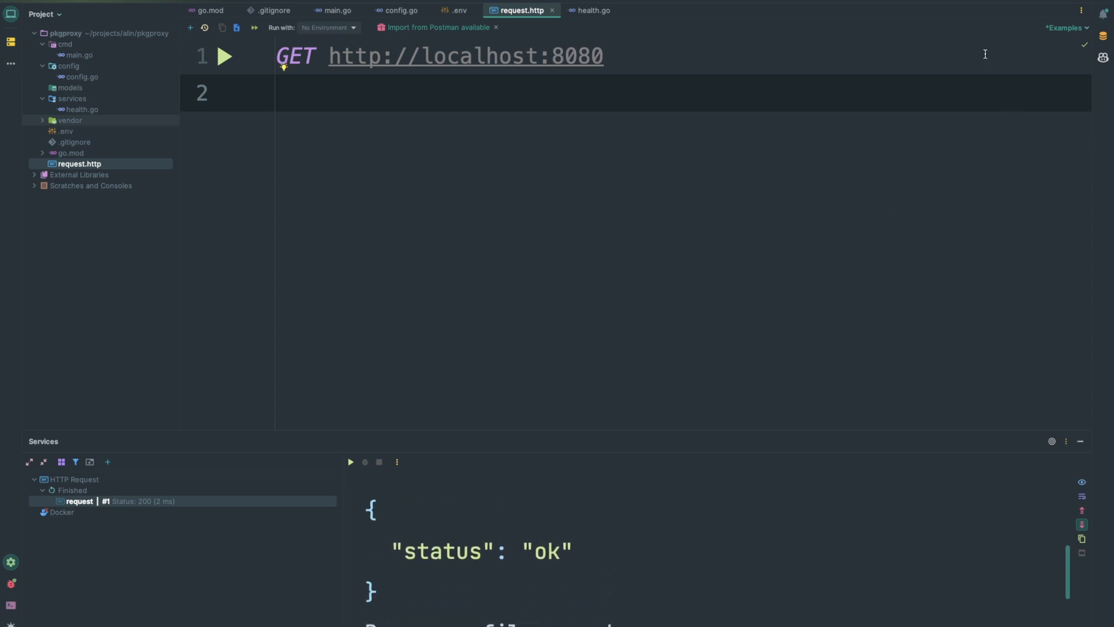
{"action": "mouse_move", "coordinate": [1052, 441]}
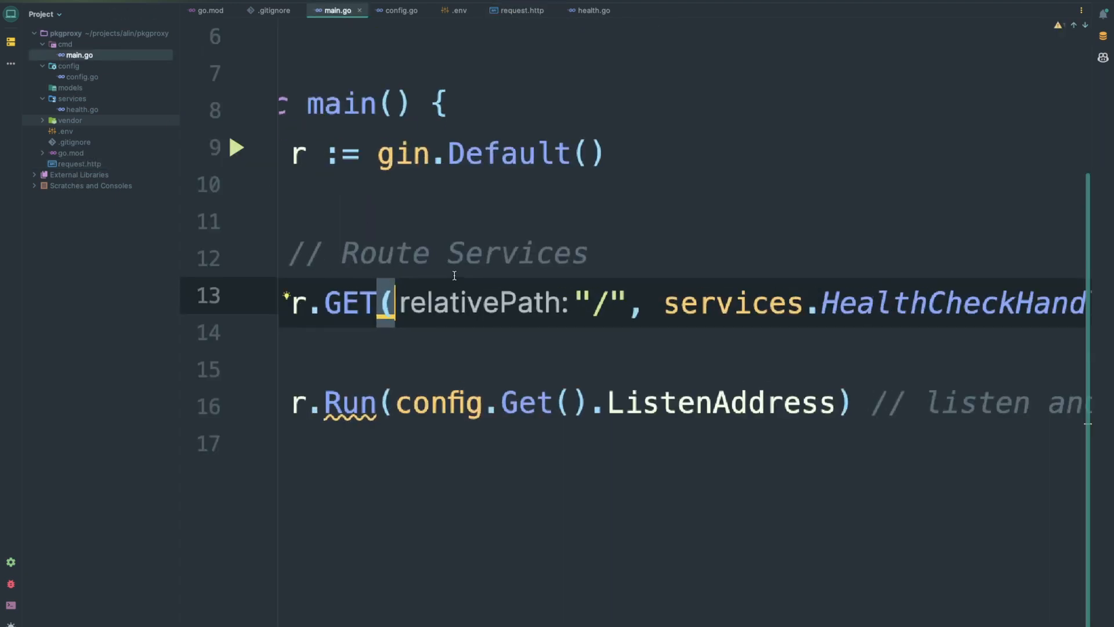
Switch to request.http, then reopen main.go to review the health route code
{"action": "scroll", "scroll_direction": "up", "scroll_amount": 3}
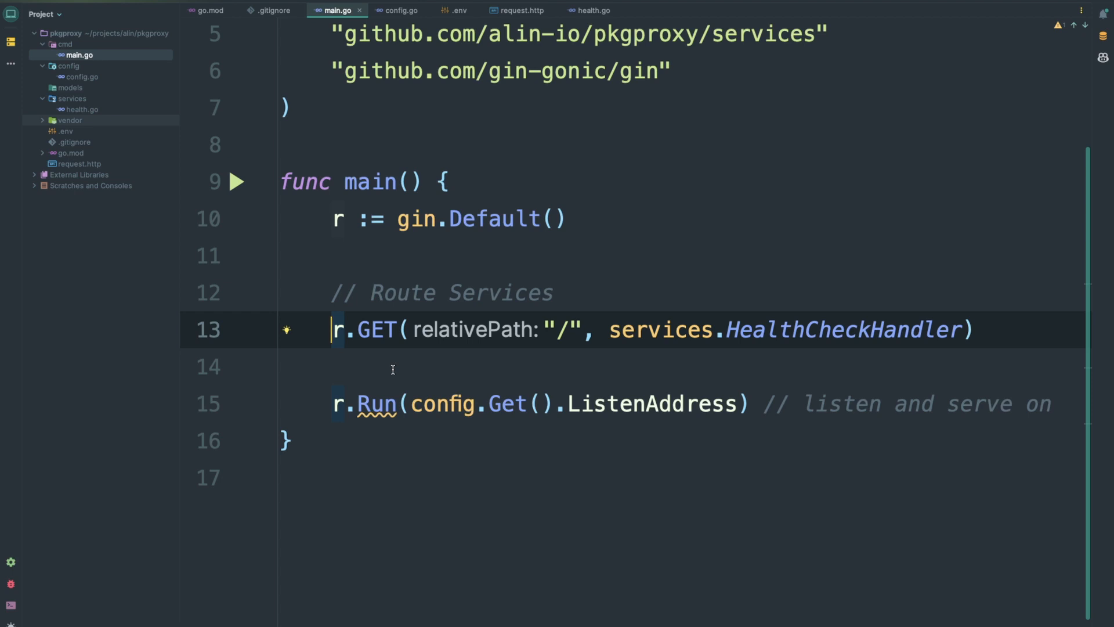
{"action": "mouse_move", "coordinate": [703, 279]}
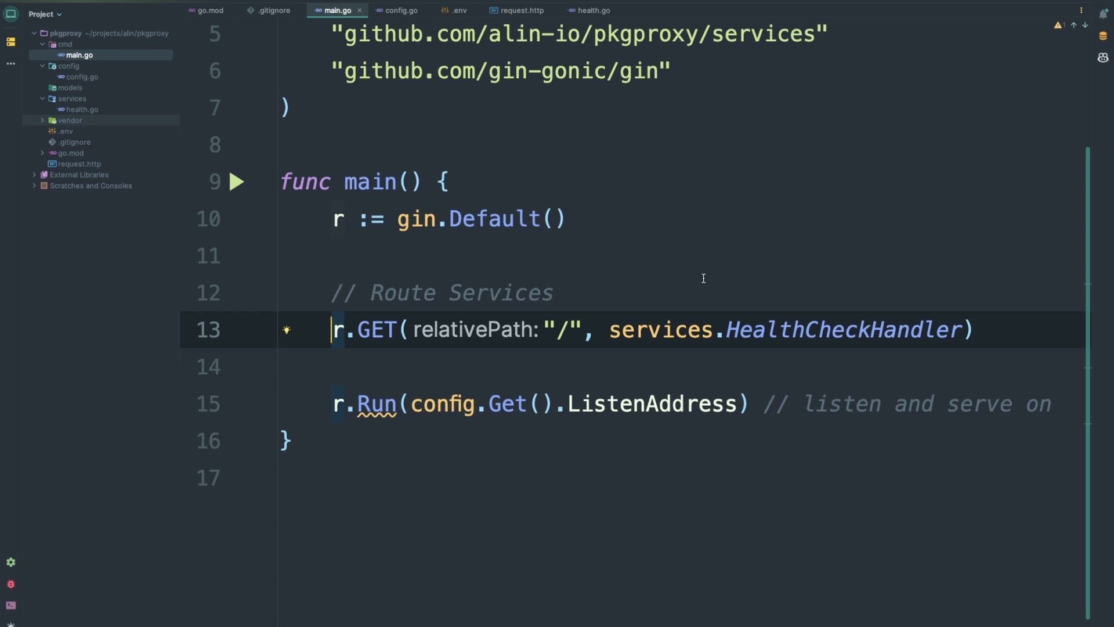
{"action": "mouse_move", "coordinate": [490, 301]}
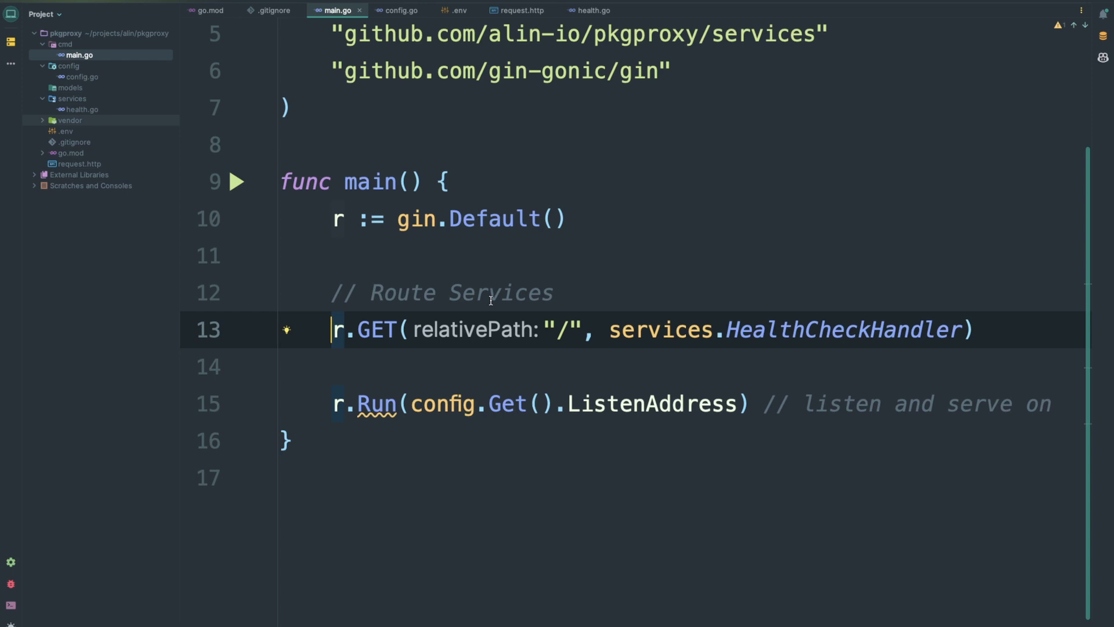
{"action": "left_click", "coordinate": [520, 10]}
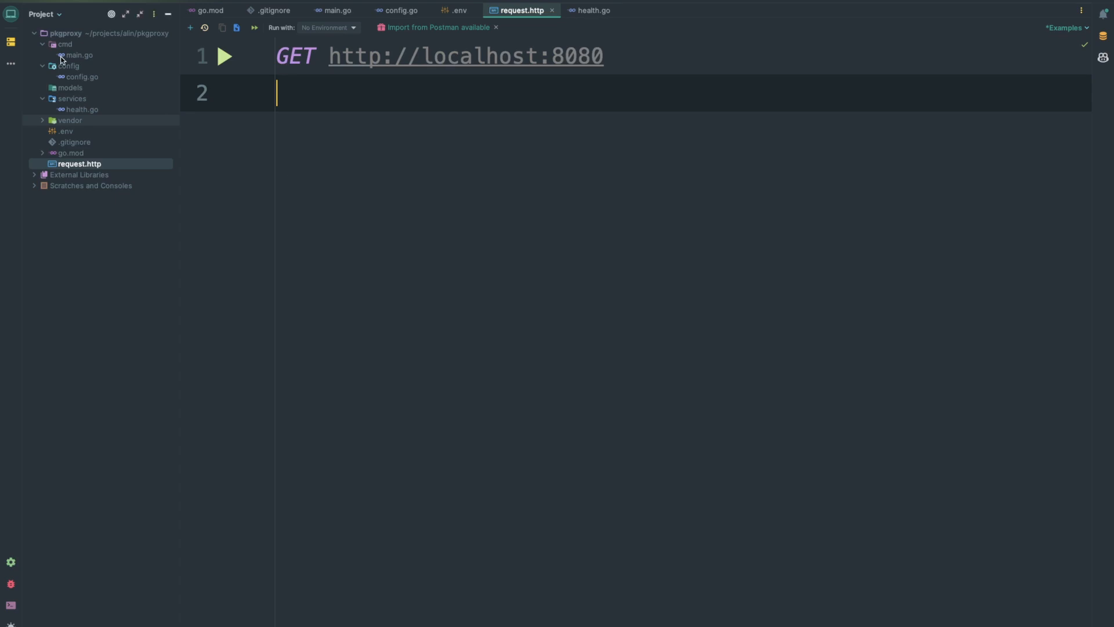
{"action": "mouse_move", "coordinate": [72, 57]}
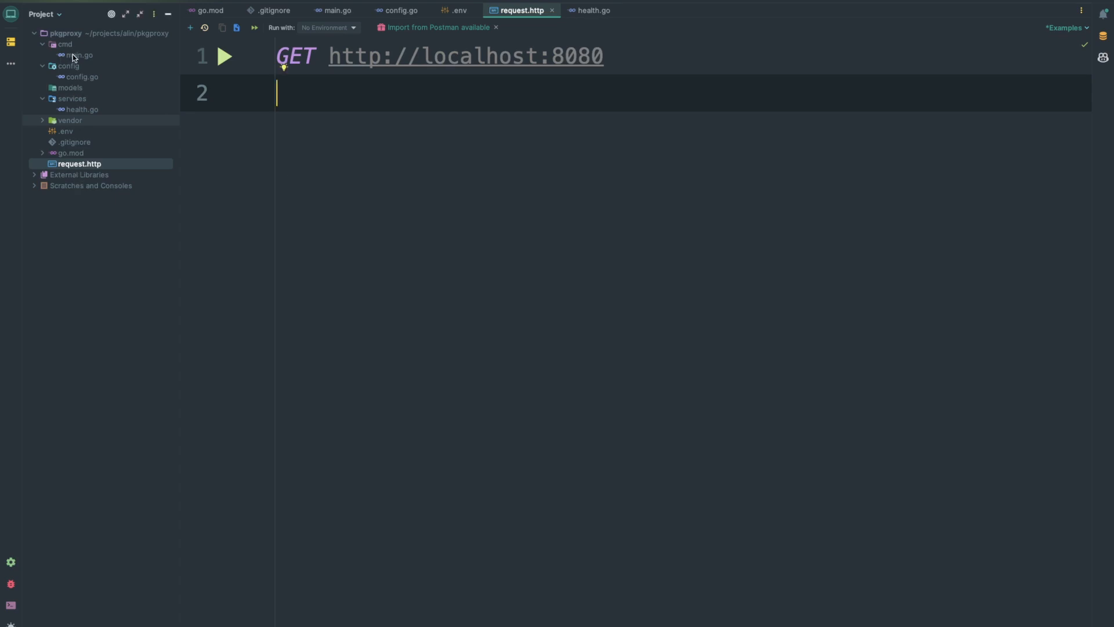
{"action": "left_click", "coordinate": [78, 55]}
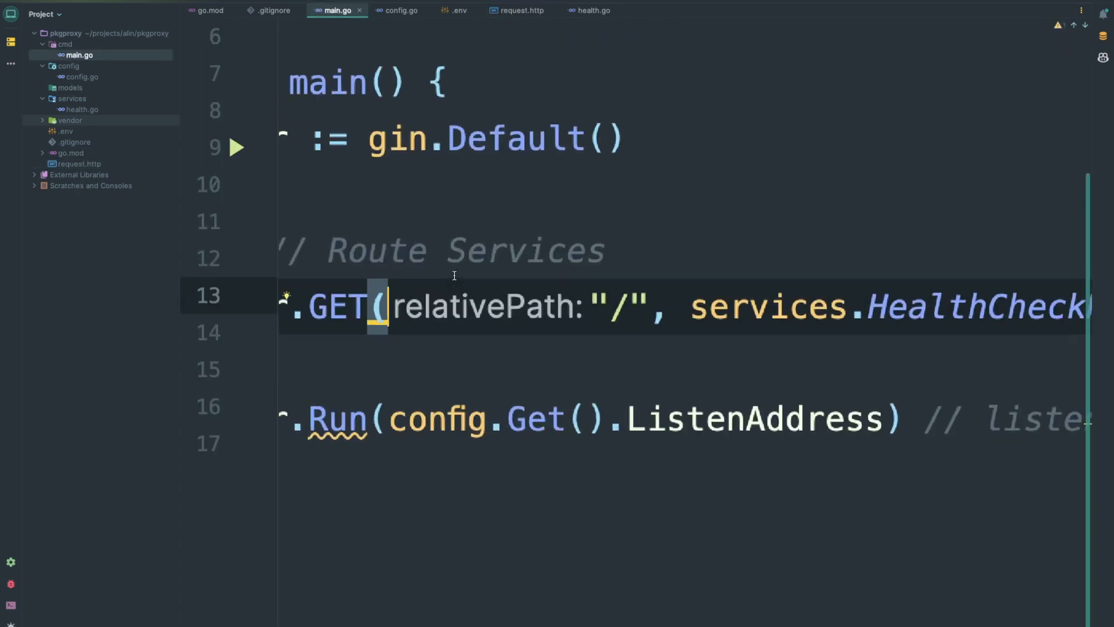